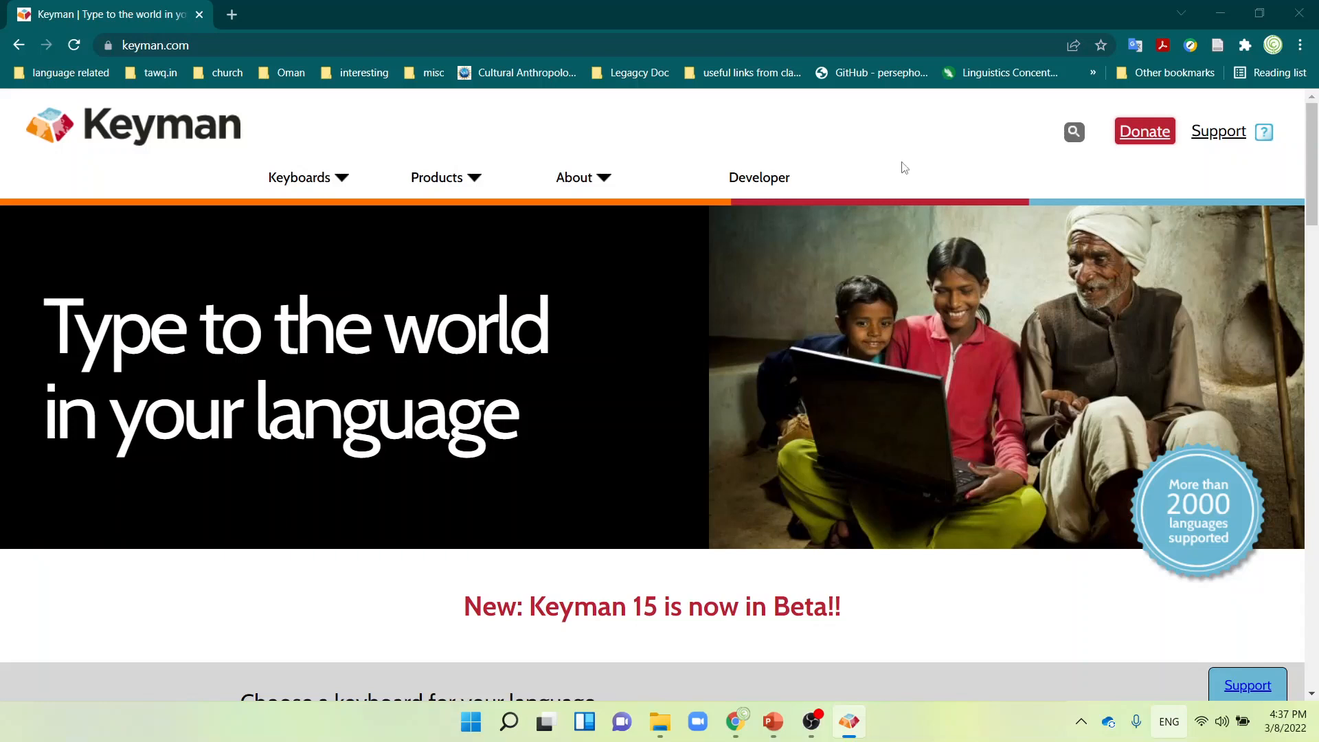
pyautogui.moveTo(831, 308)
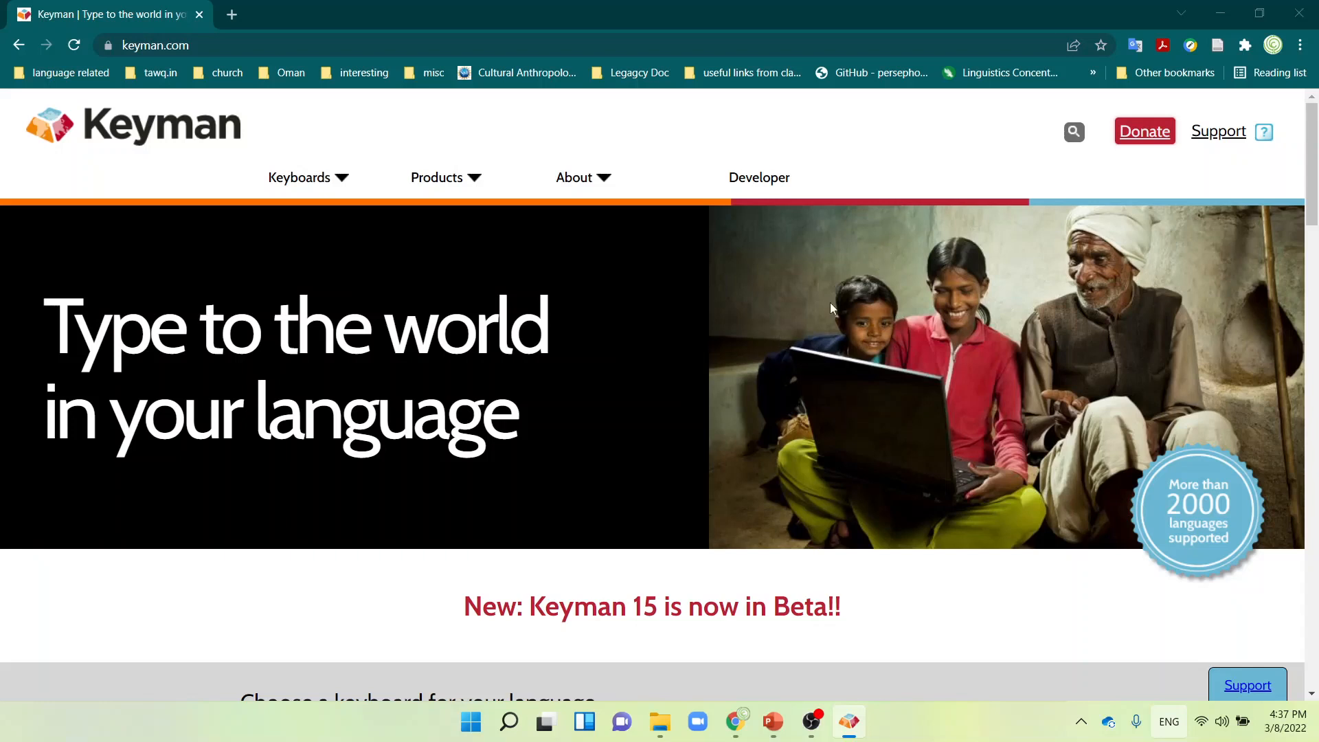
pyautogui.moveTo(835, 299)
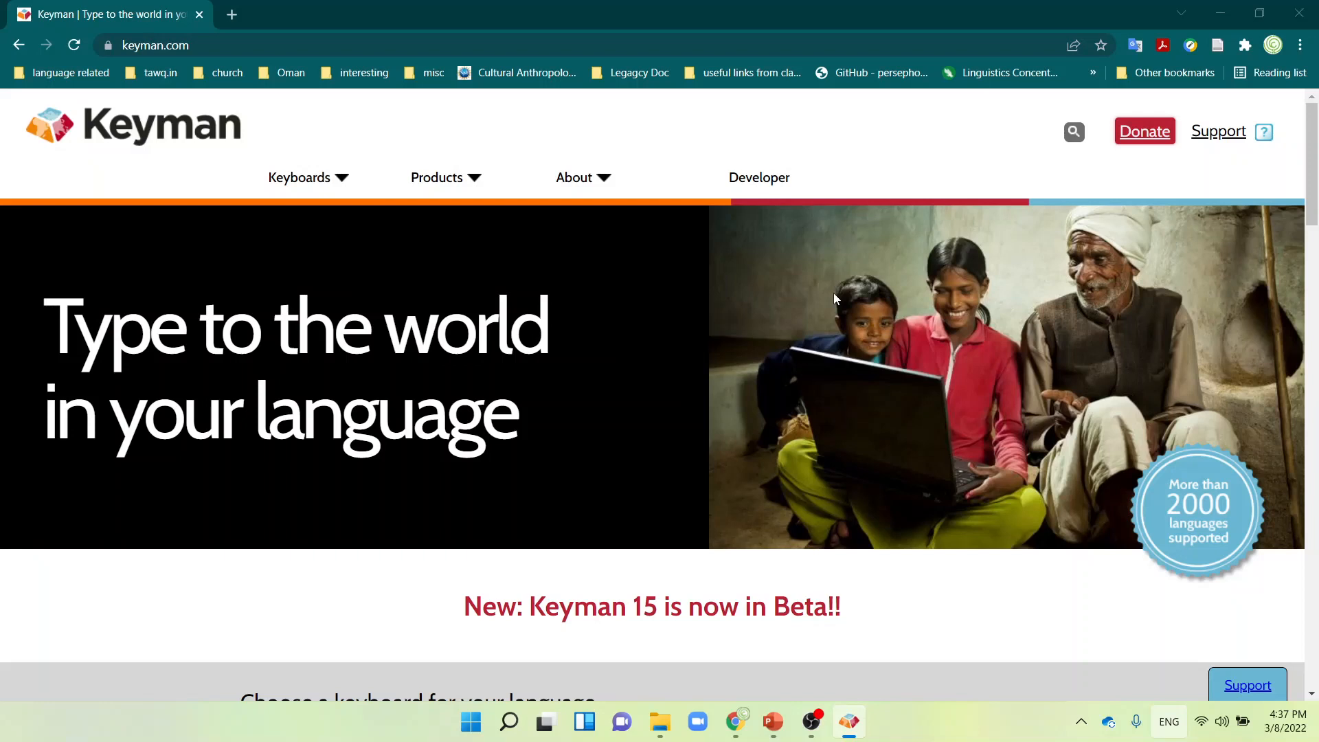
pyautogui.moveTo(820, 318)
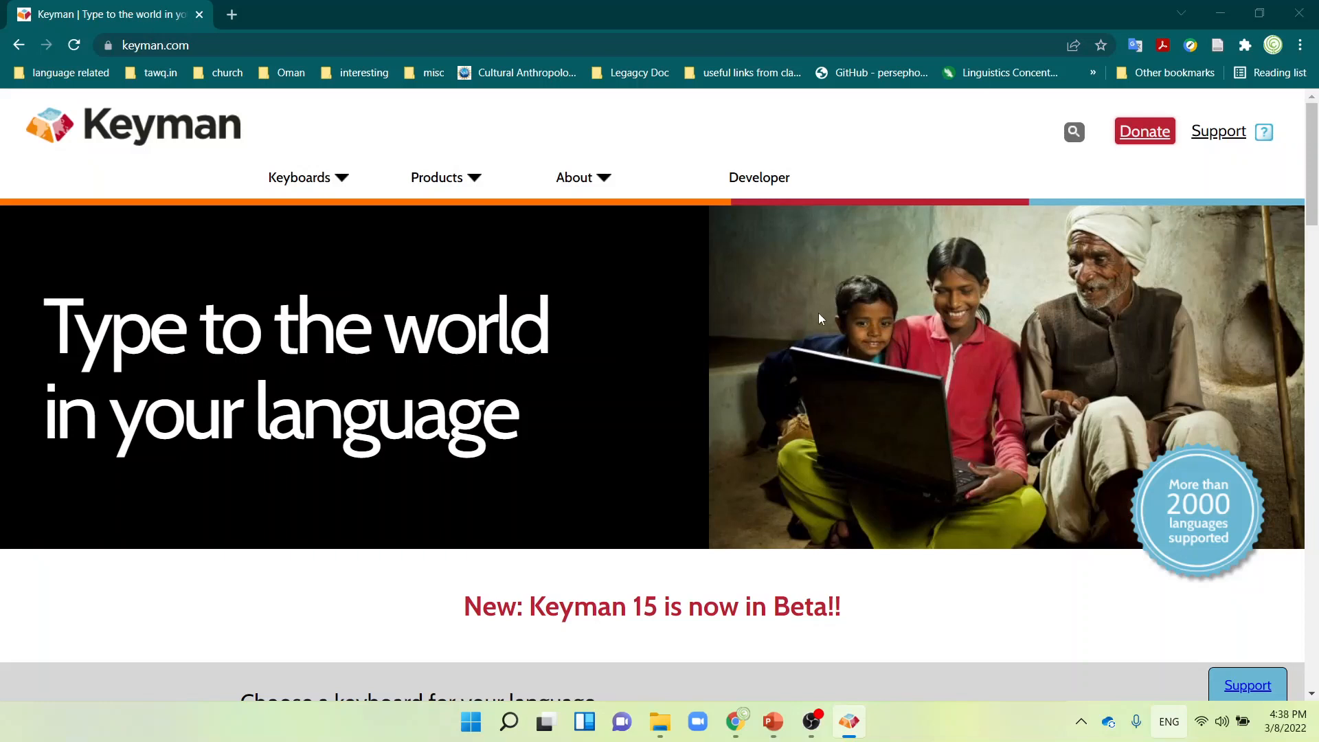
pyautogui.moveTo(860, 424)
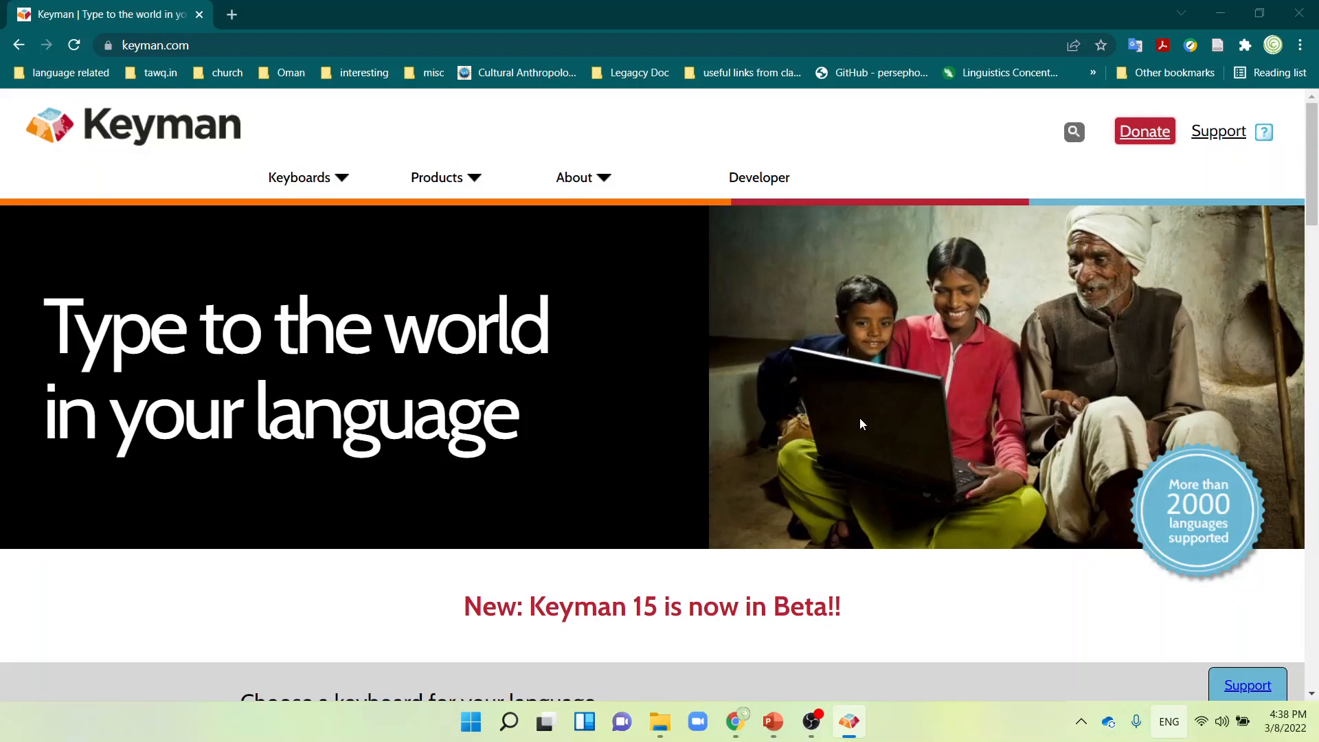
# - Bring the Keyman introduction slide show to the front and advance to the Installation slide
pyautogui.click(770, 721)
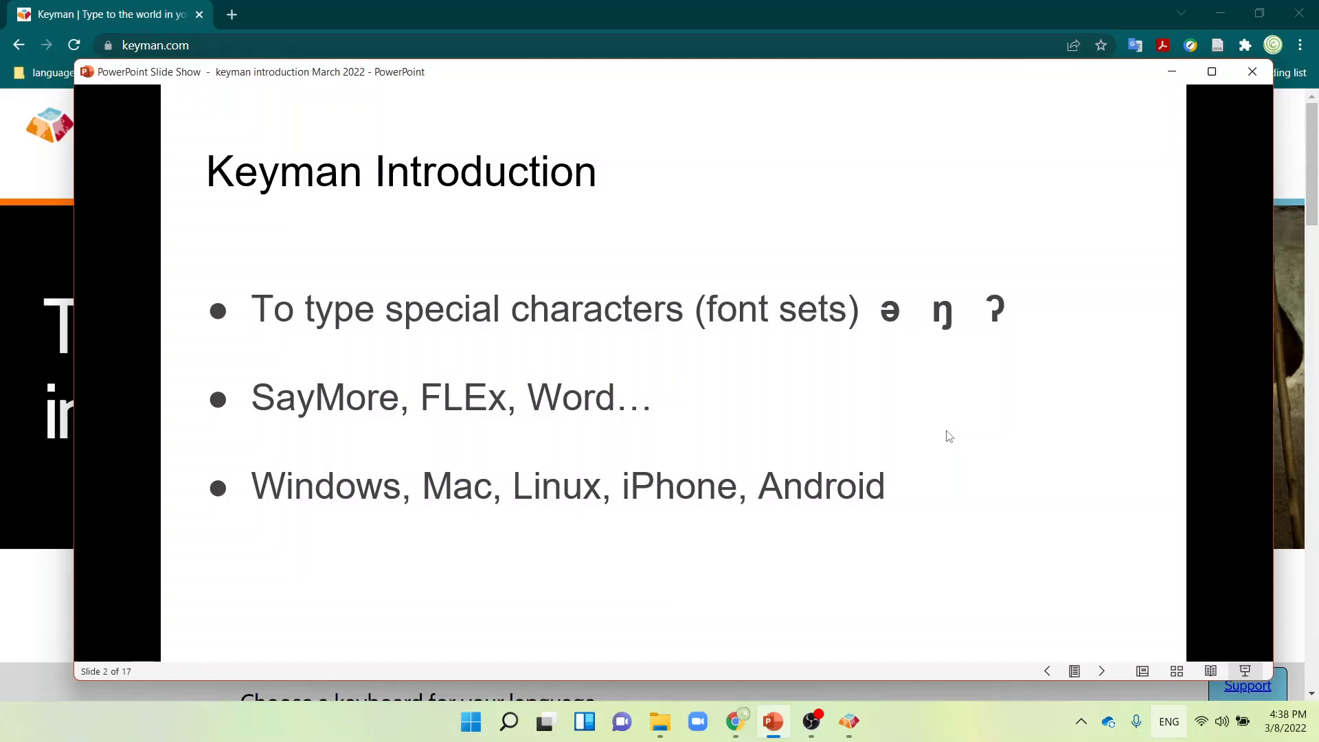
pyautogui.moveTo(974, 297)
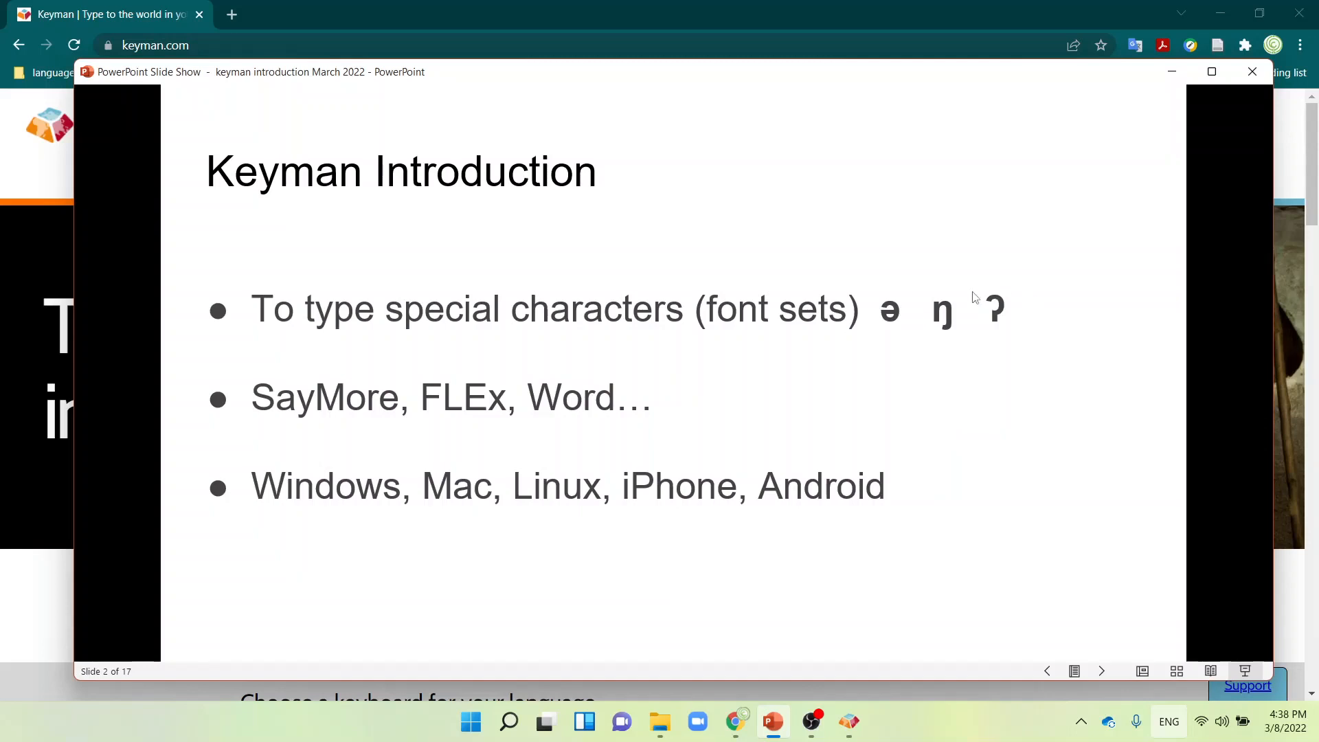
pyautogui.moveTo(911, 329)
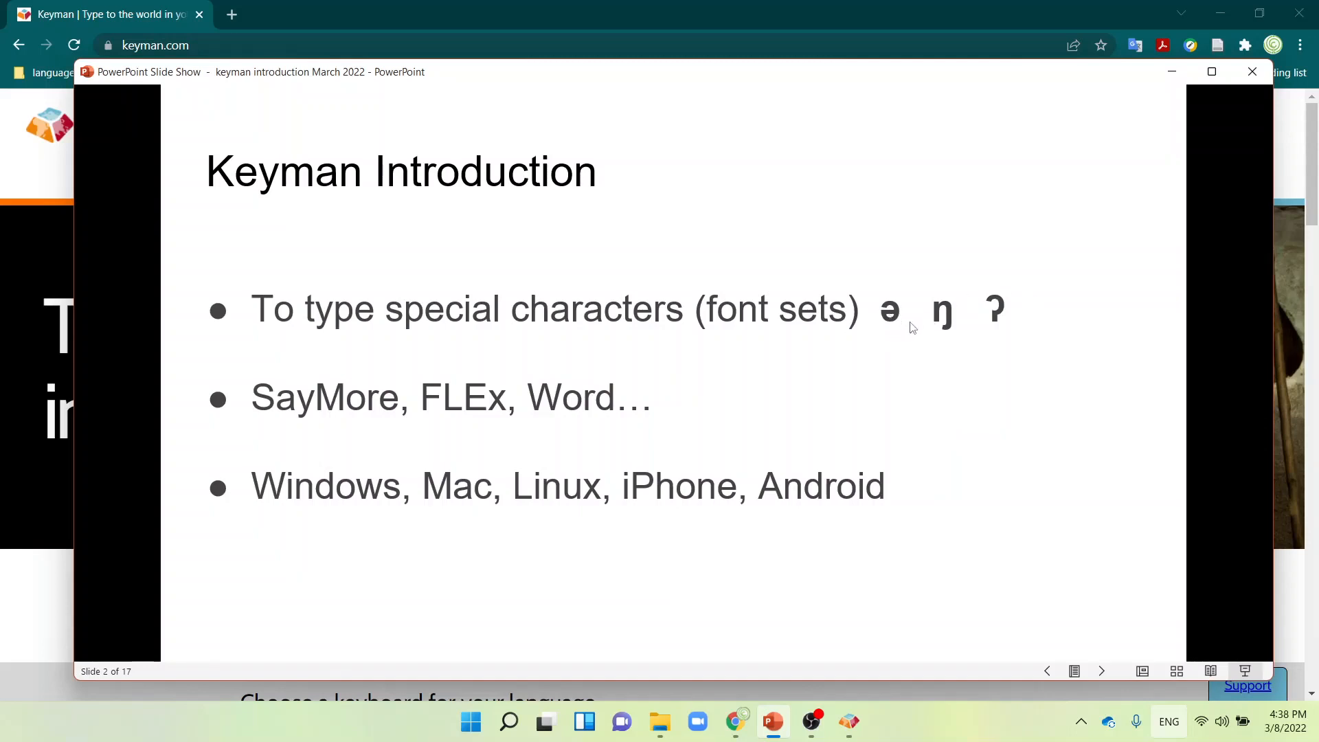
pyautogui.moveTo(885, 334)
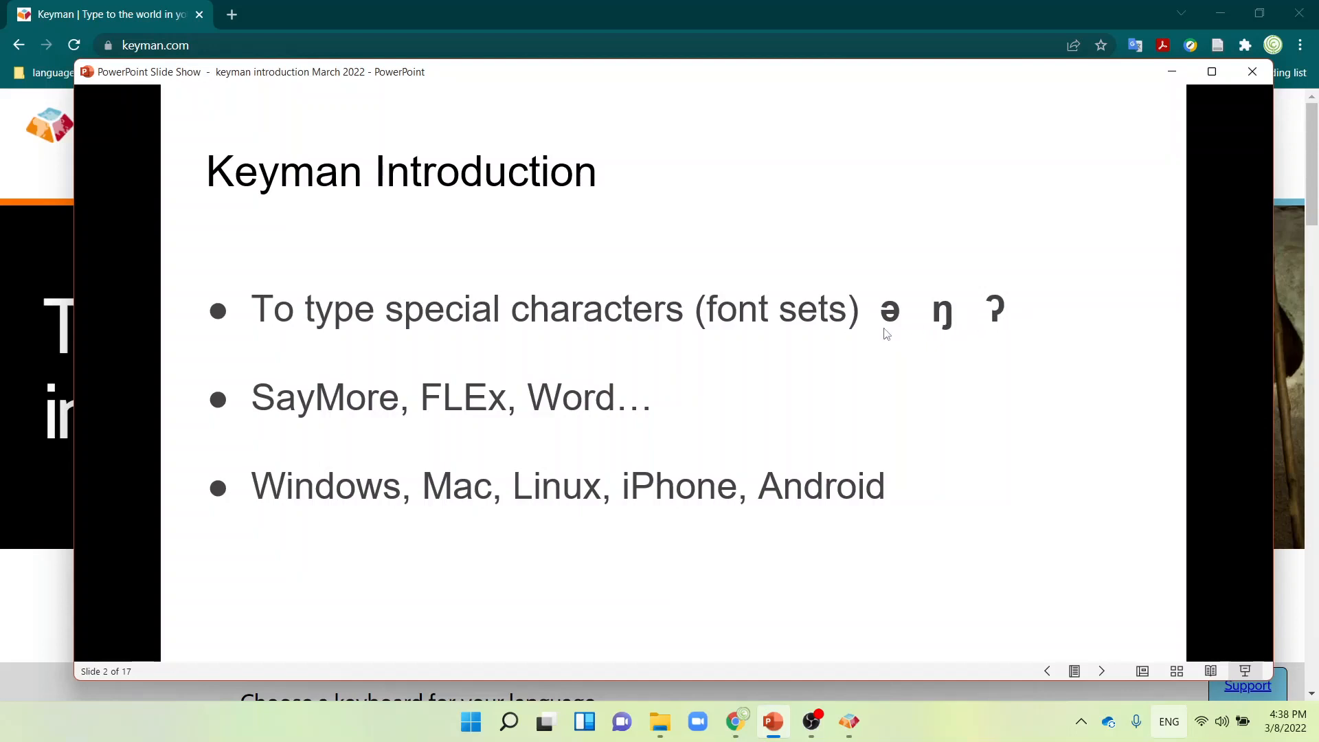
pyautogui.moveTo(761, 386)
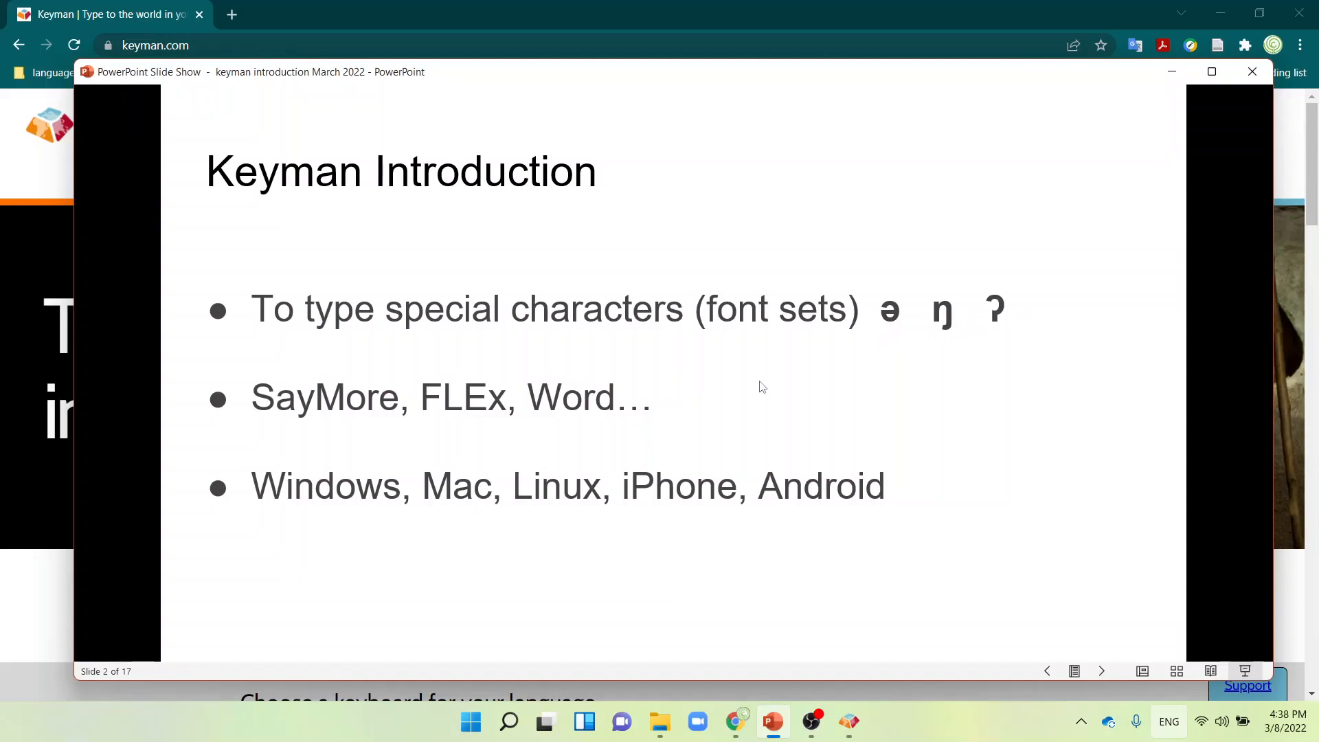
pyautogui.moveTo(502, 431)
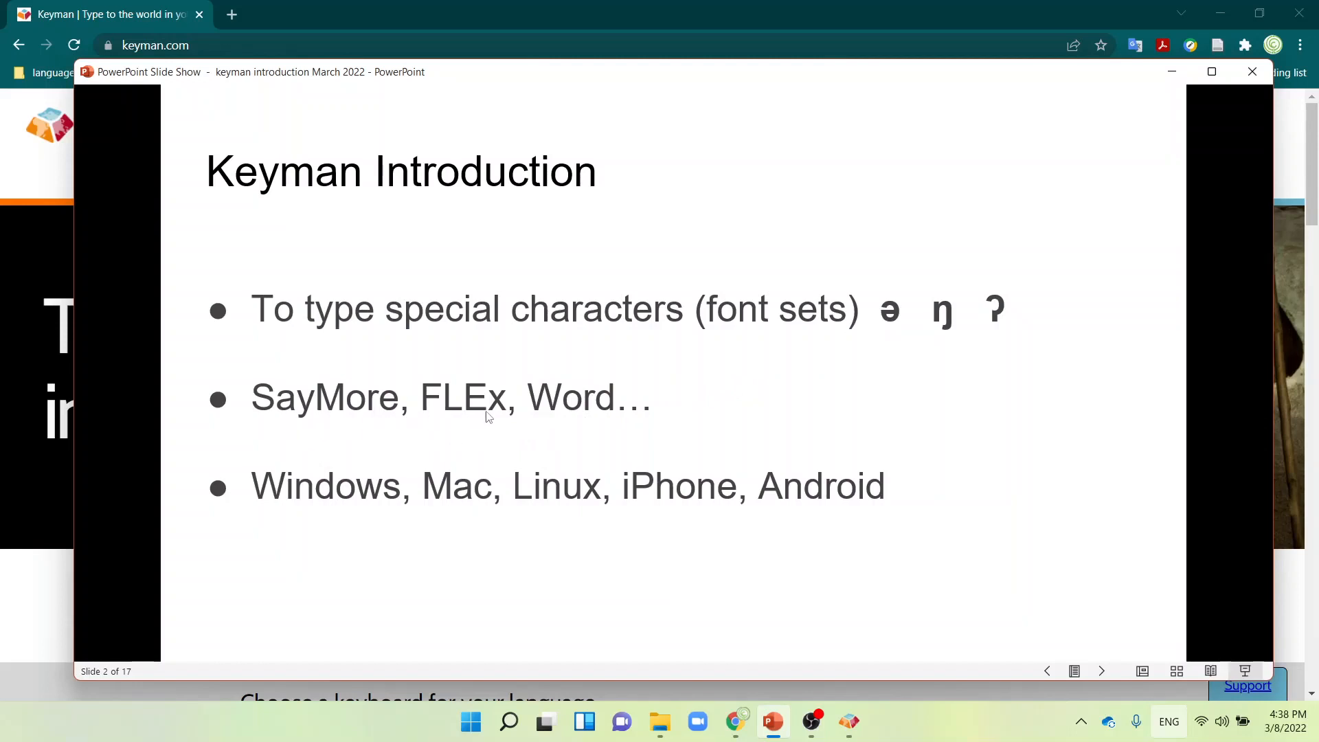
pyautogui.moveTo(629, 421)
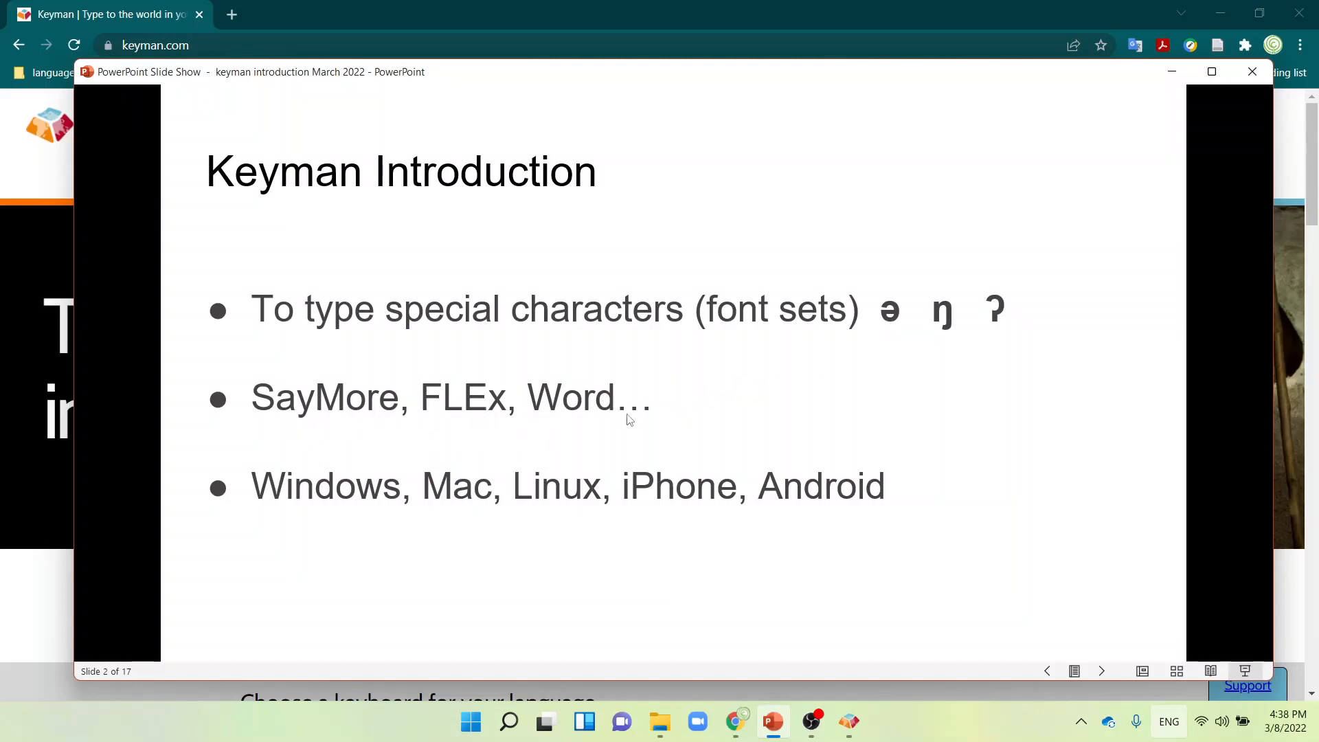
pyautogui.moveTo(293, 533)
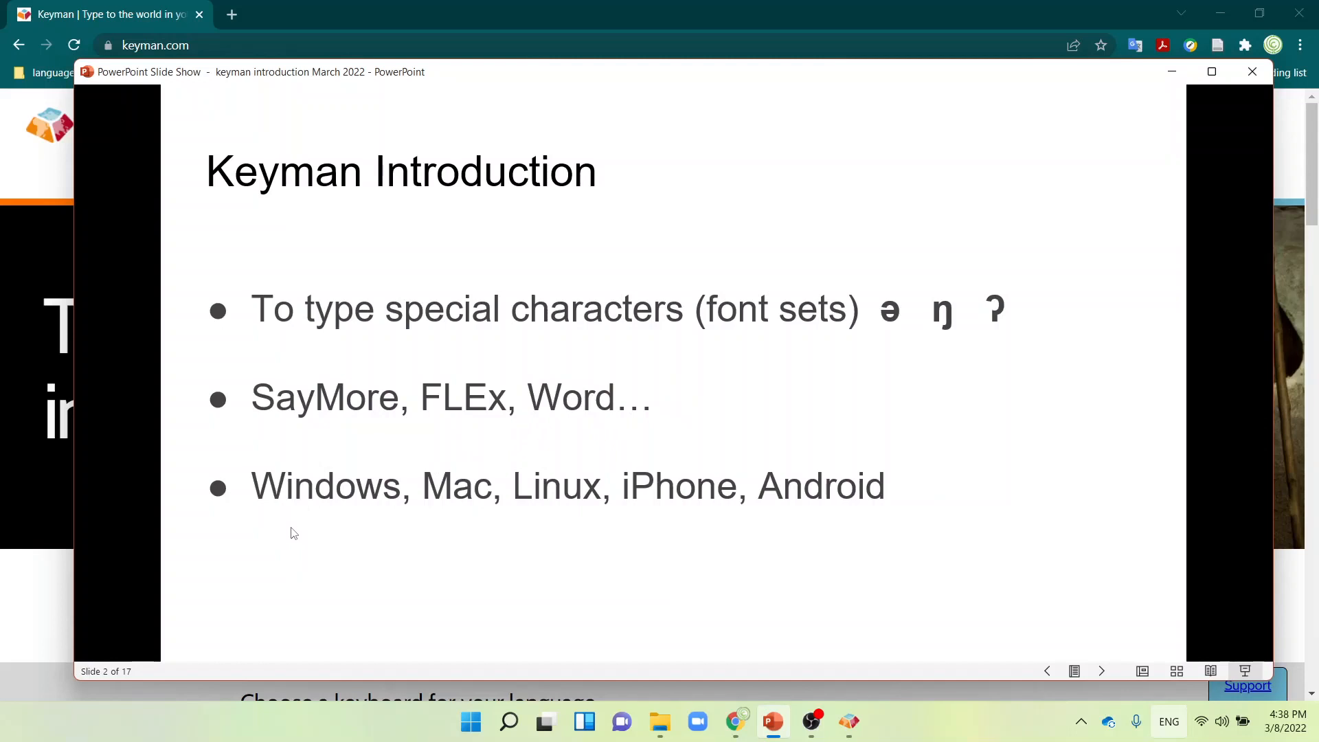
pyautogui.moveTo(475, 505)
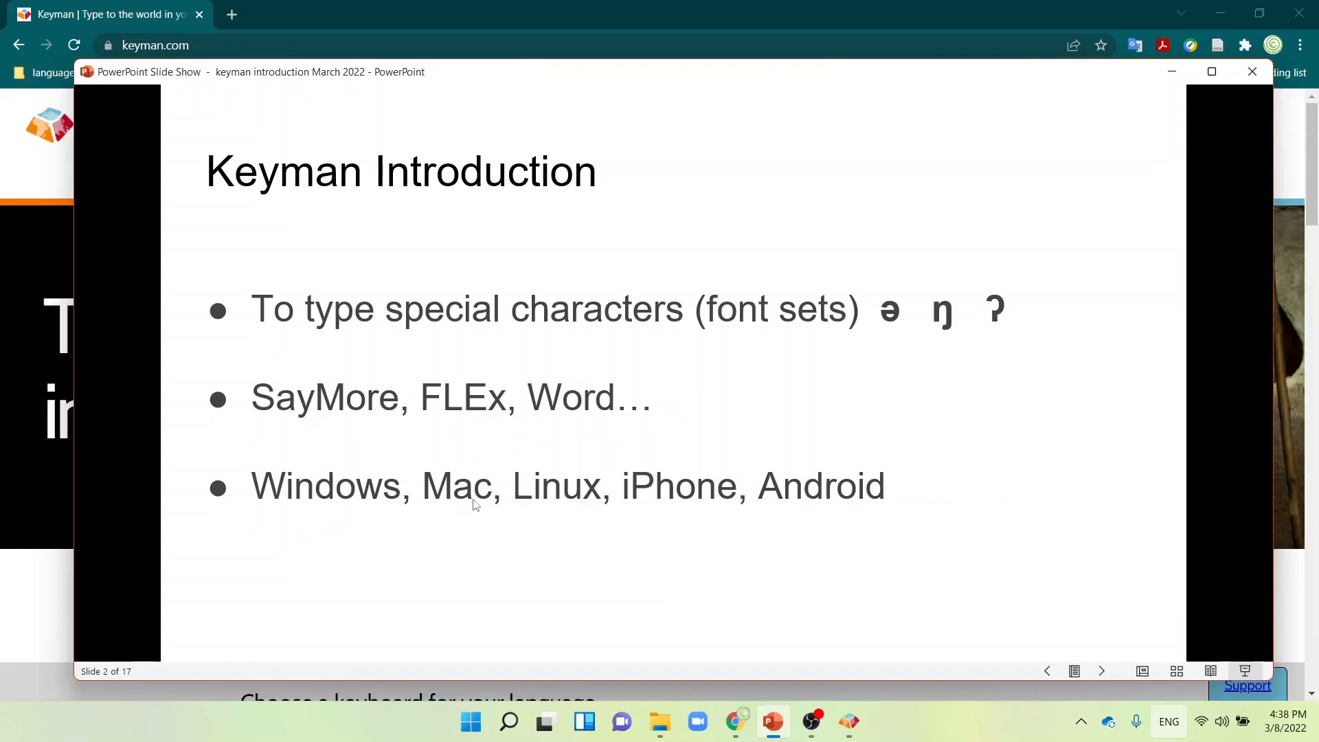
pyautogui.moveTo(694, 508)
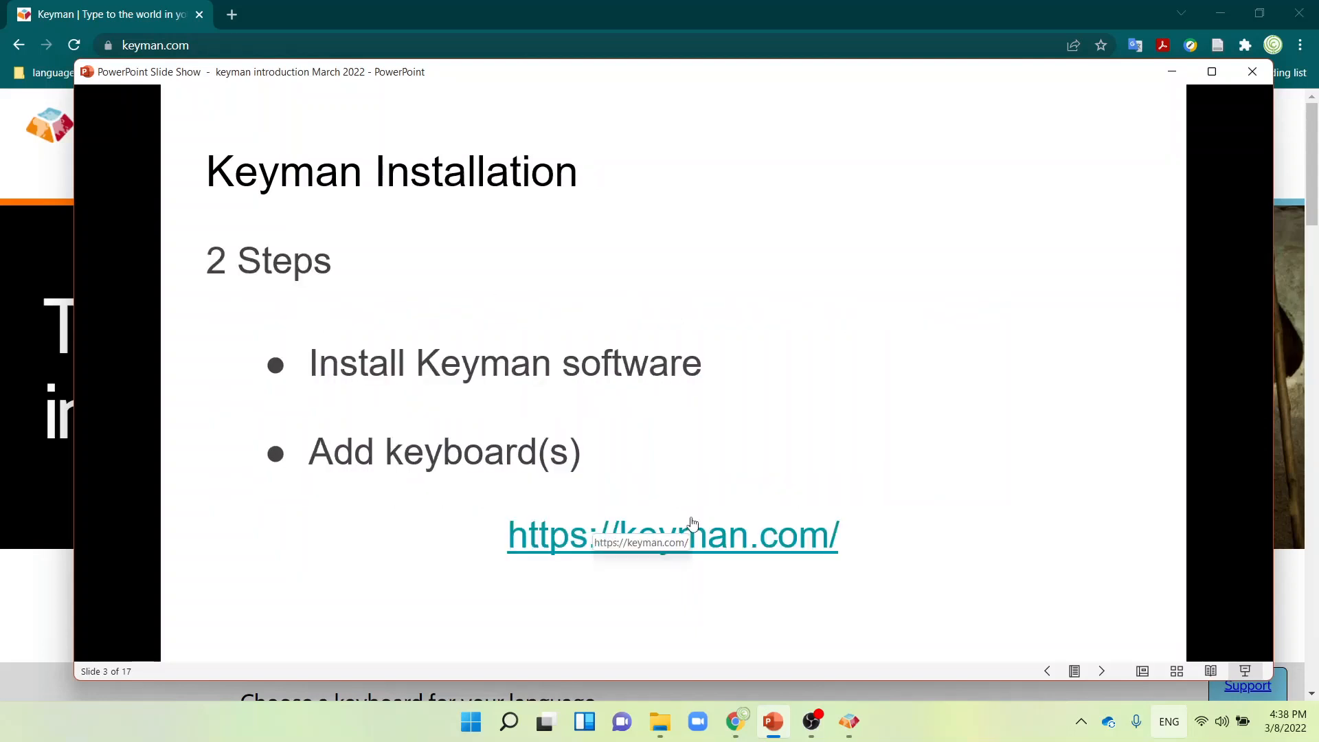
pyautogui.moveTo(849, 396)
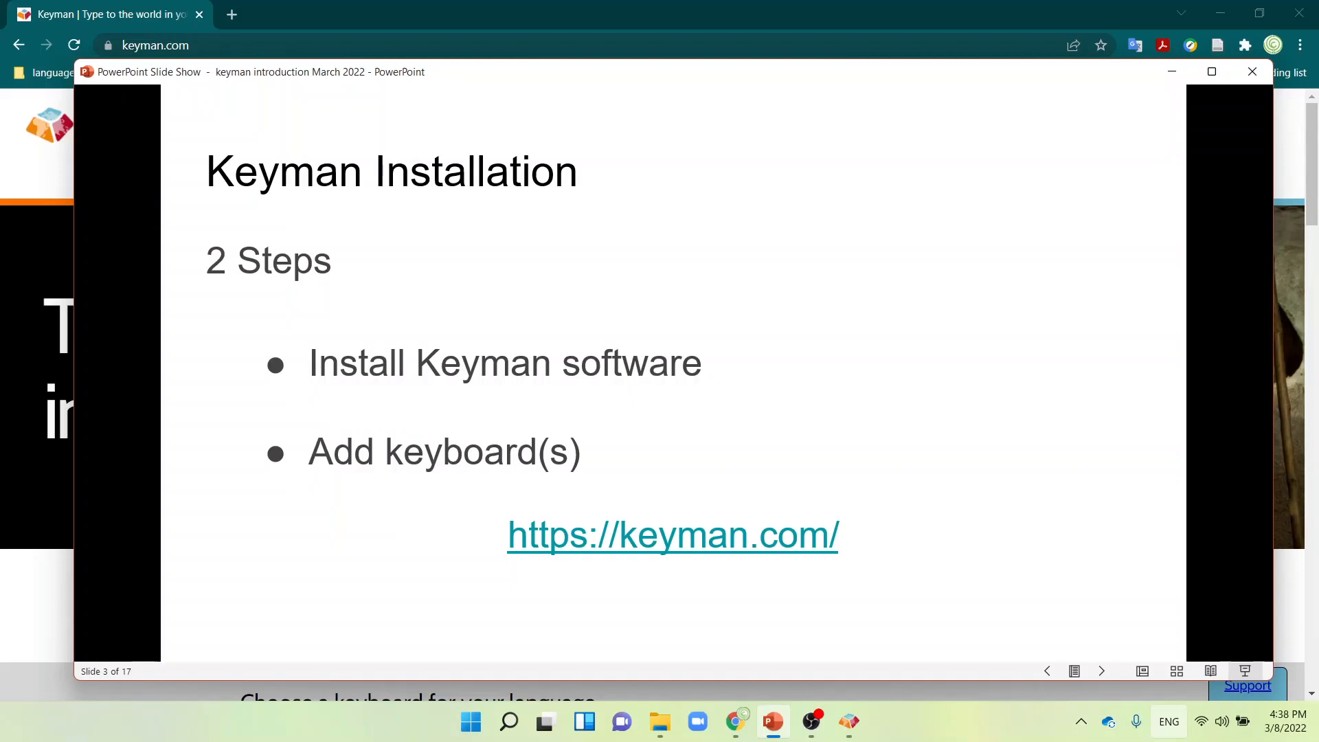
pyautogui.moveTo(646, 418)
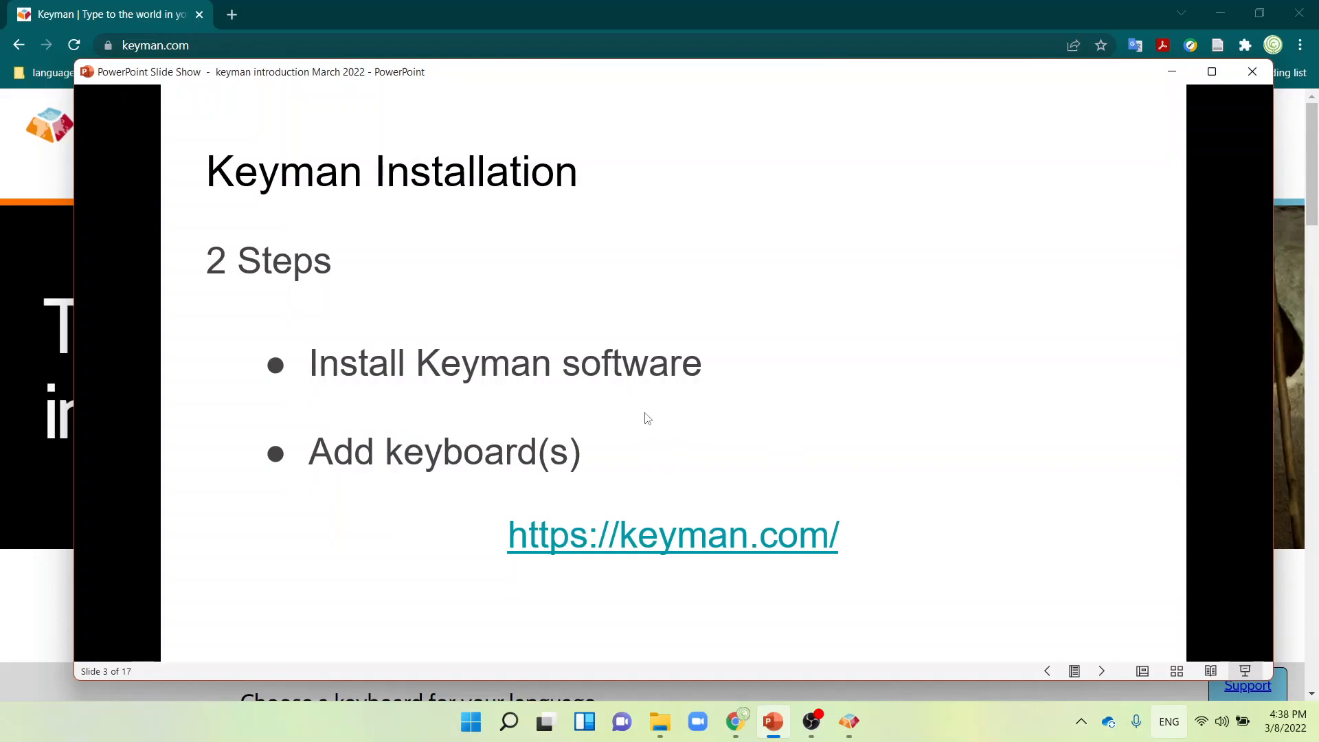
pyautogui.moveTo(641, 424)
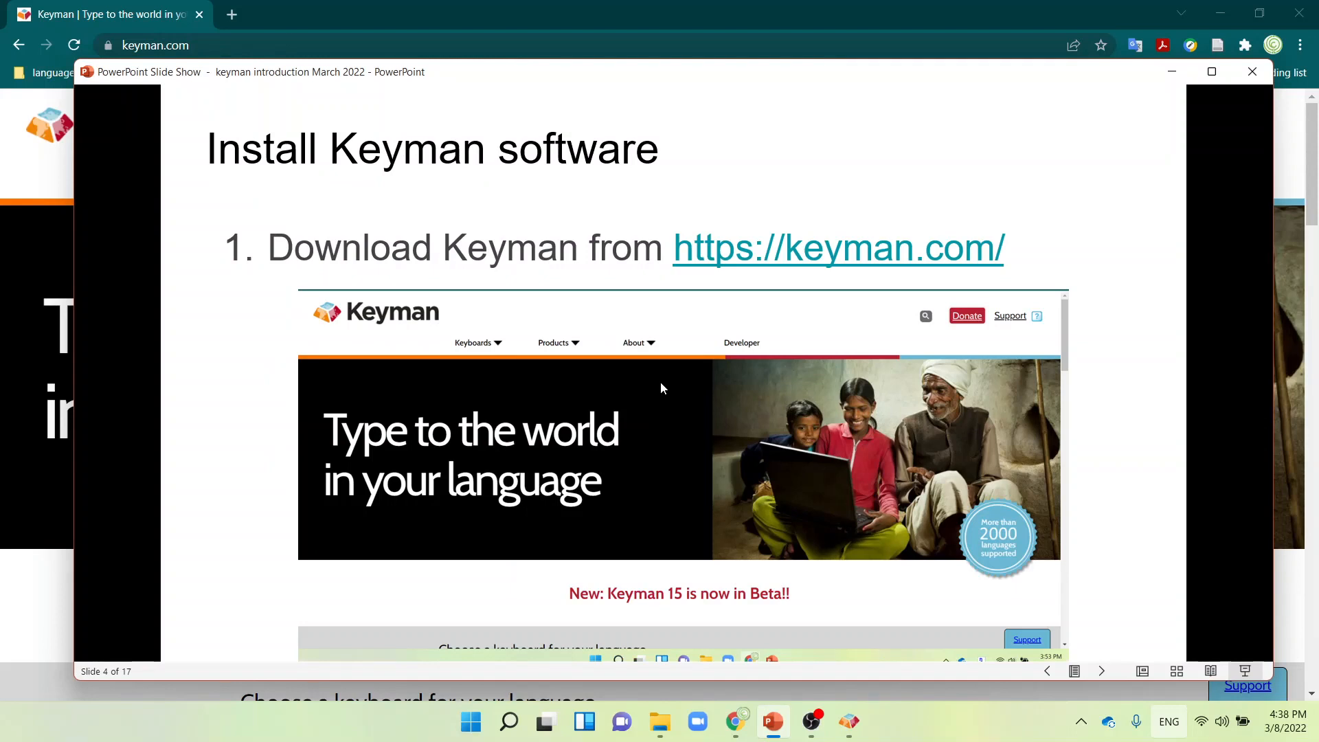
pyautogui.moveTo(684, 338)
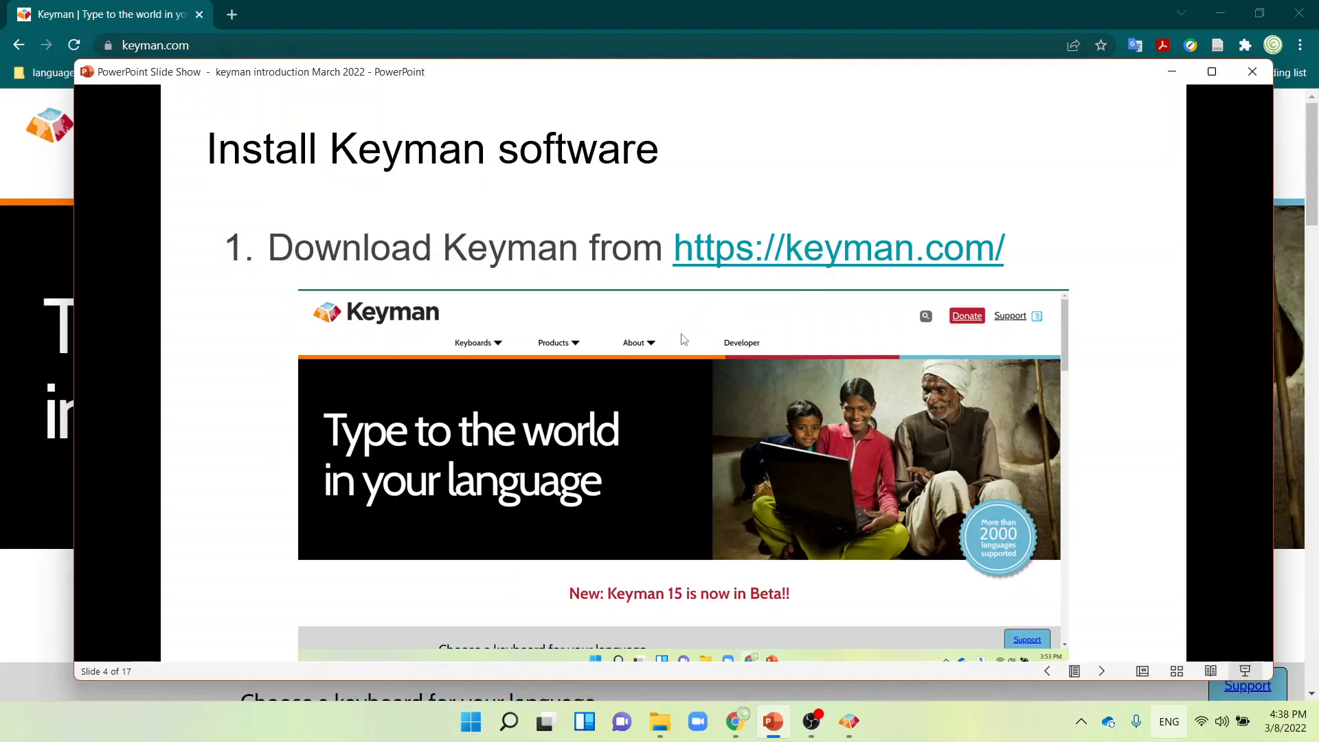
pyautogui.moveTo(656, 360)
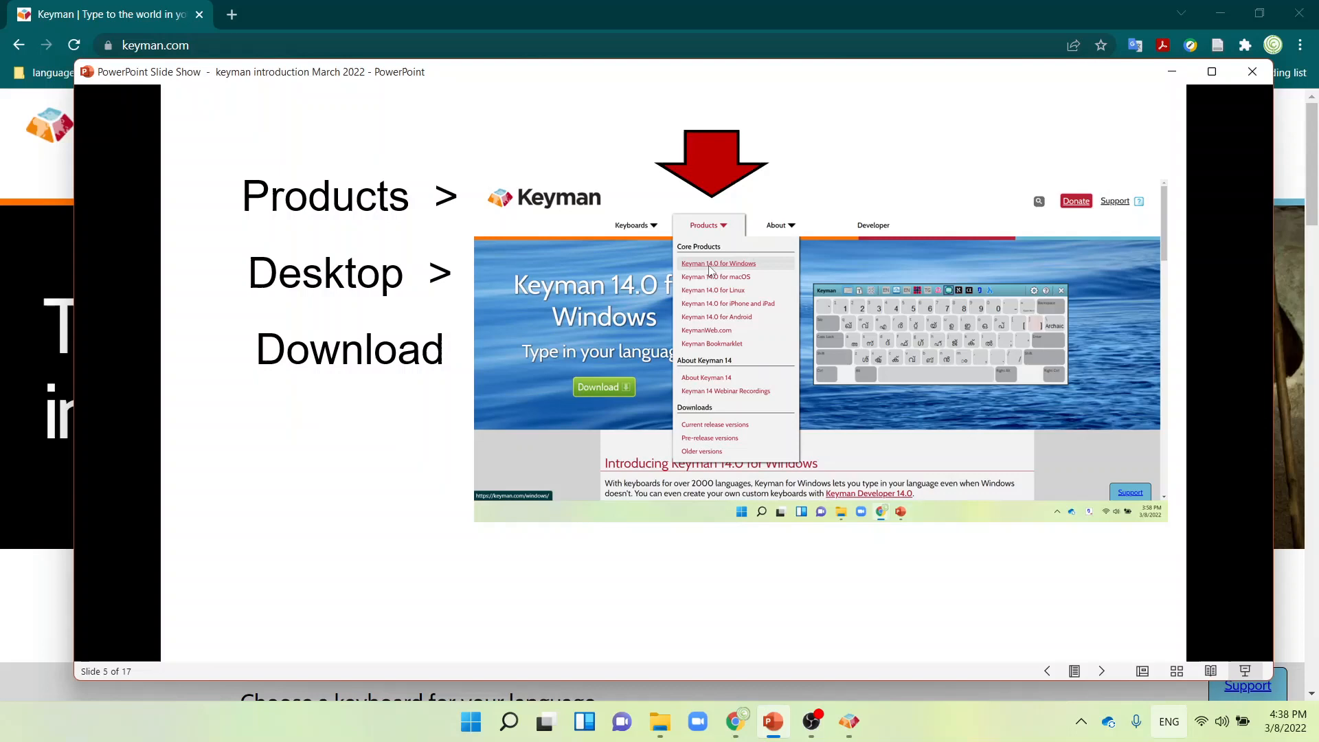
pyautogui.moveTo(712, 272)
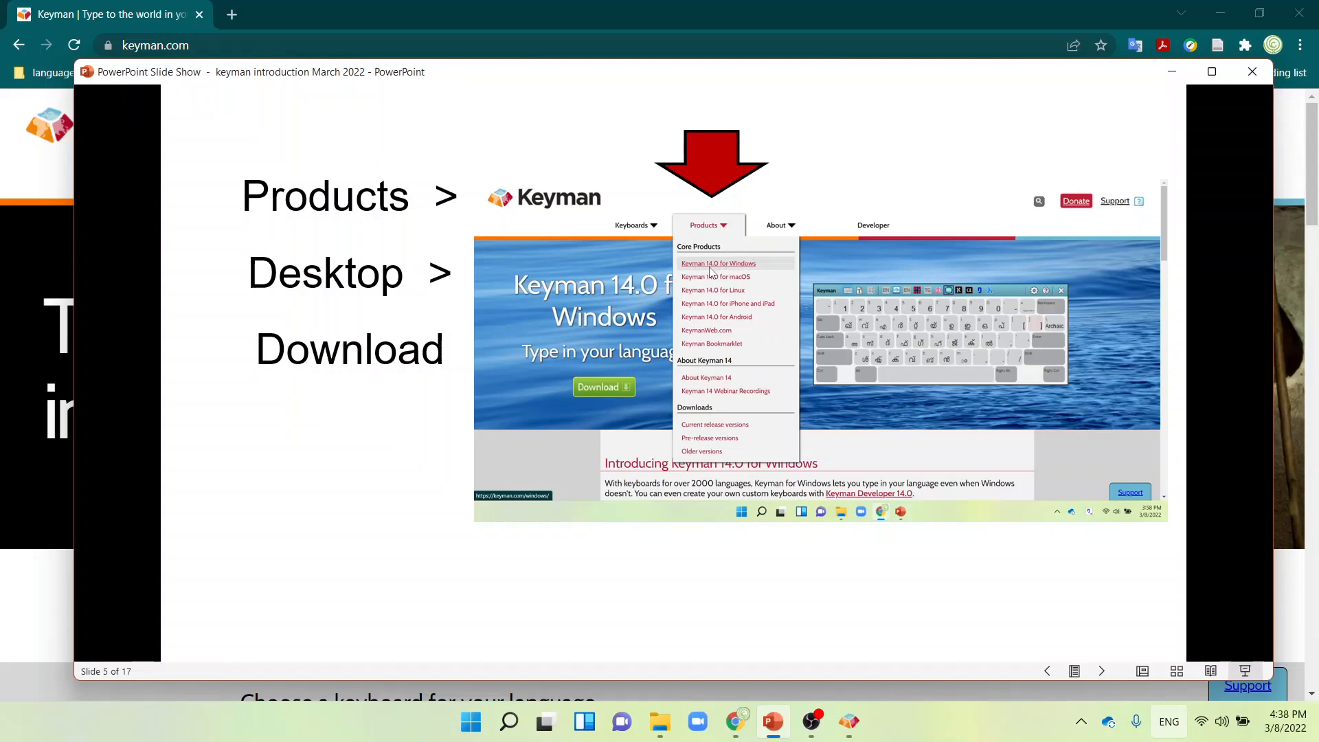
pyautogui.moveTo(705, 266)
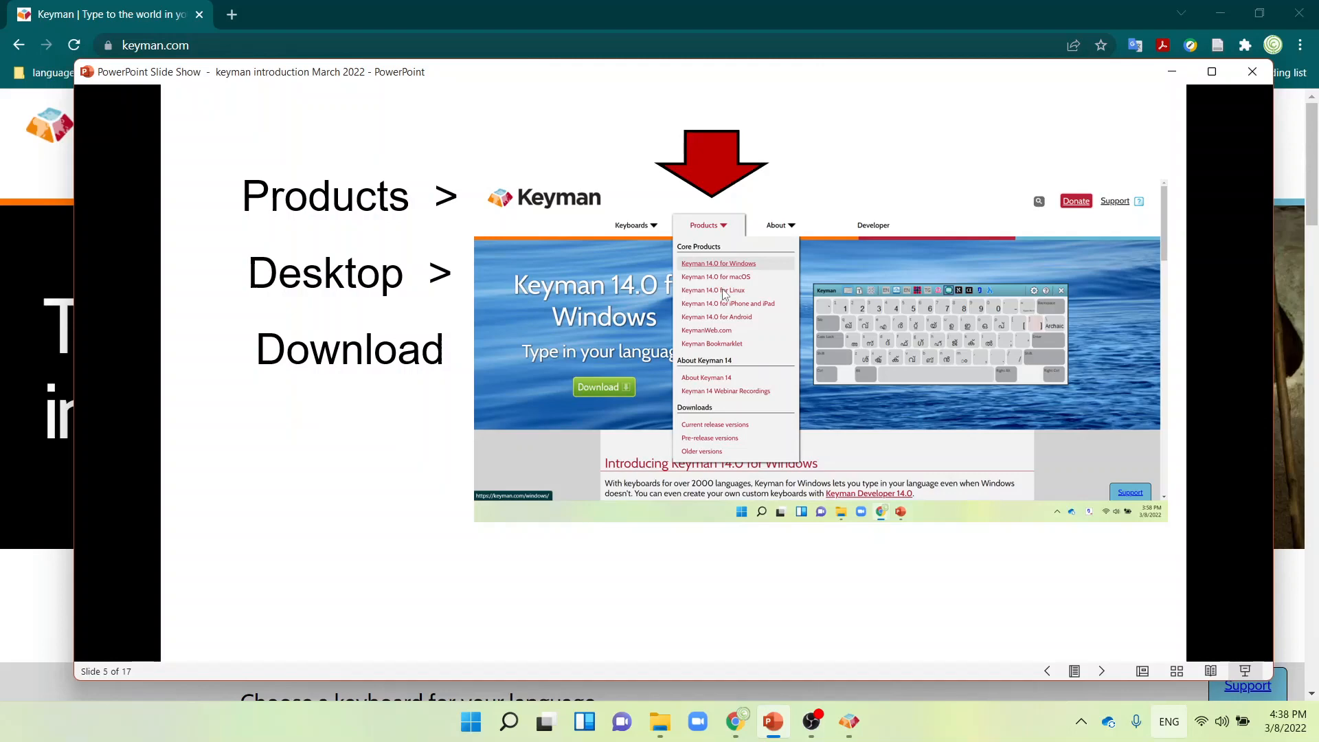
pyautogui.moveTo(720, 313)
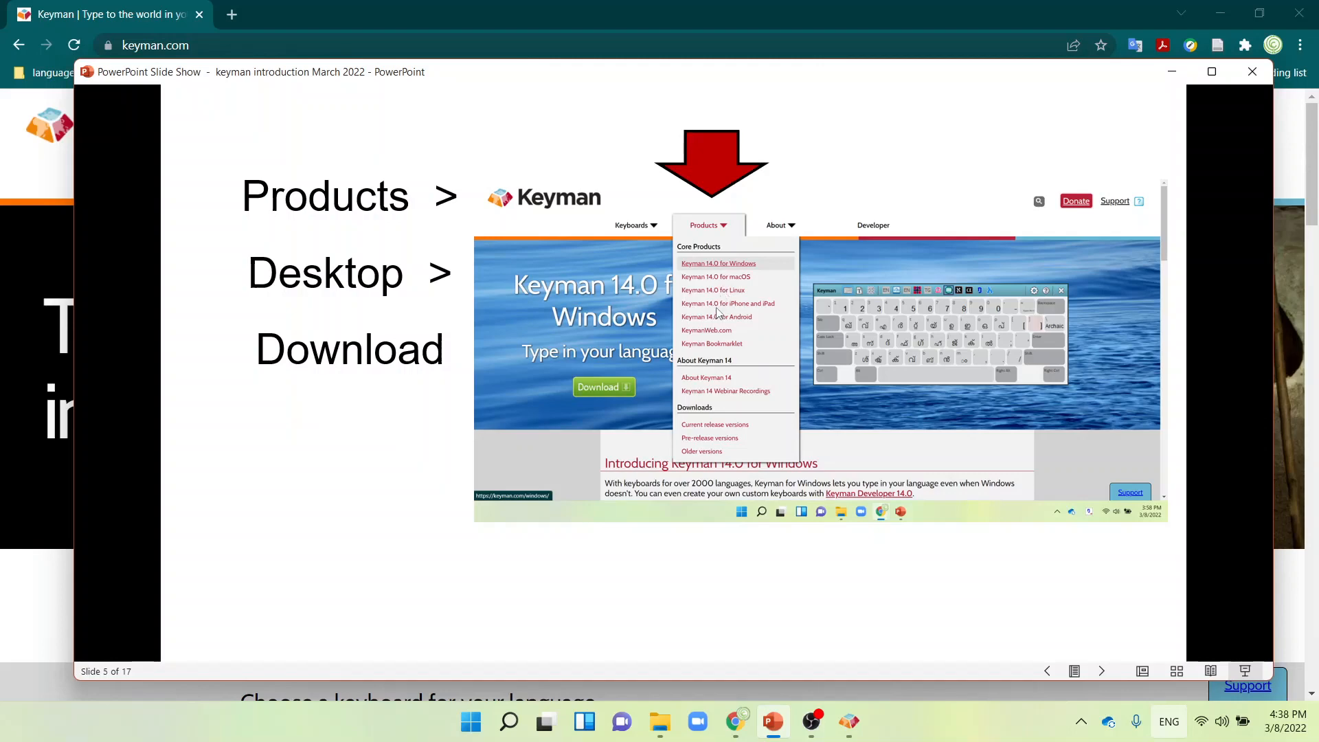
# - Advance the show past the download slides to slide 6, Choose Keyboard
pyautogui.press('Right')
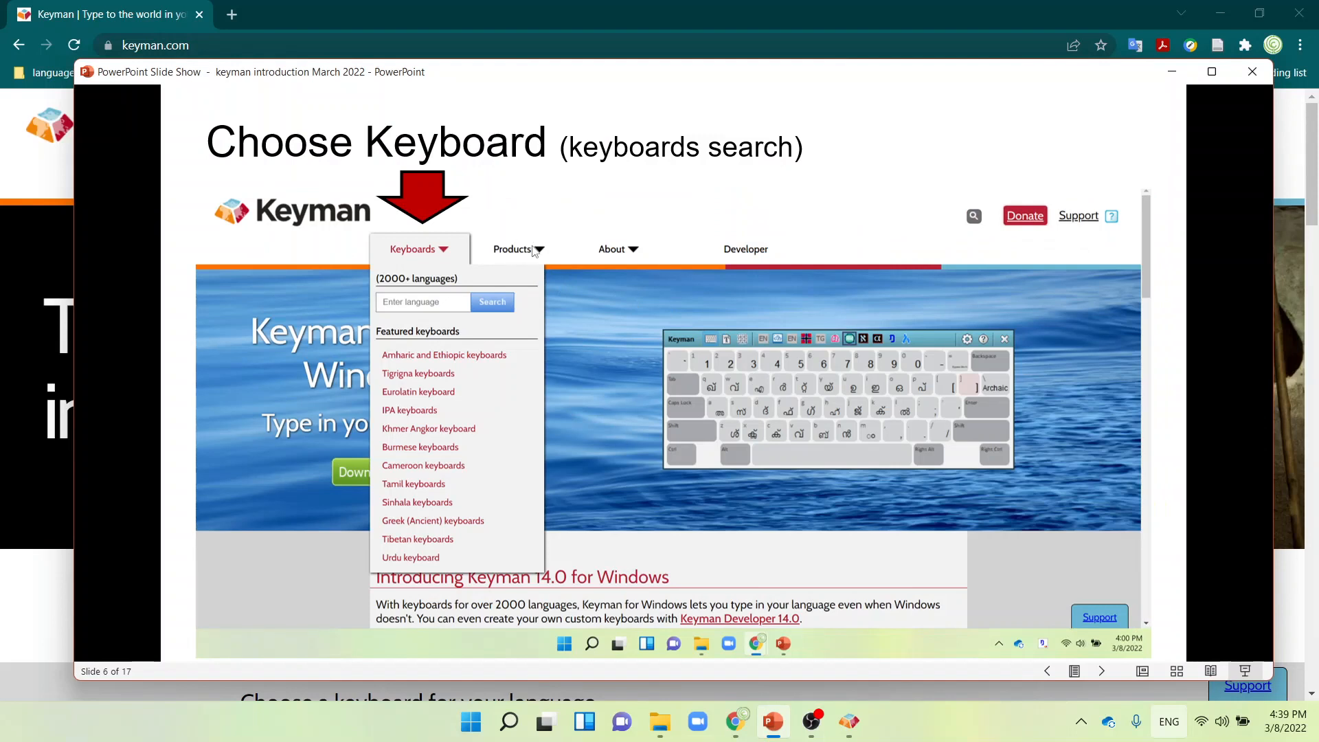
pyautogui.moveTo(404, 262)
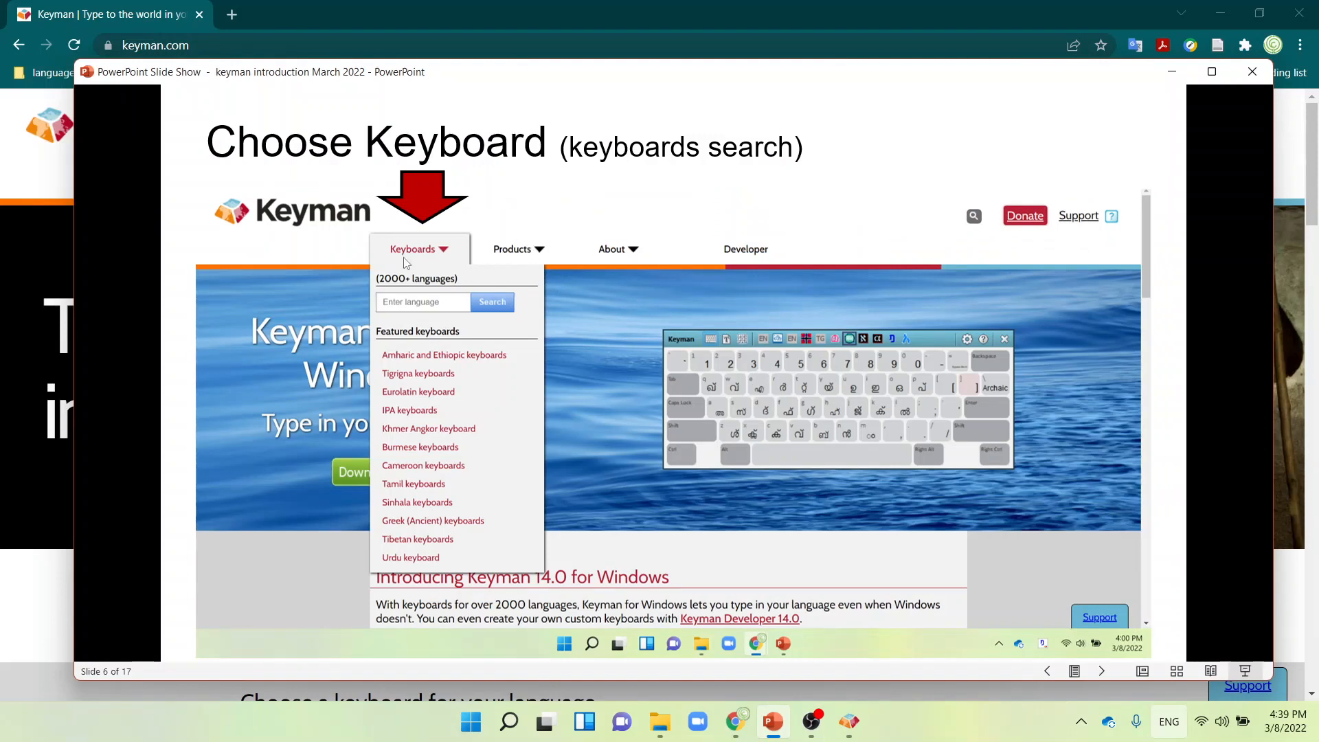
pyautogui.moveTo(403, 412)
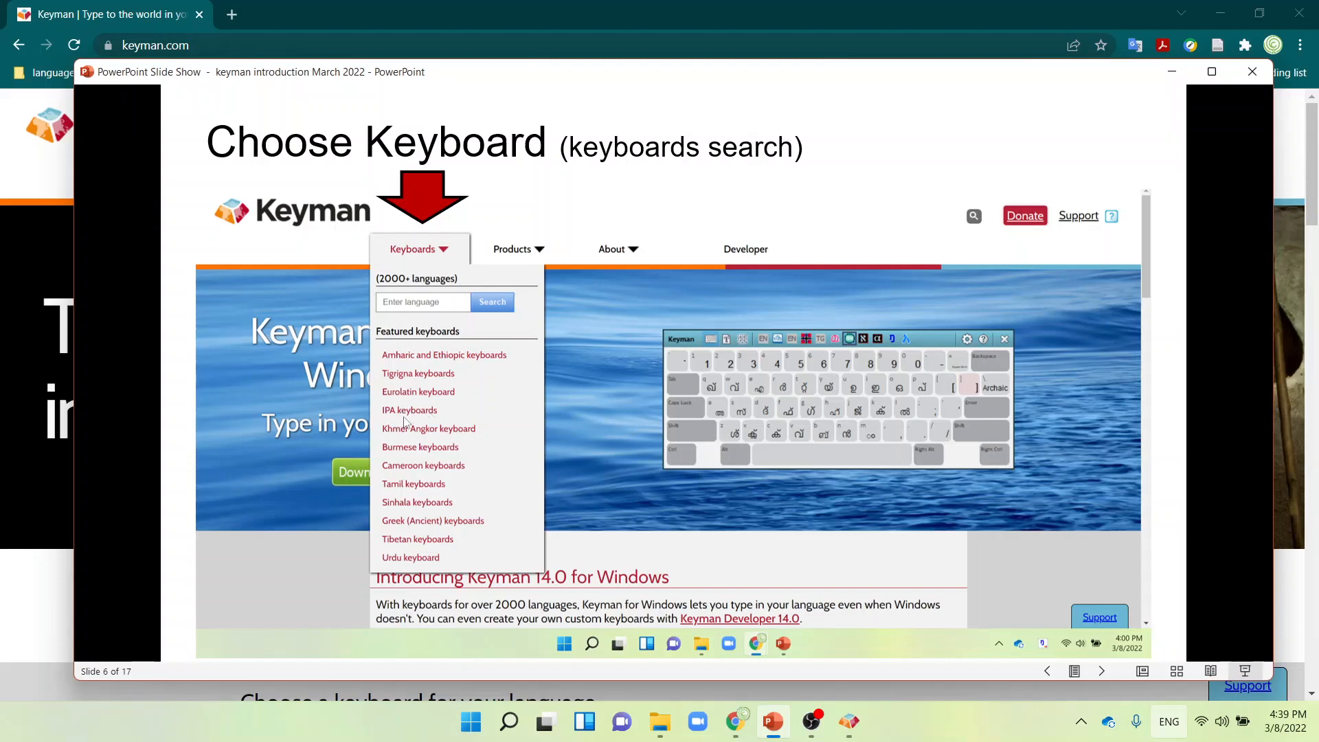
pyautogui.moveTo(414, 369)
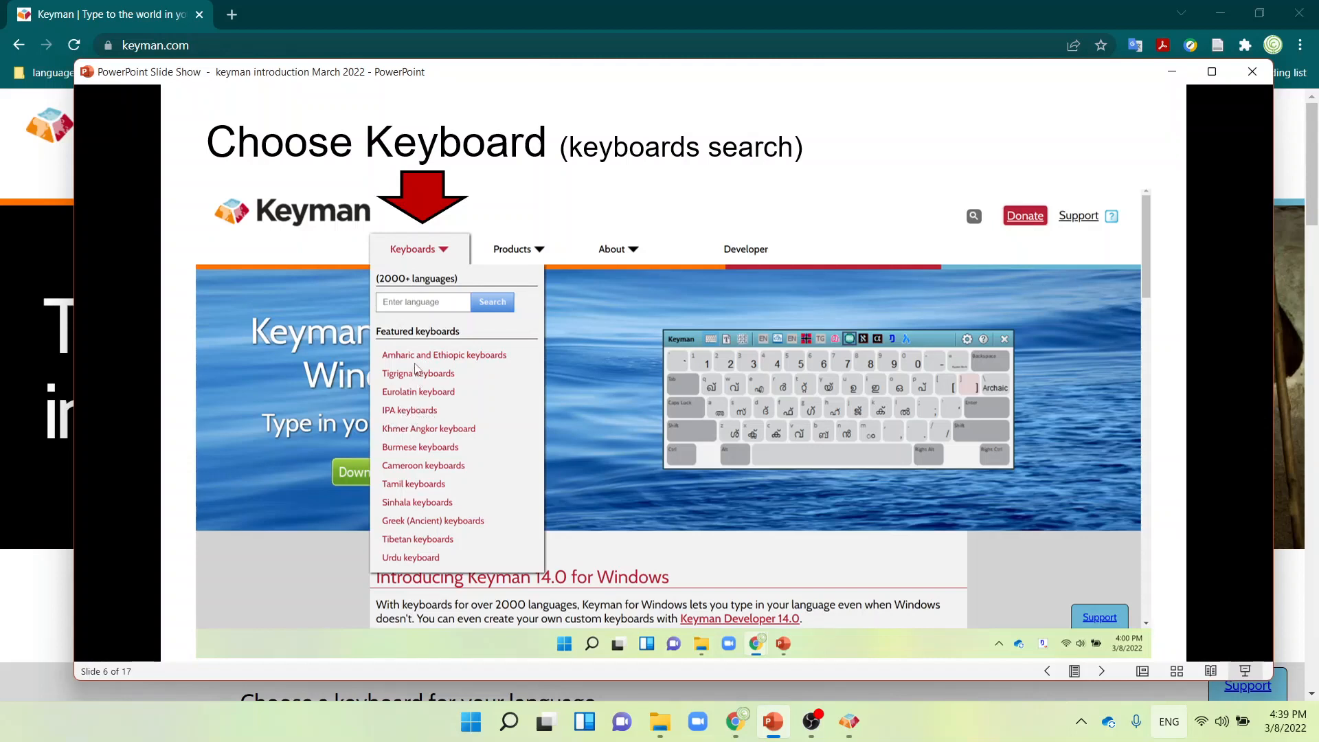
pyautogui.moveTo(406, 471)
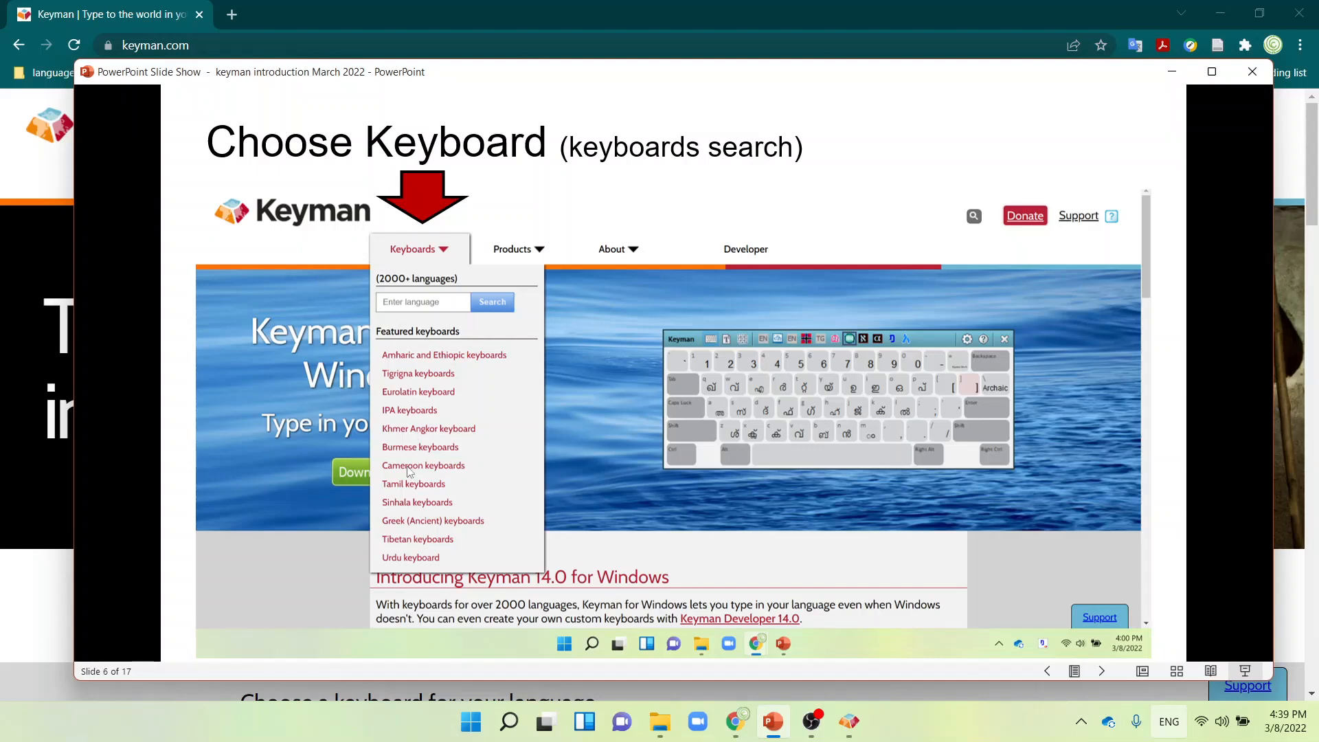
pyautogui.moveTo(412, 499)
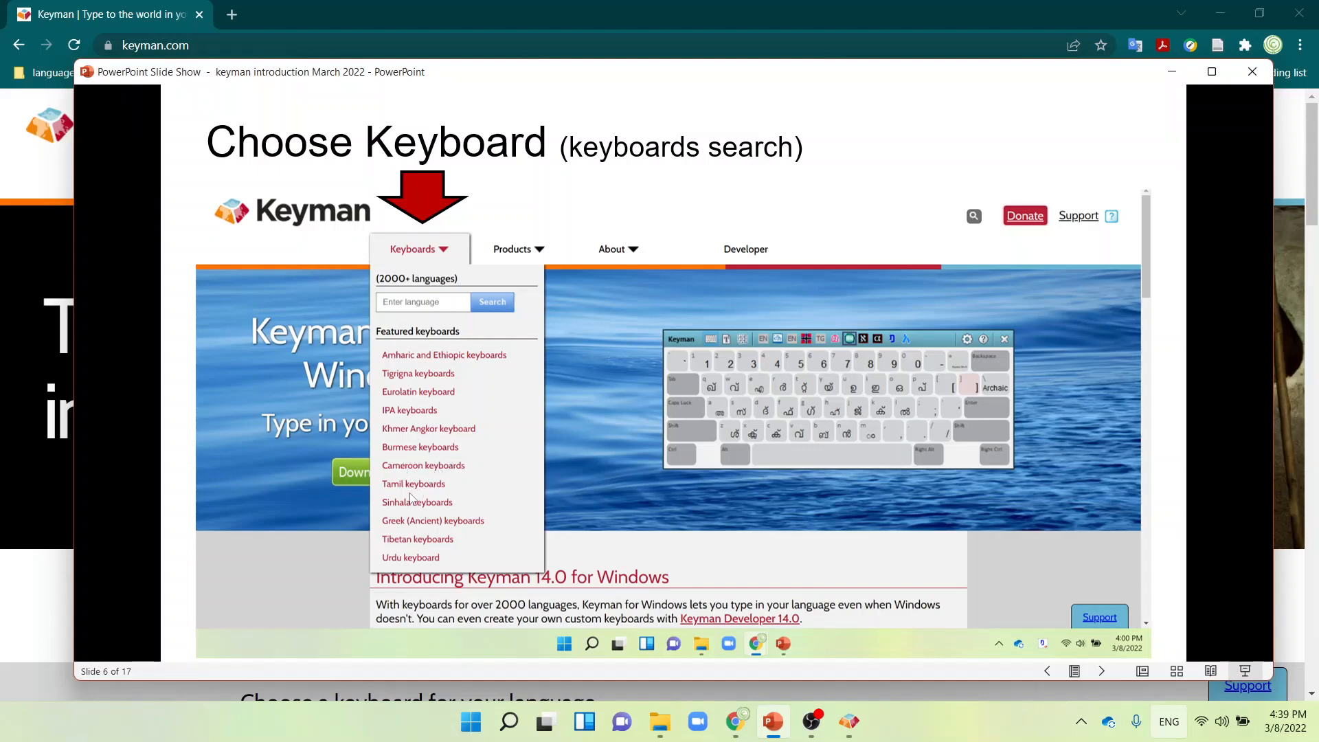
pyautogui.moveTo(431, 408)
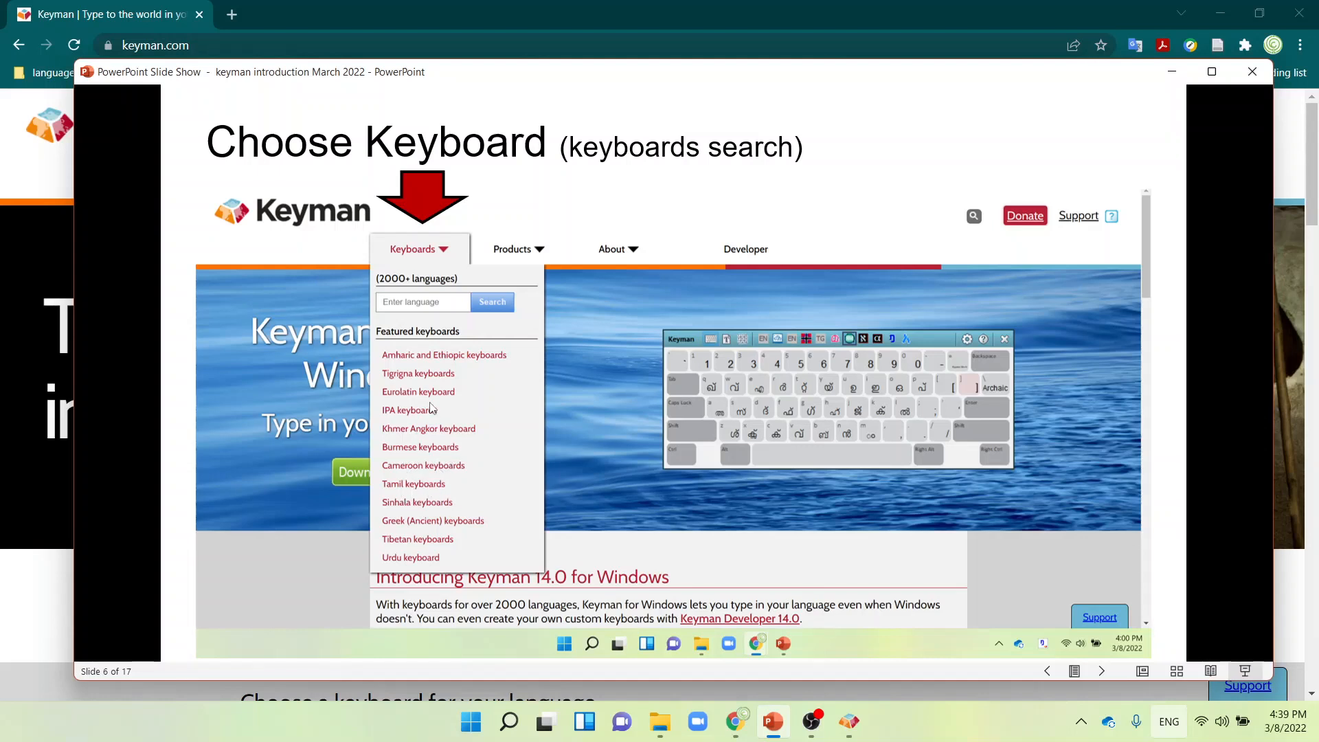
pyautogui.moveTo(432, 511)
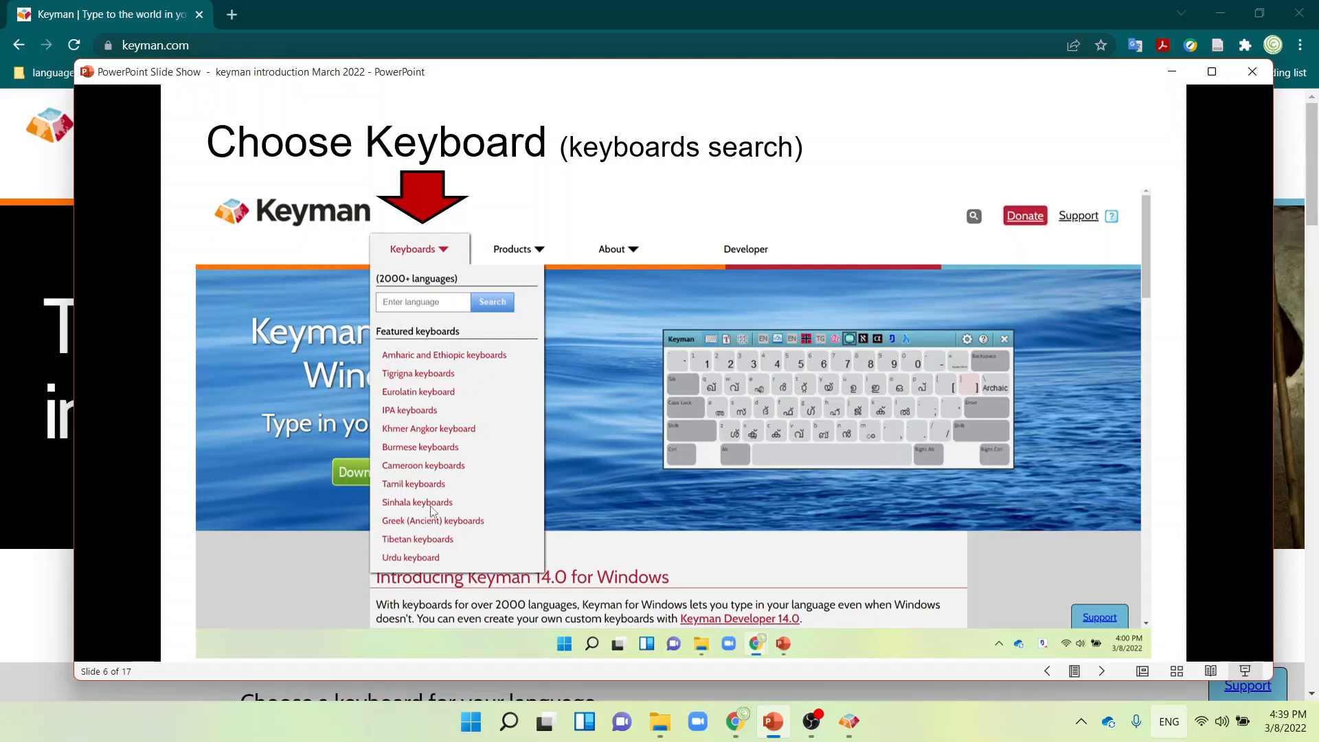
# - Move past the IPA (SIL) keyboard slide to slide 8, 'Install depends on your OS'
pyautogui.click(409, 410)
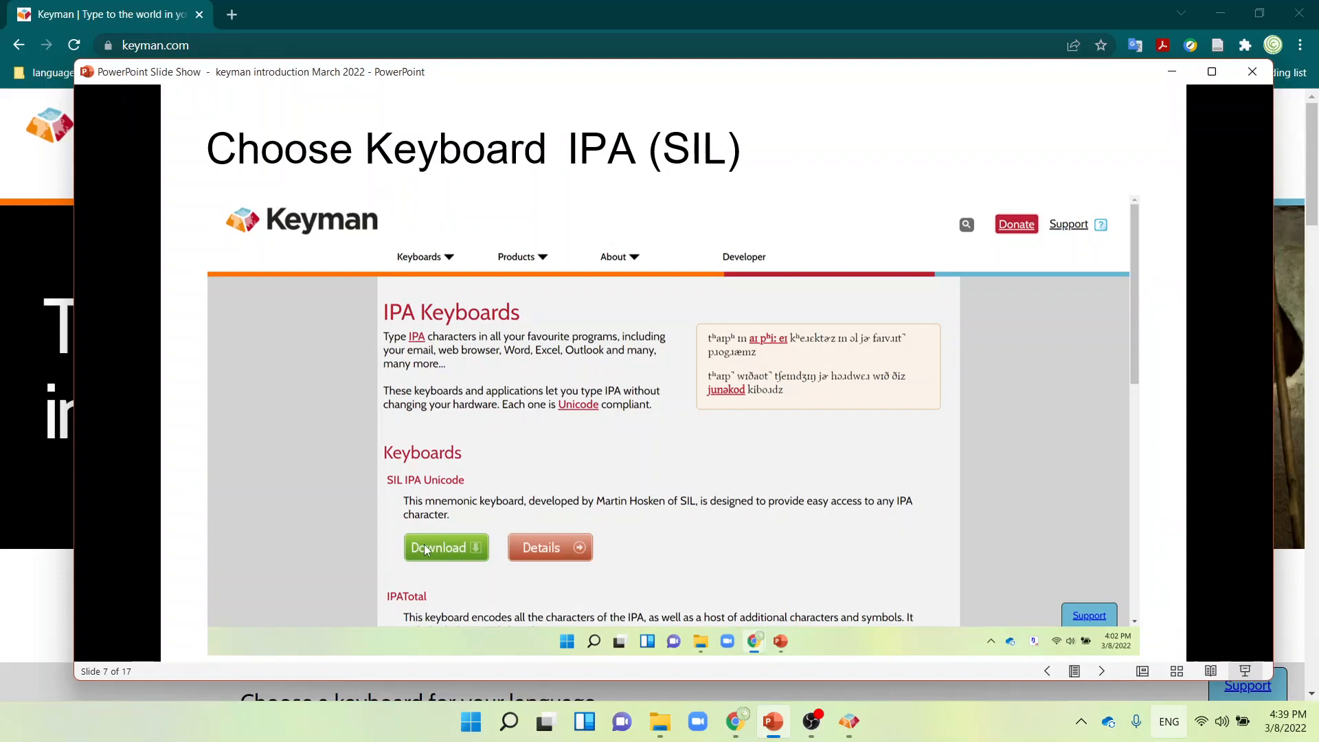
pyautogui.moveTo(457, 551)
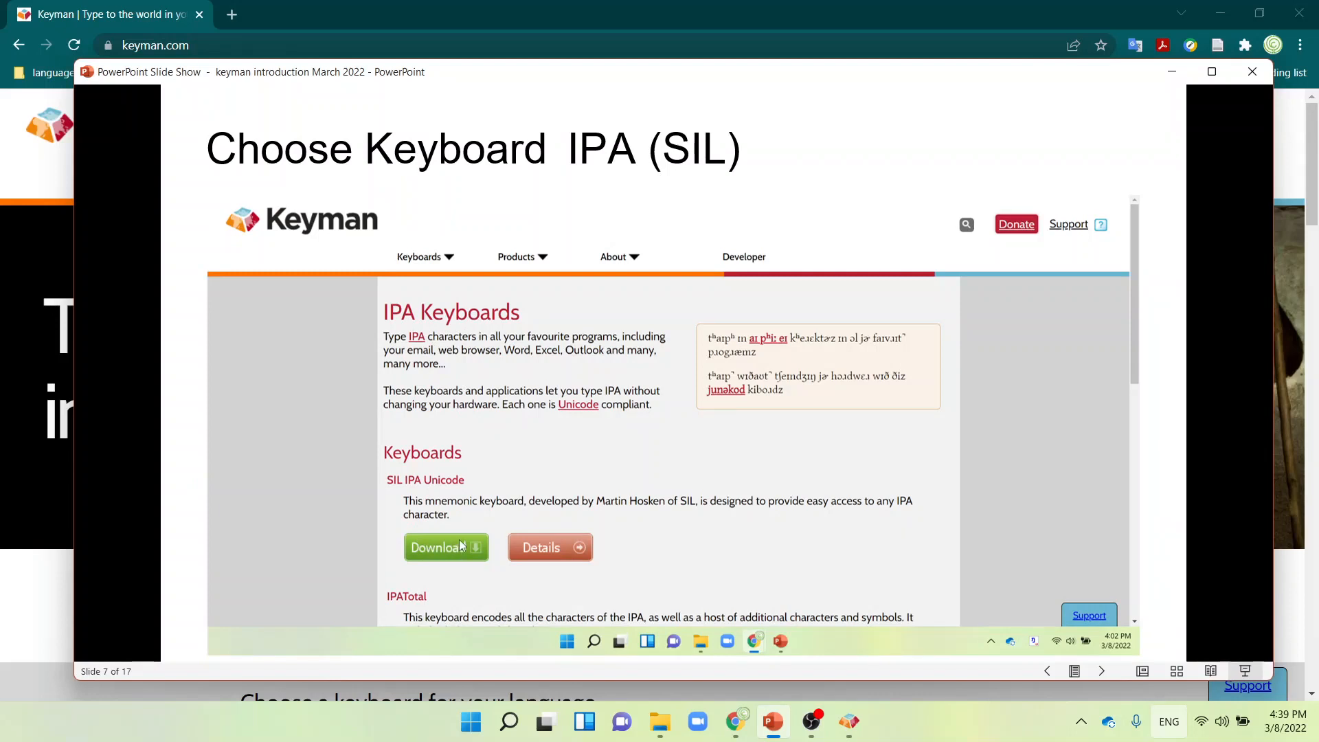
pyautogui.press('right')
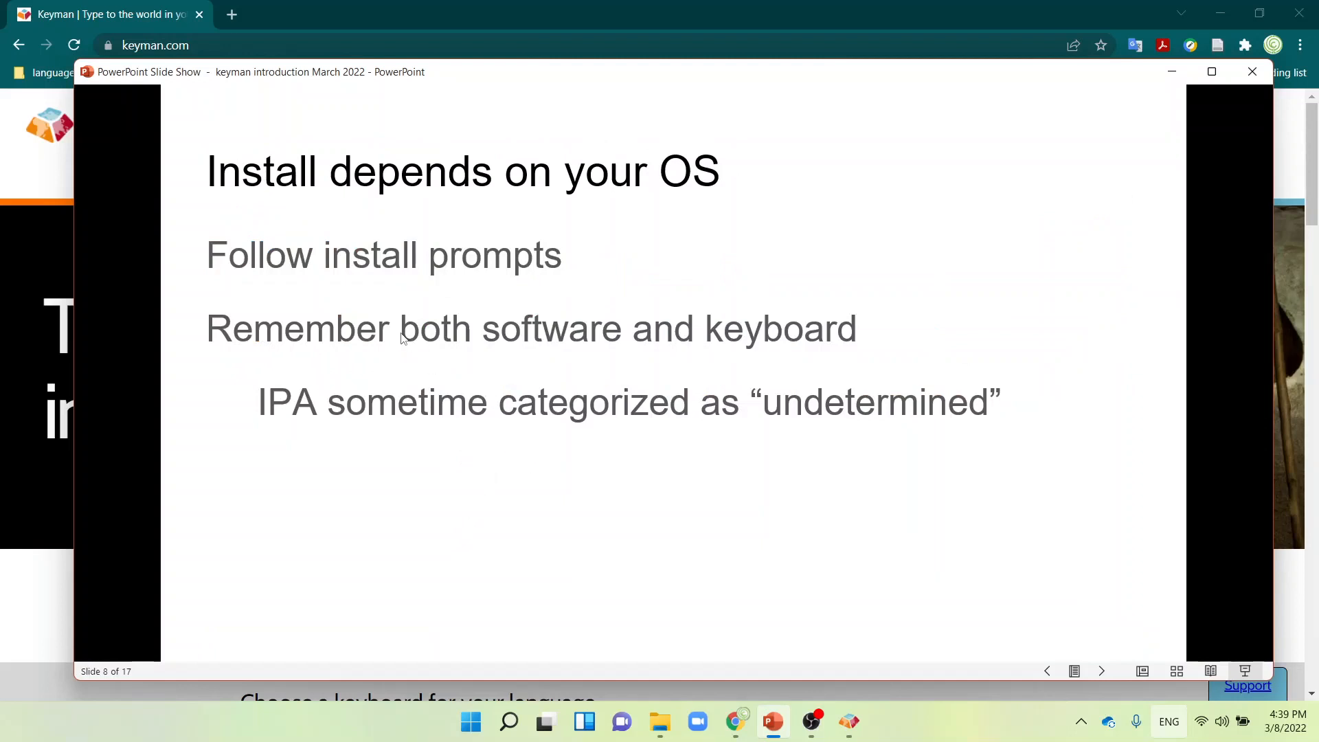
pyautogui.moveTo(629, 363)
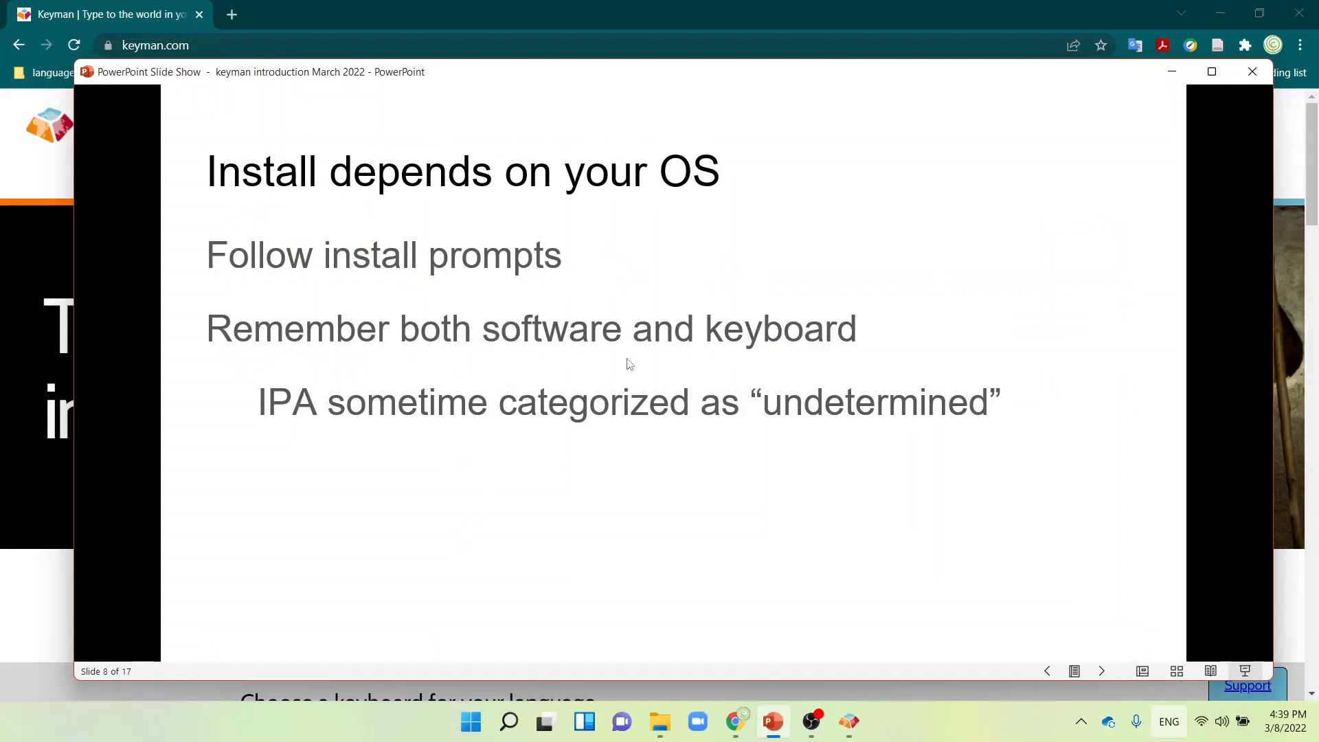
pyautogui.moveTo(336, 443)
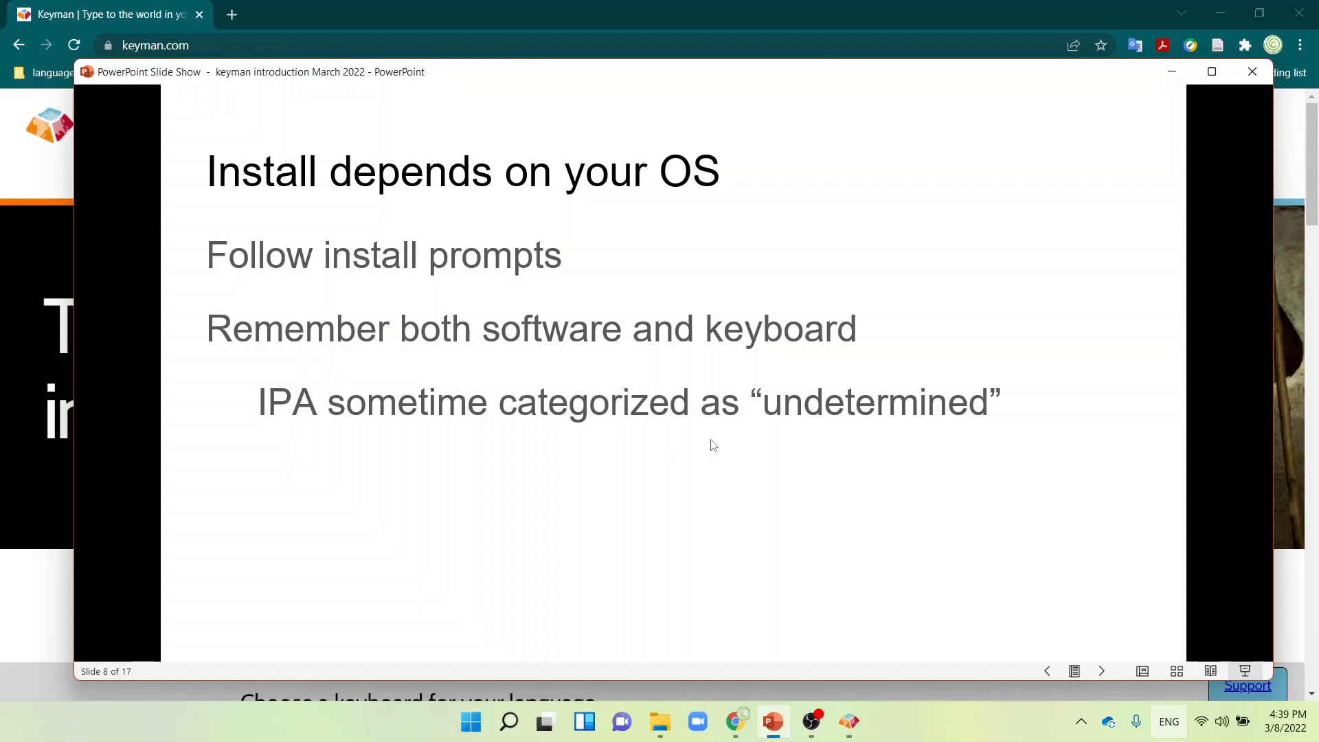
pyautogui.moveTo(781, 464)
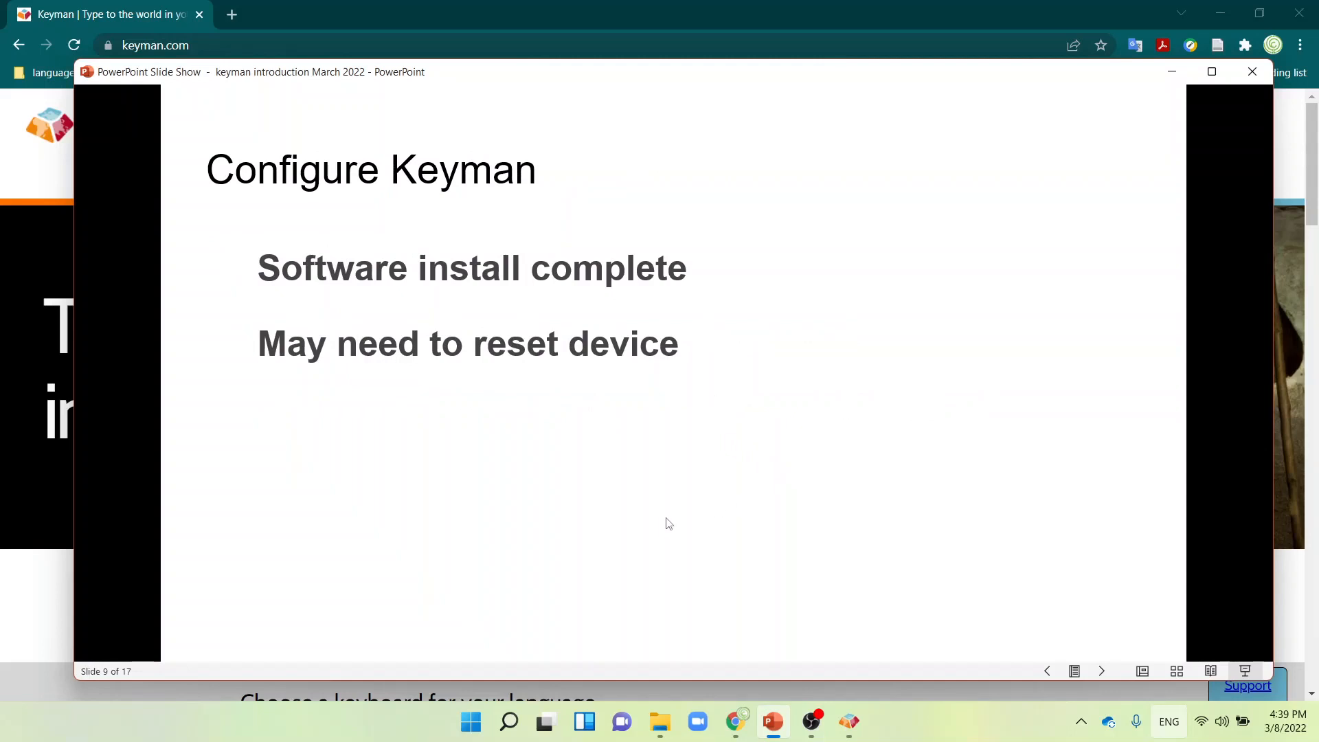
pyautogui.moveTo(671, 517)
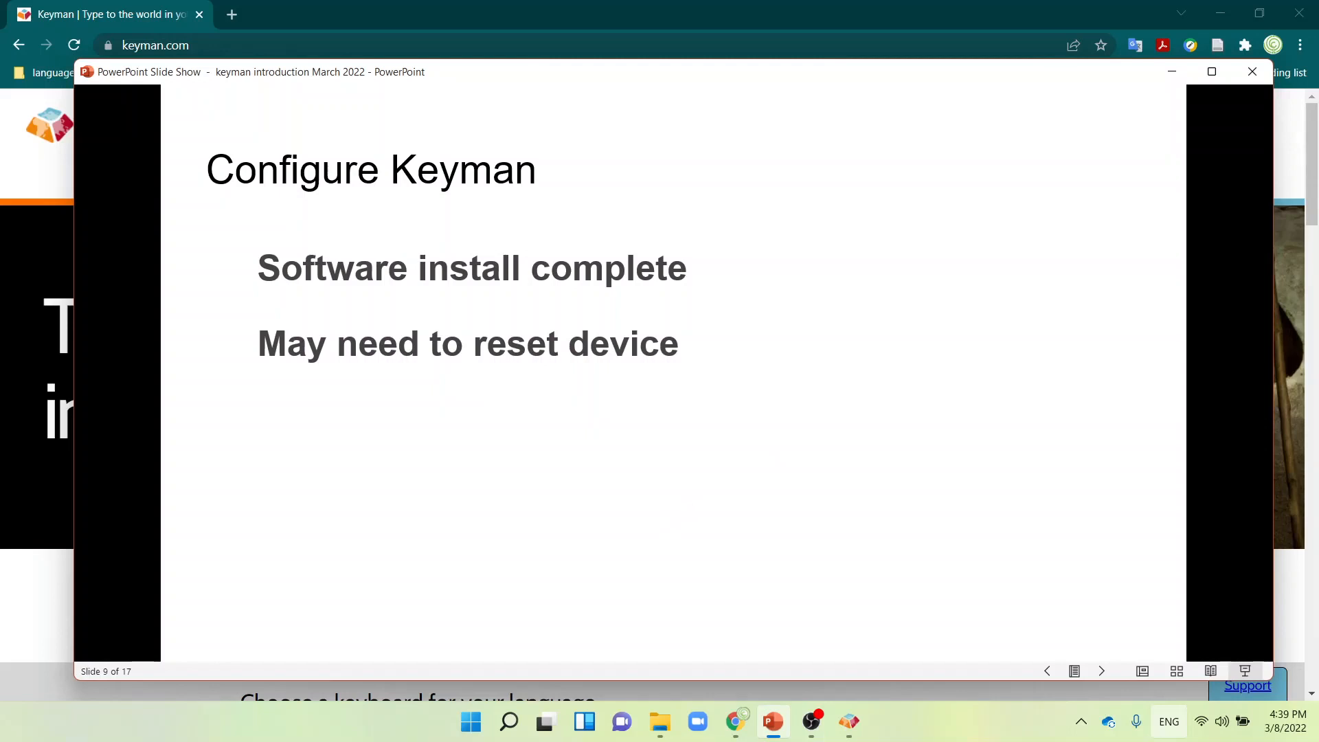
pyautogui.moveTo(661, 466)
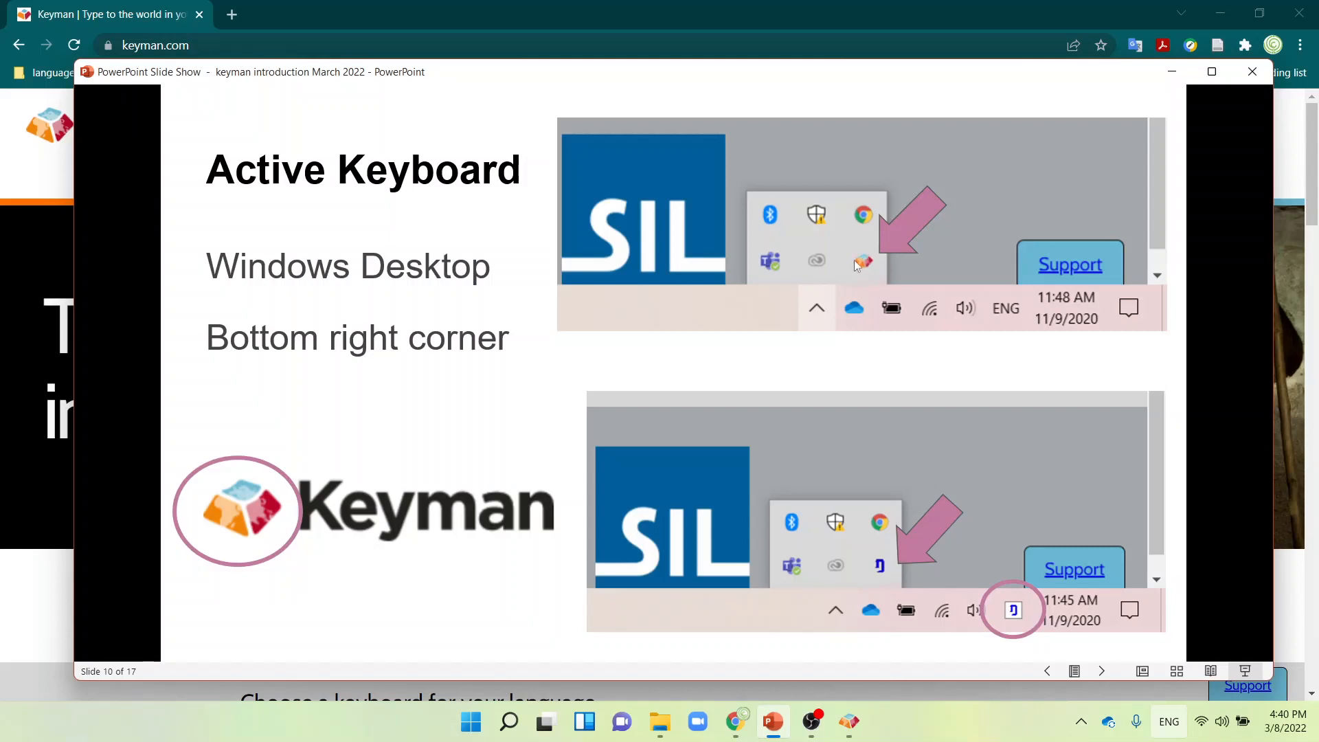
pyautogui.moveTo(850, 280)
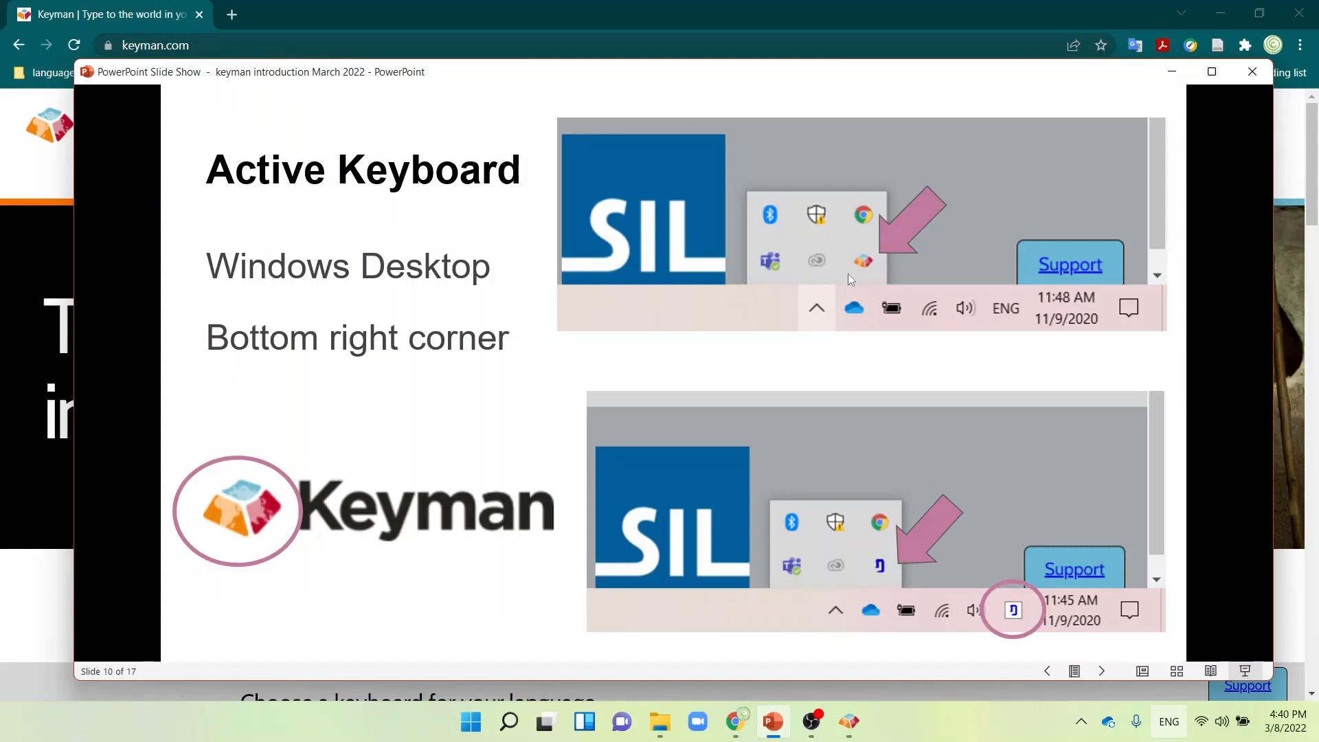
pyautogui.moveTo(866, 272)
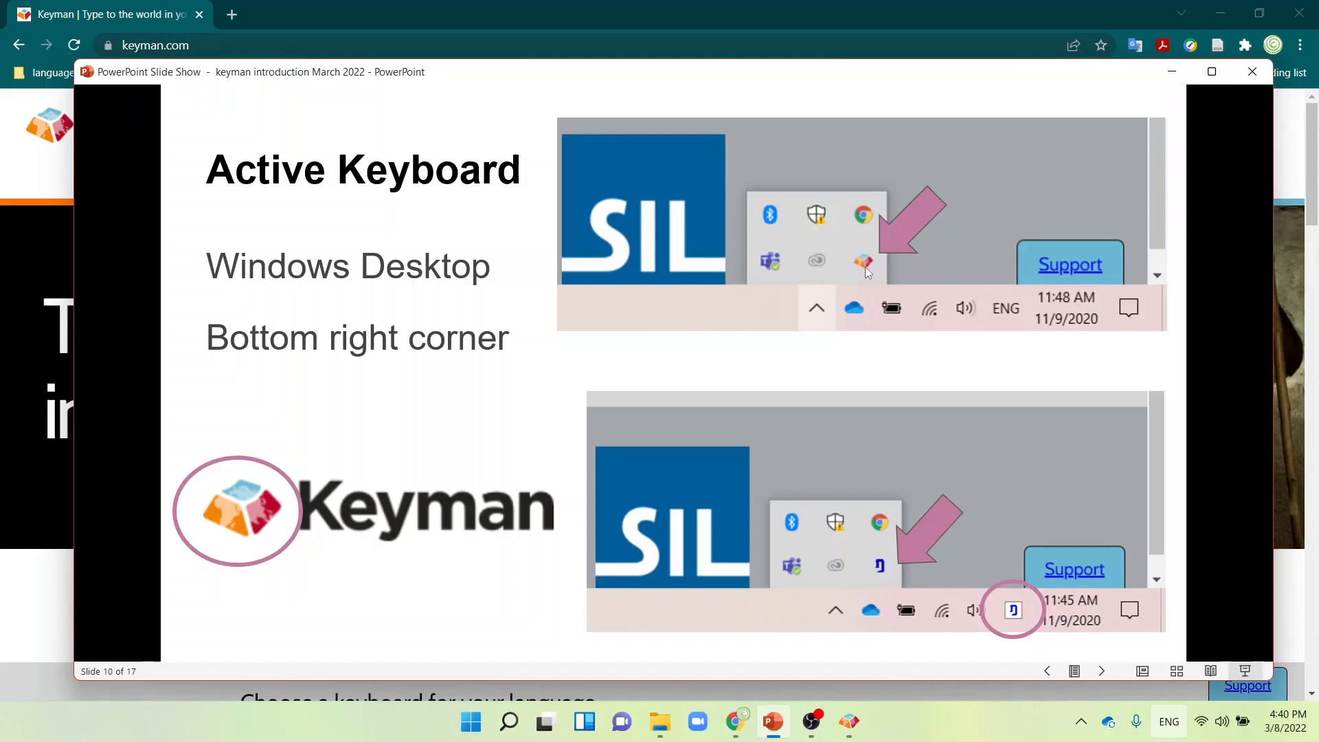
pyautogui.moveTo(870, 269)
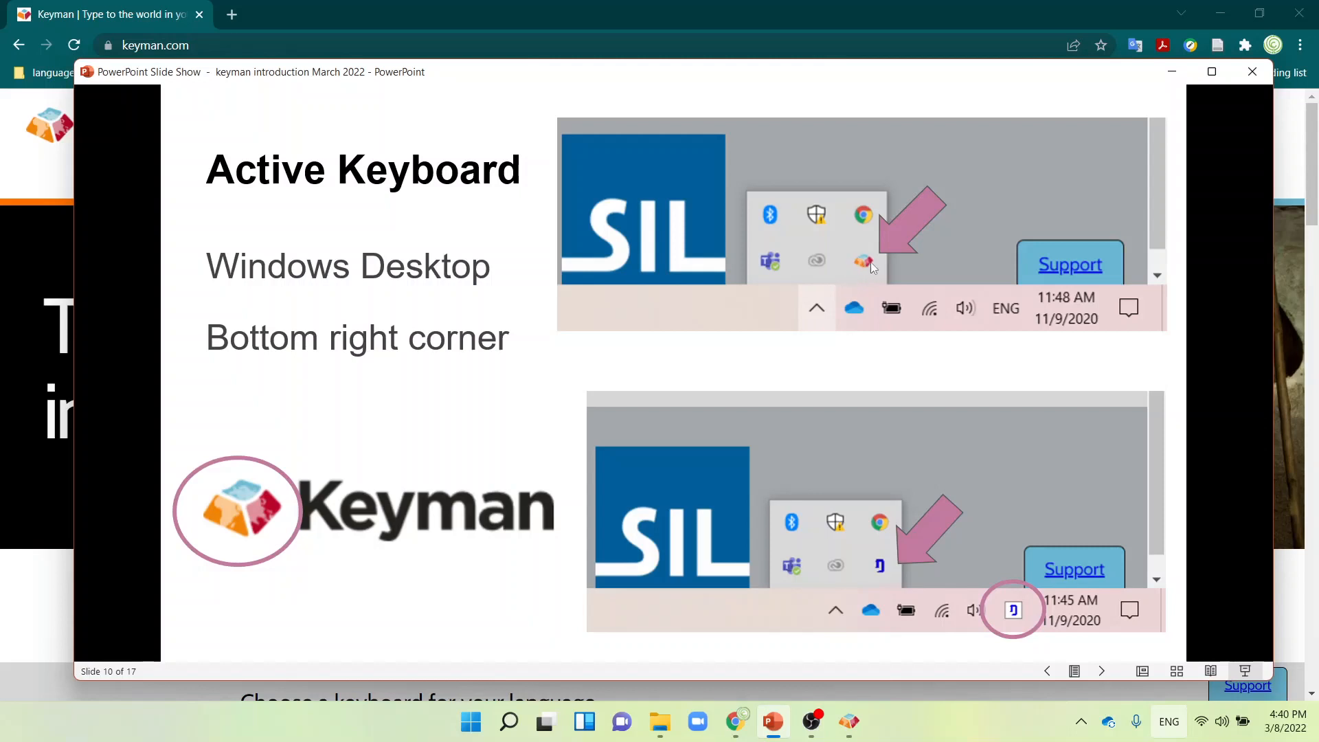
pyautogui.moveTo(813, 447)
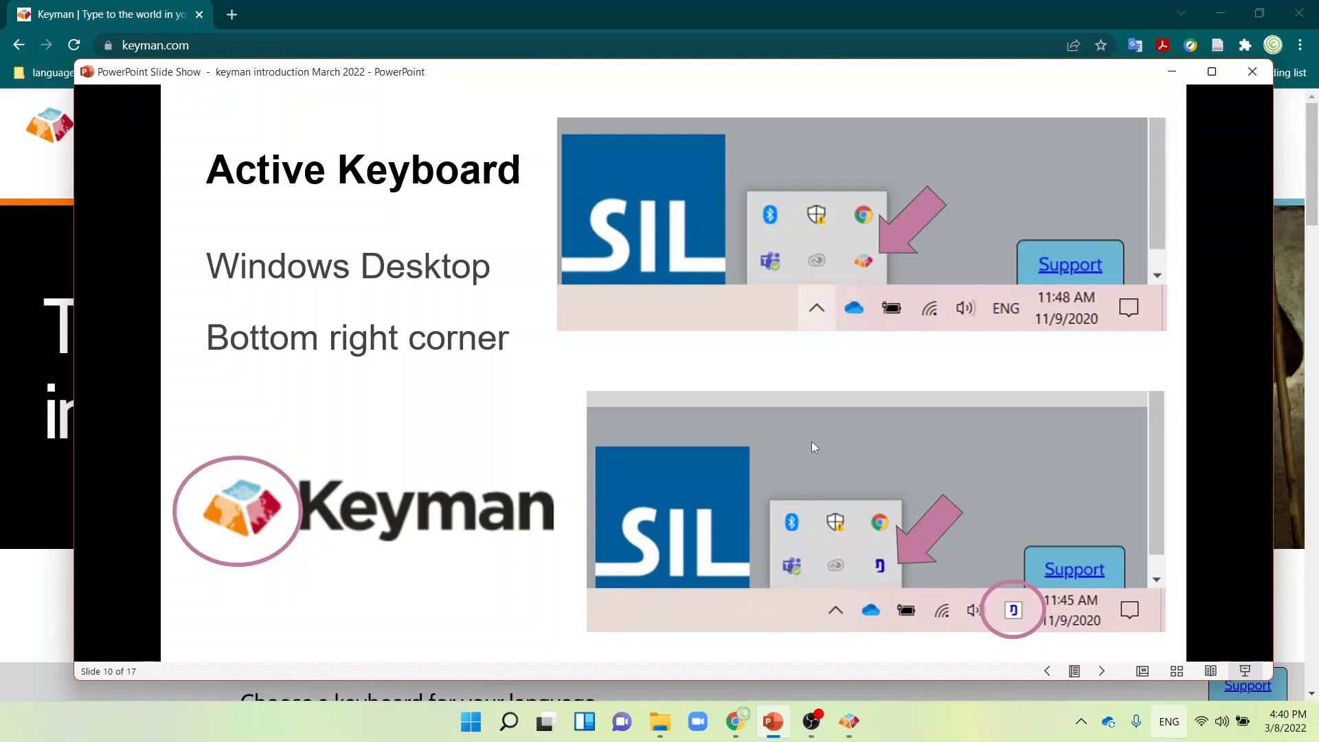
pyautogui.moveTo(870, 374)
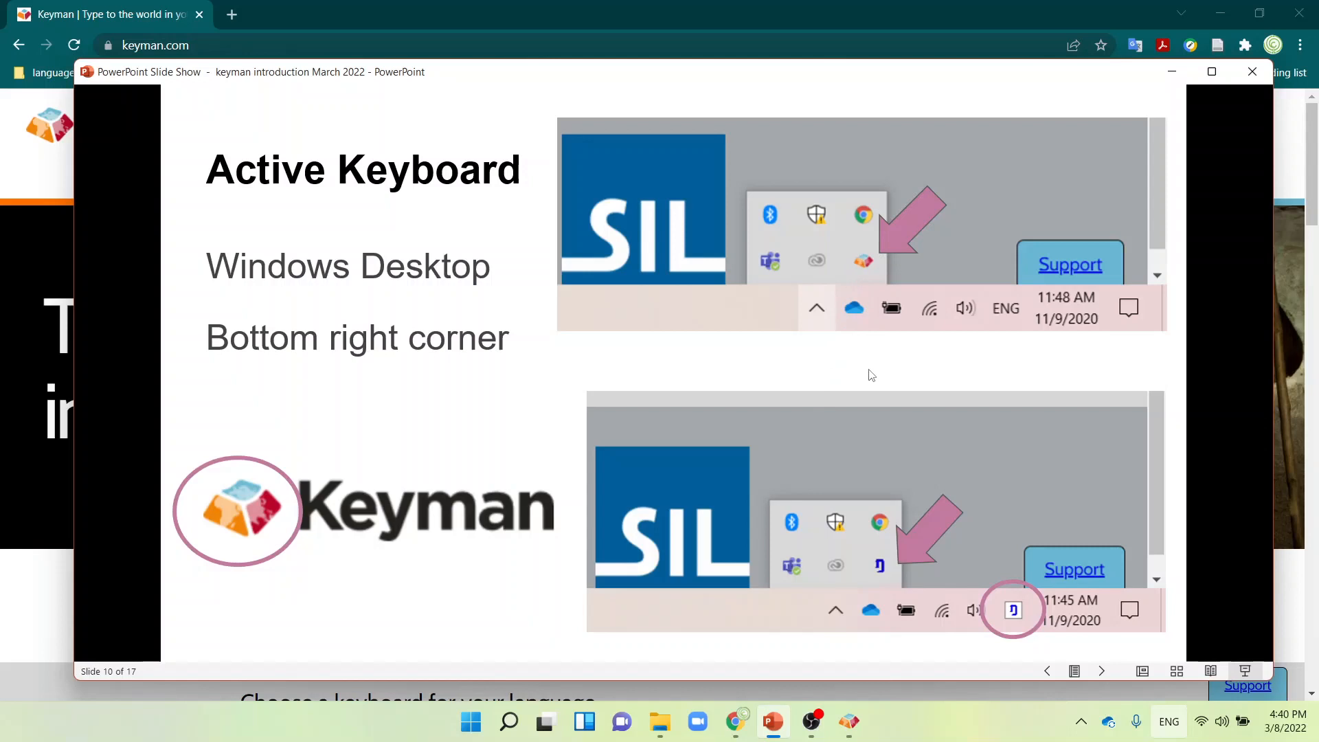
pyautogui.moveTo(883, 581)
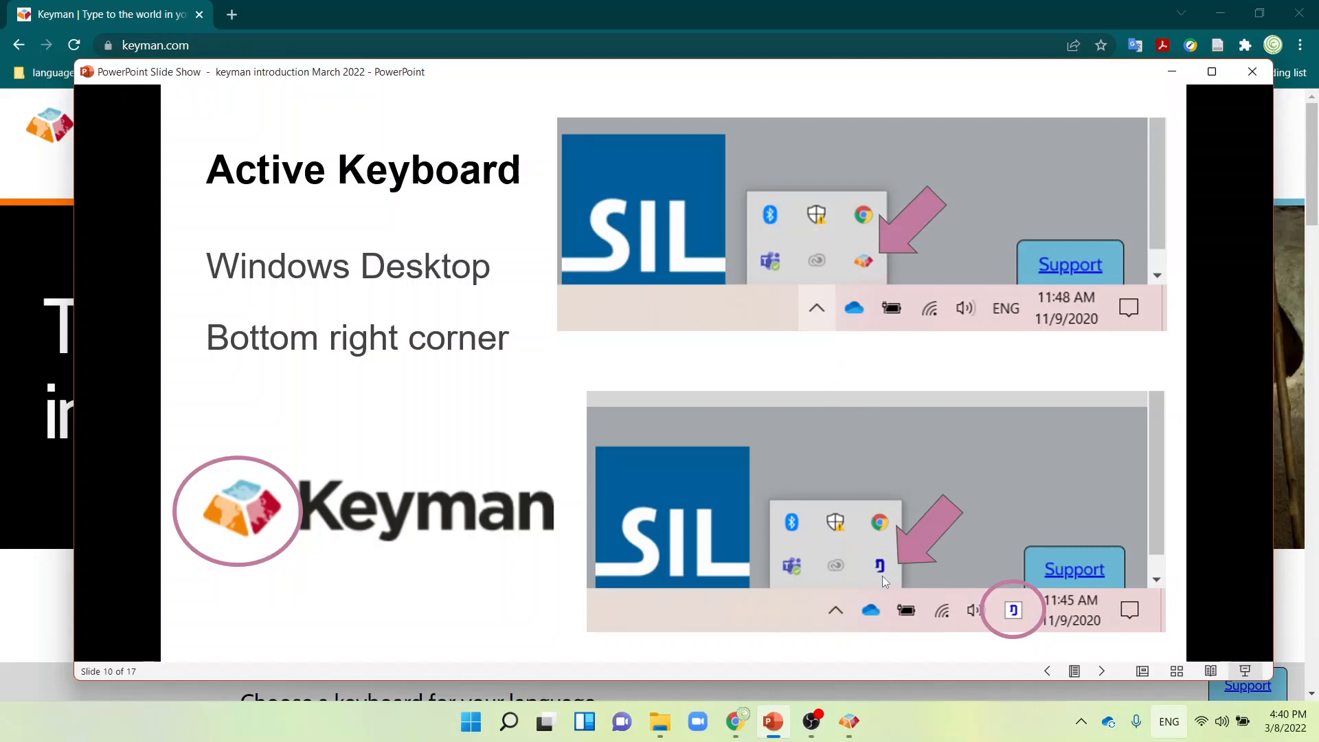
pyautogui.moveTo(880, 573)
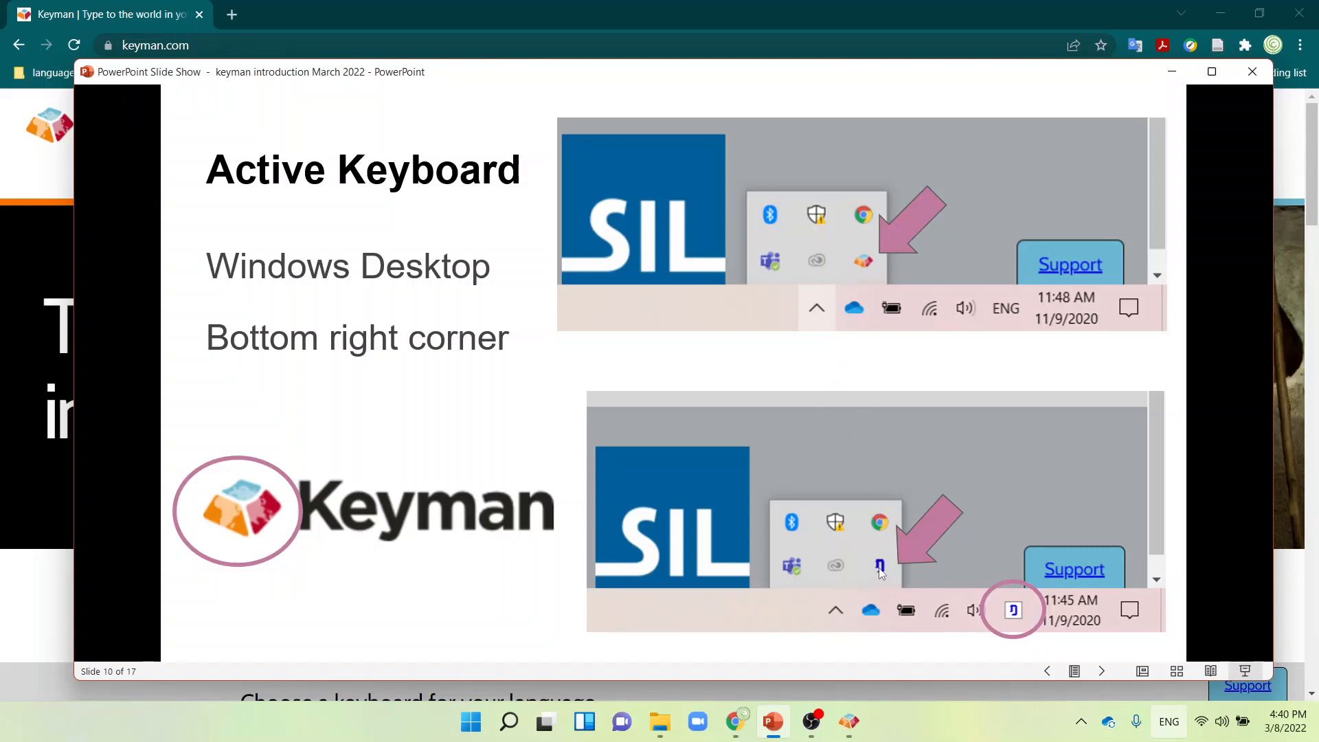
pyautogui.moveTo(881, 578)
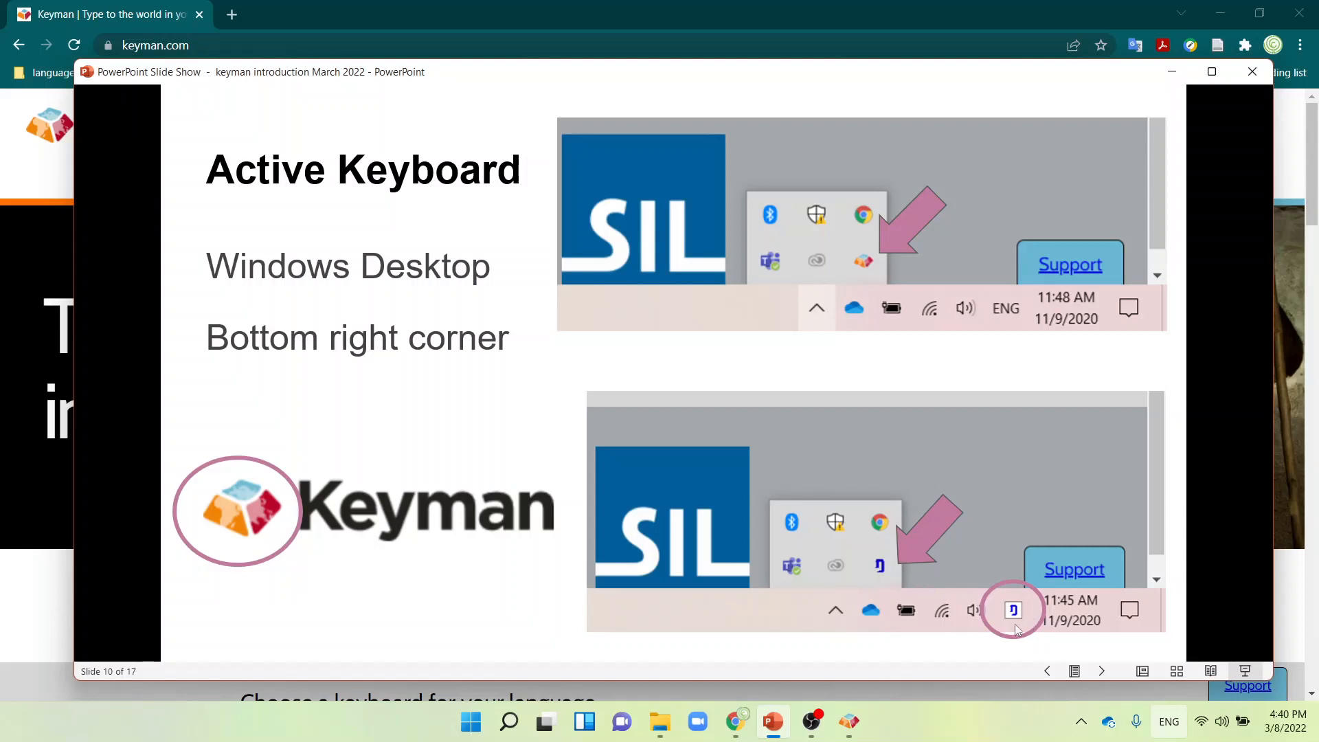
pyautogui.moveTo(1001, 329)
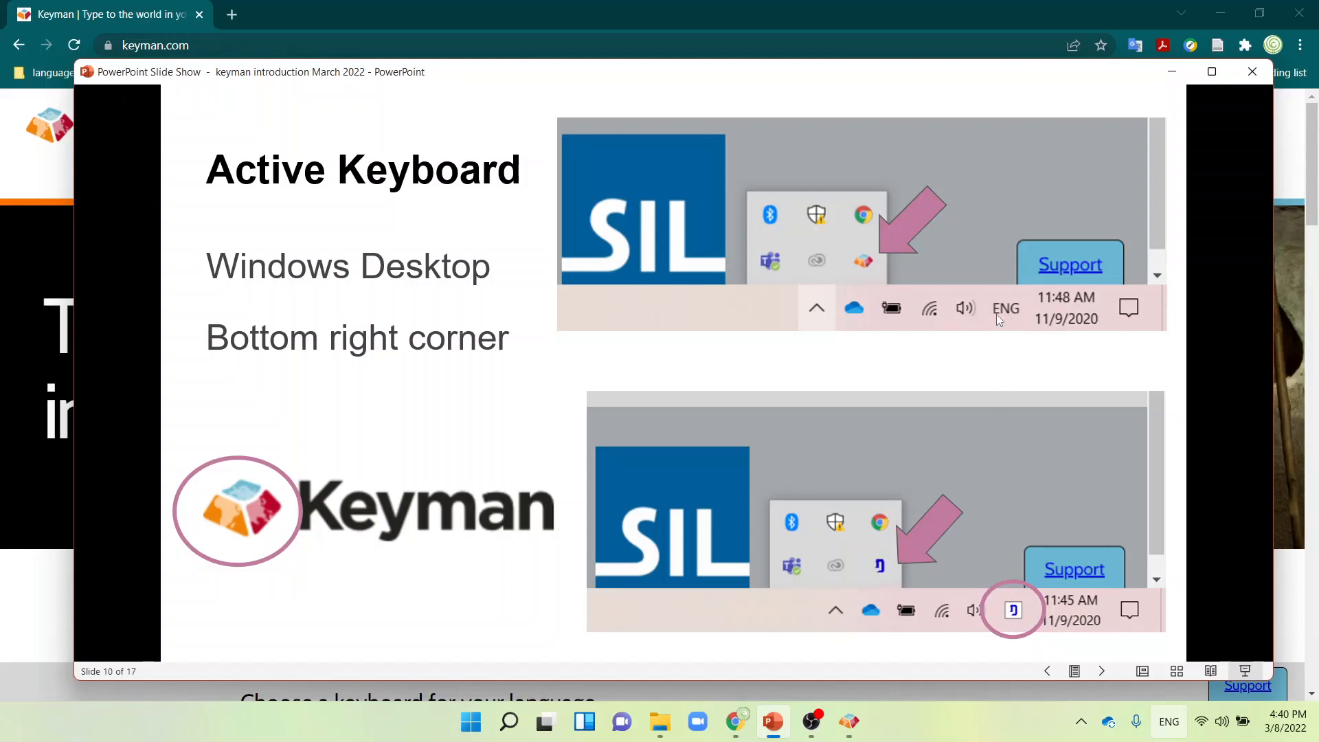
pyautogui.moveTo(1001, 321)
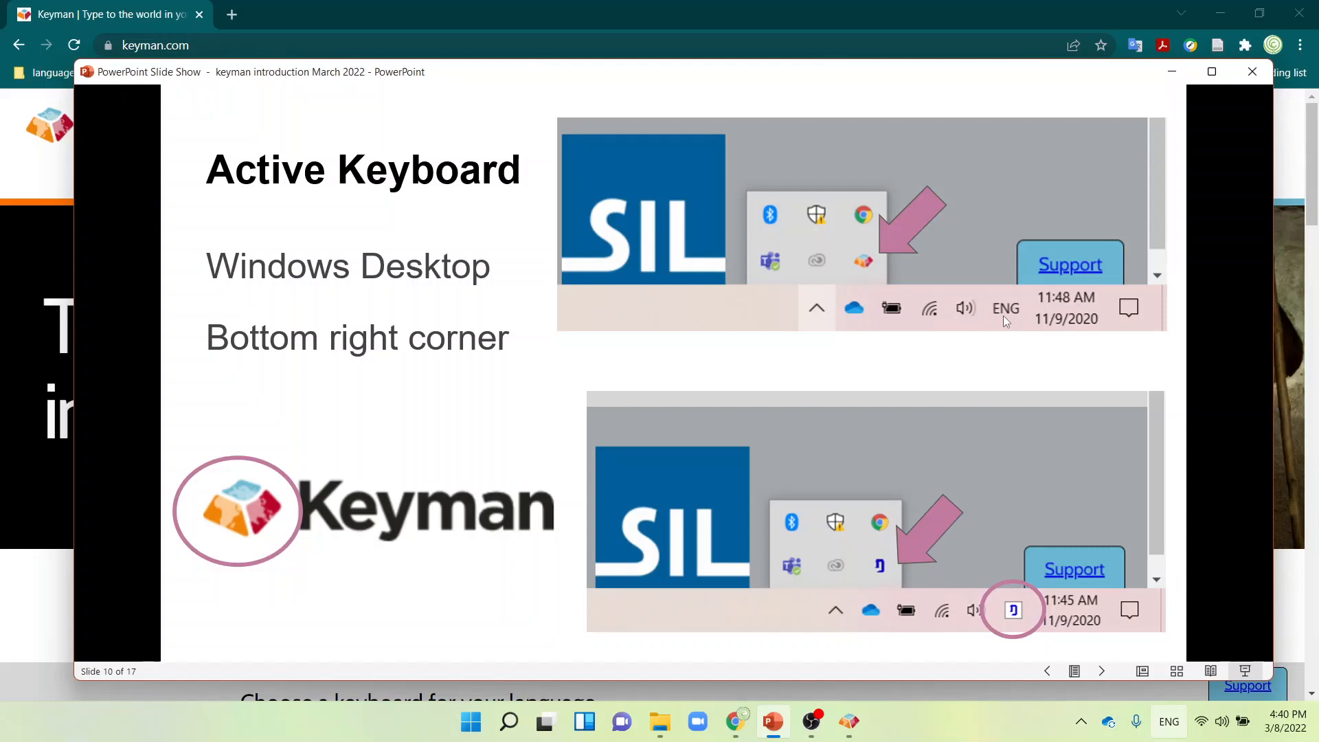
pyautogui.moveTo(1009, 567)
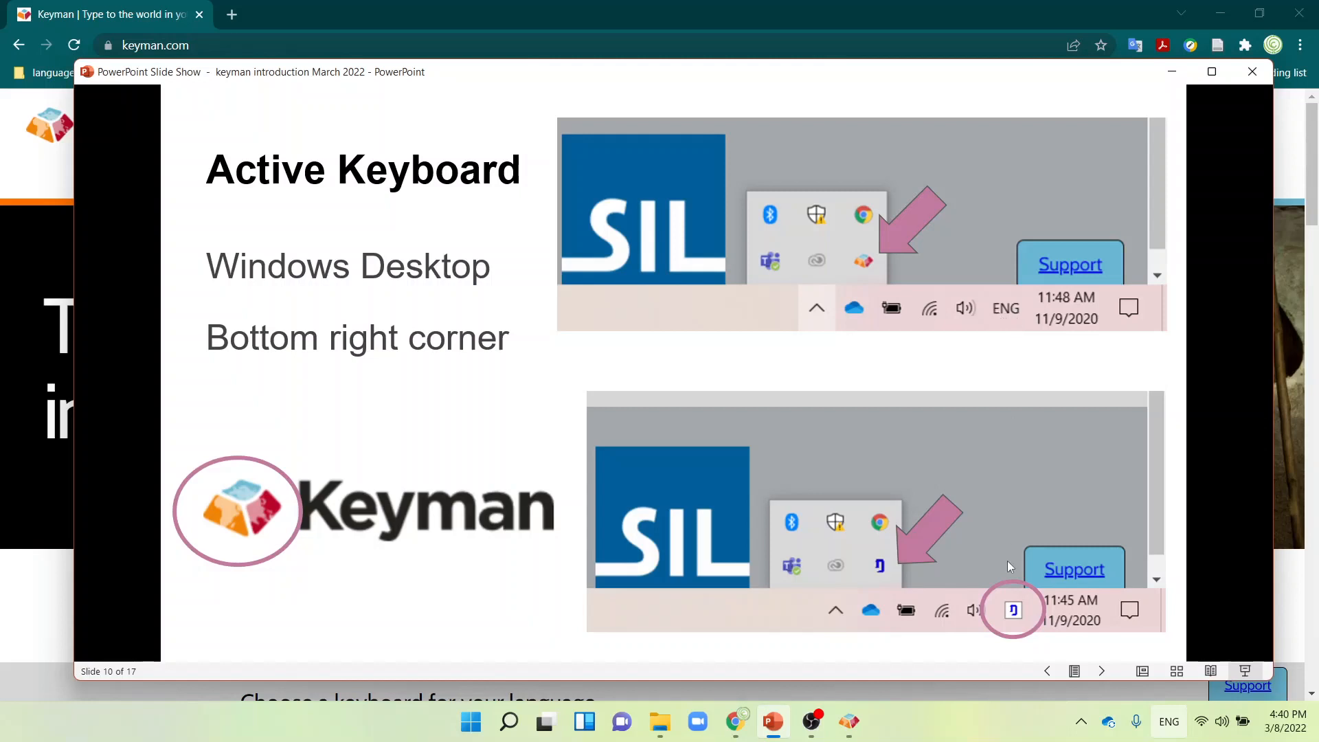
pyautogui.moveTo(843, 632)
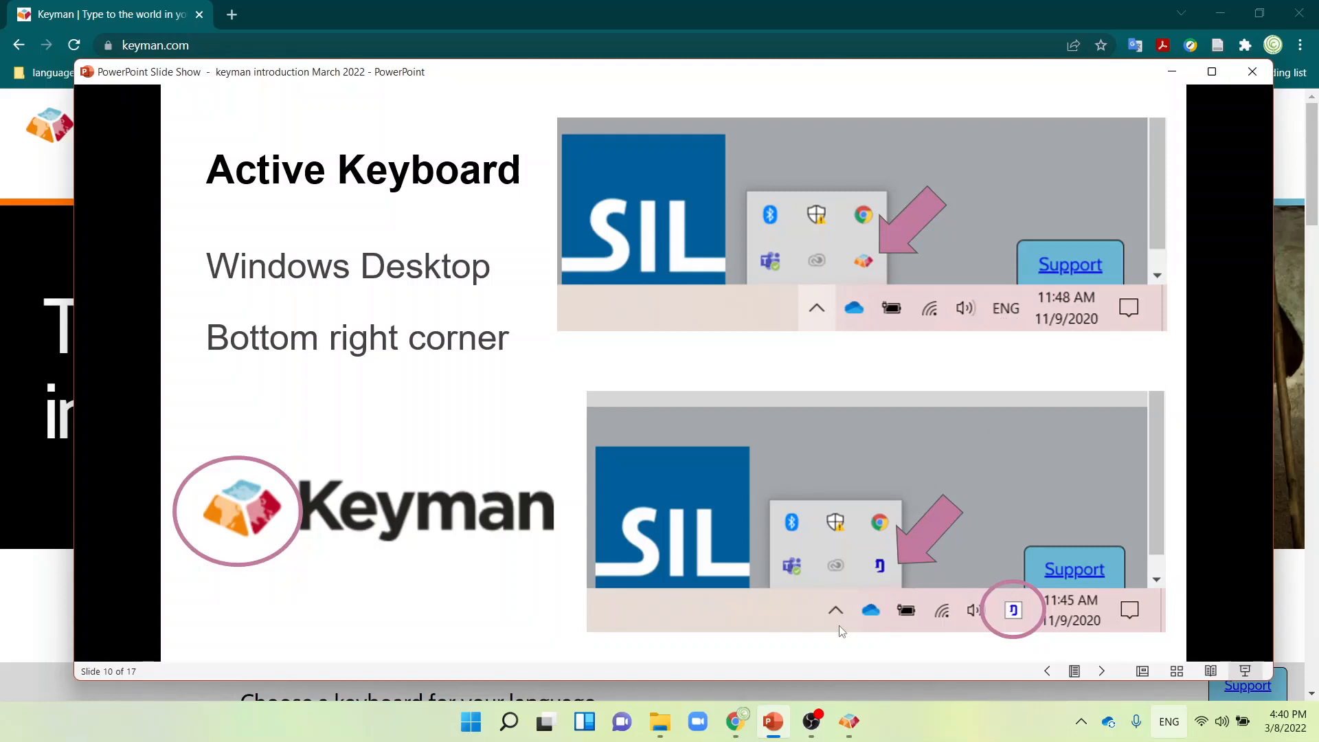
pyautogui.moveTo(875, 315)
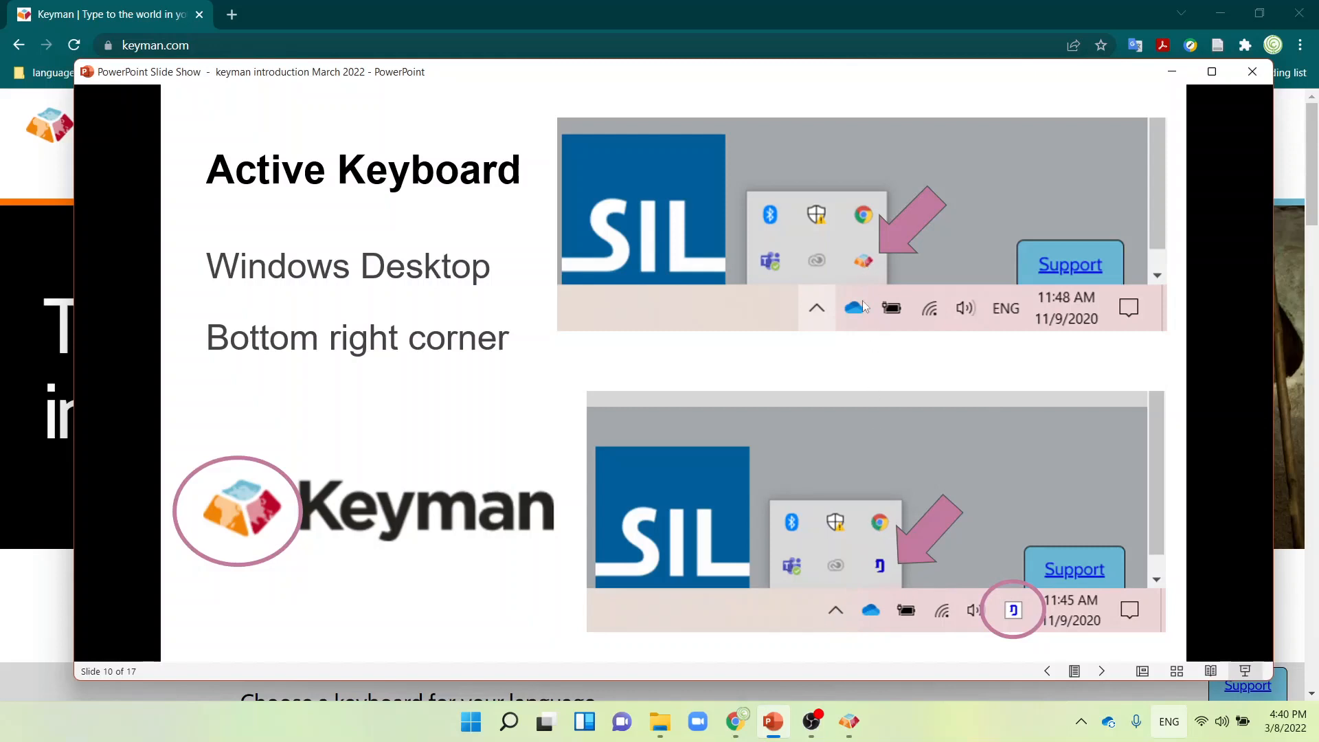
pyautogui.moveTo(1008, 317)
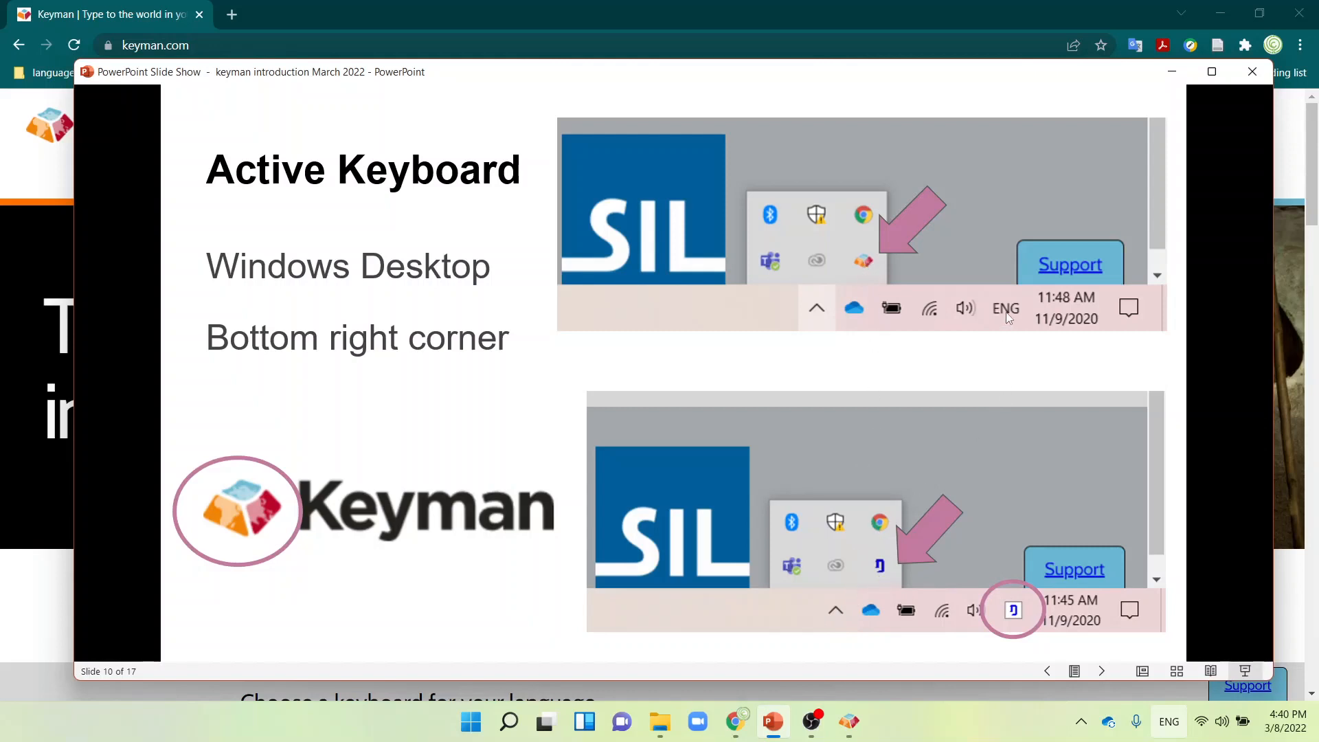
pyautogui.moveTo(994, 398)
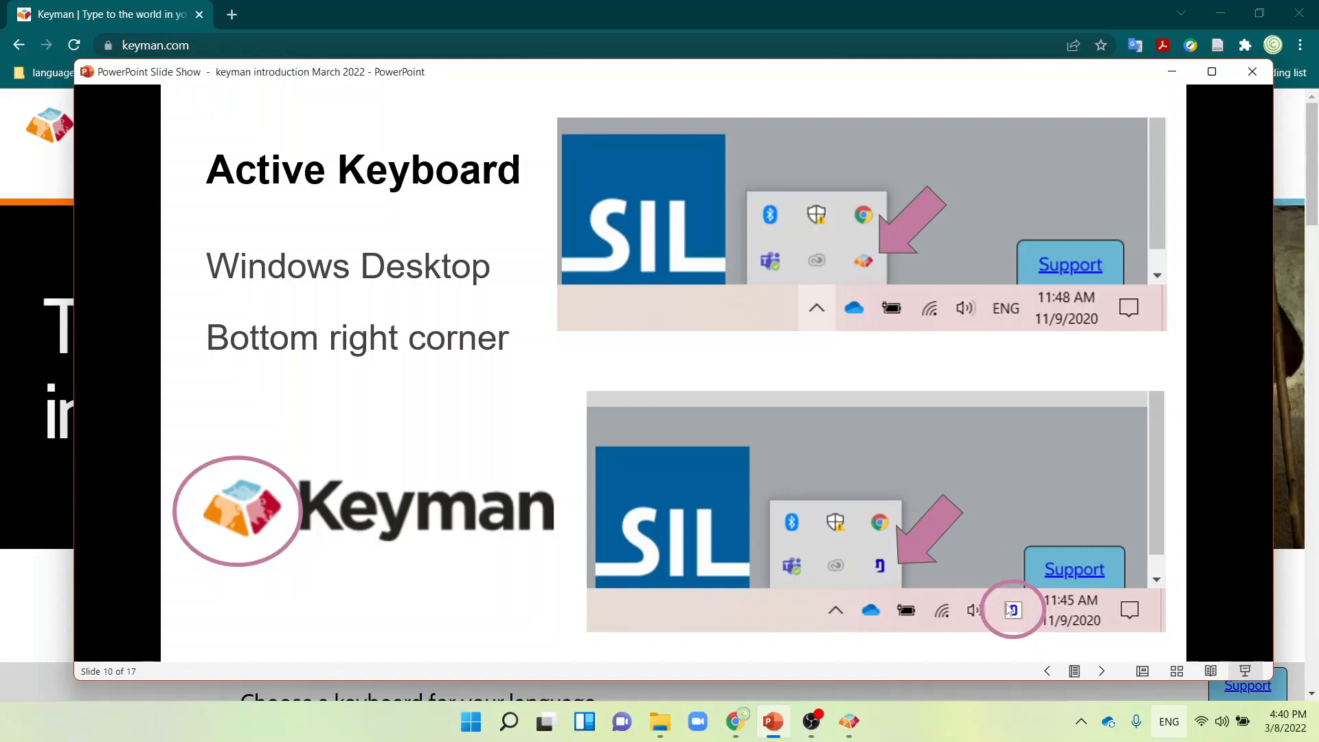
pyautogui.moveTo(831, 552)
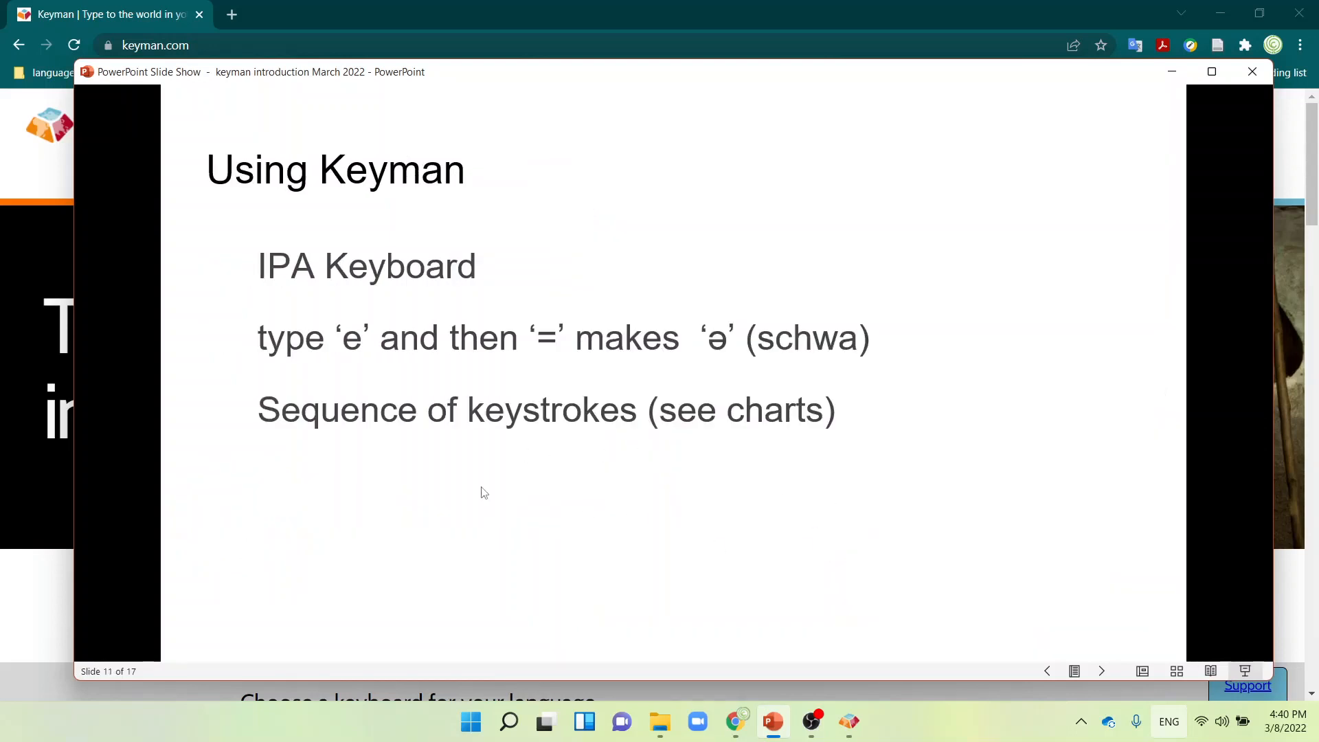
pyautogui.moveTo(294, 360)
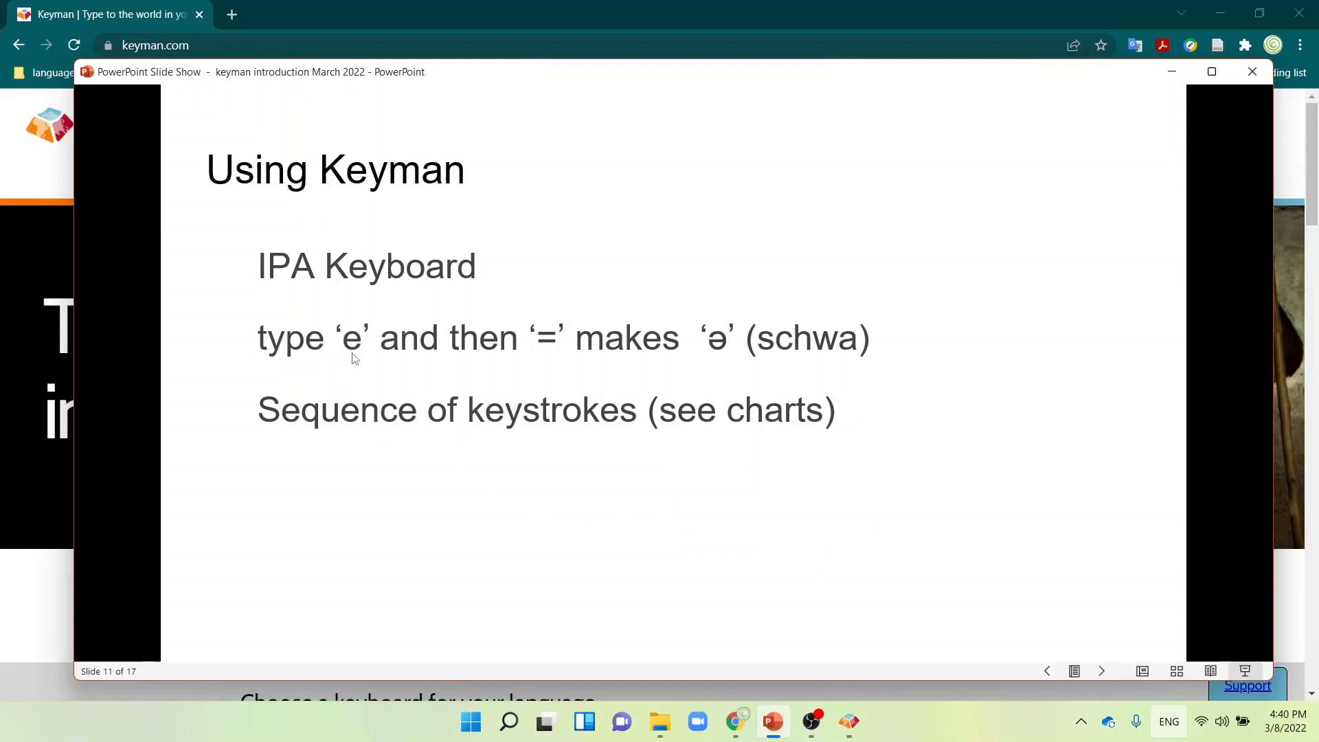
pyautogui.moveTo(558, 355)
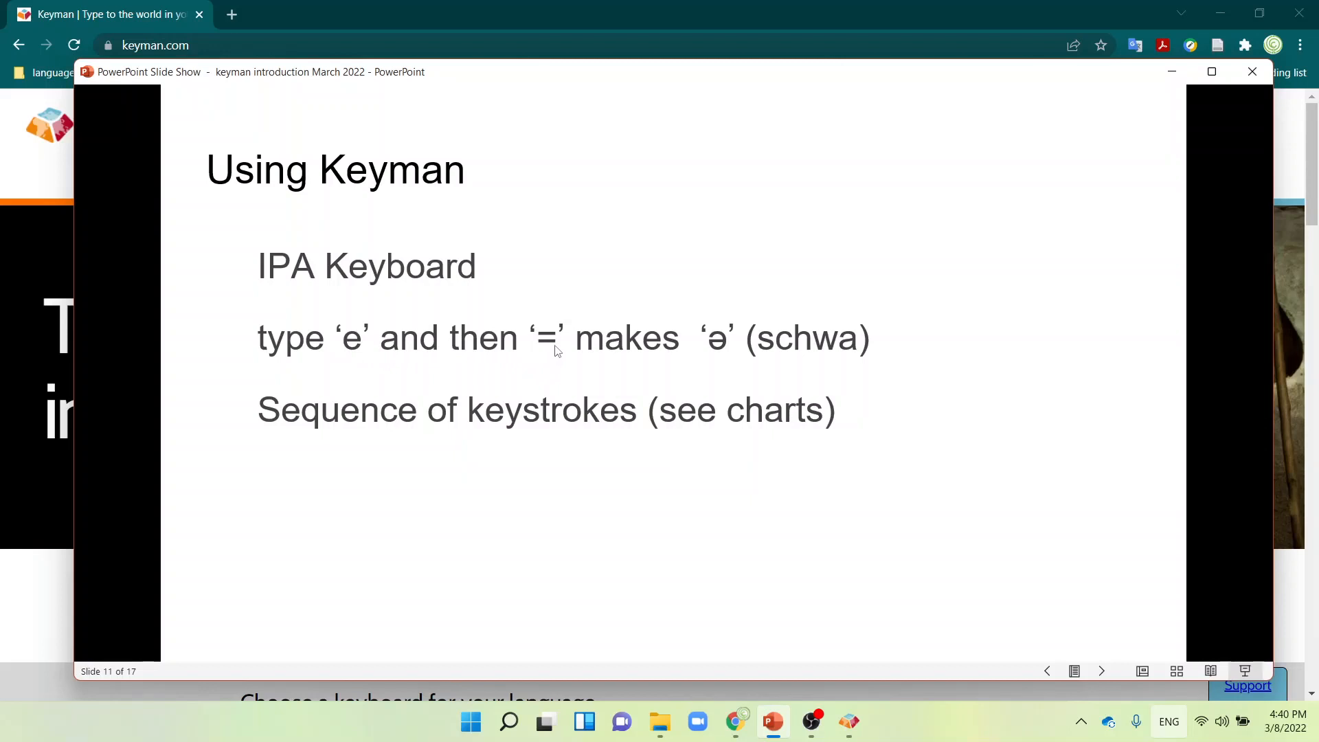
pyautogui.moveTo(713, 359)
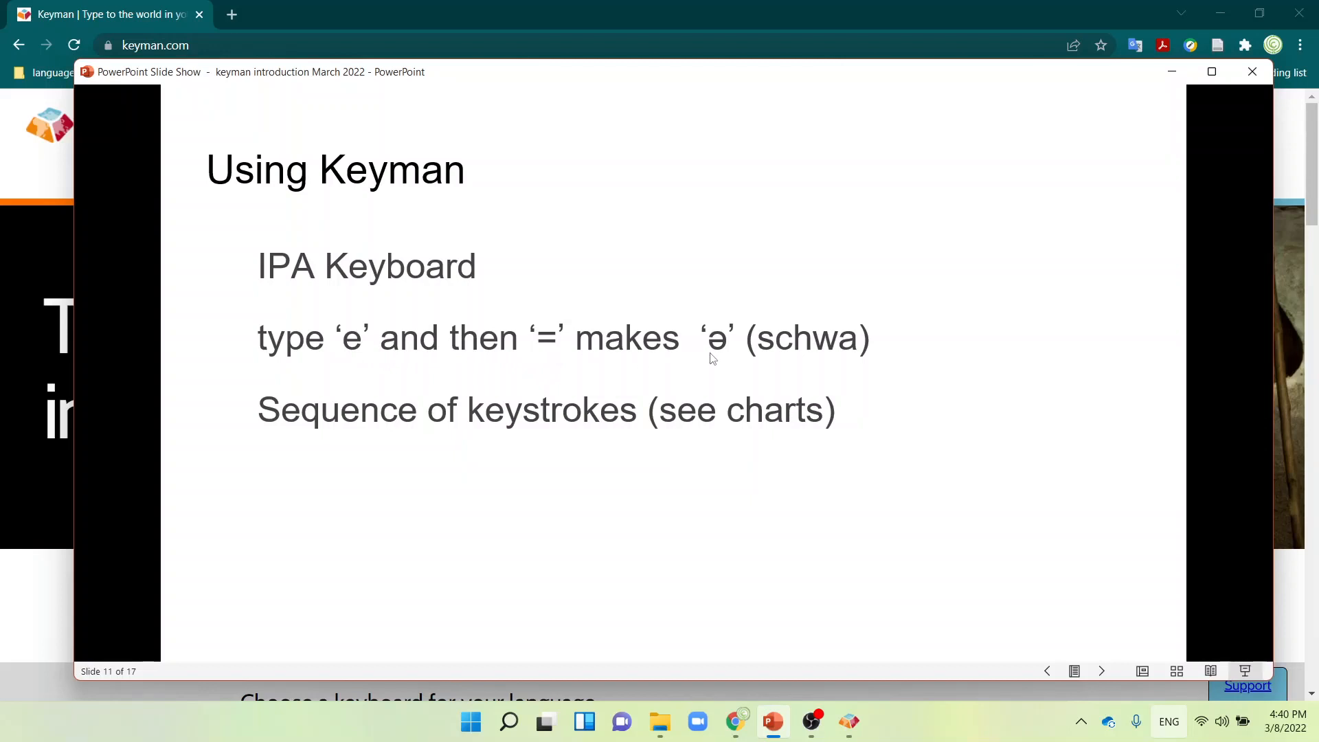
pyautogui.moveTo(716, 352)
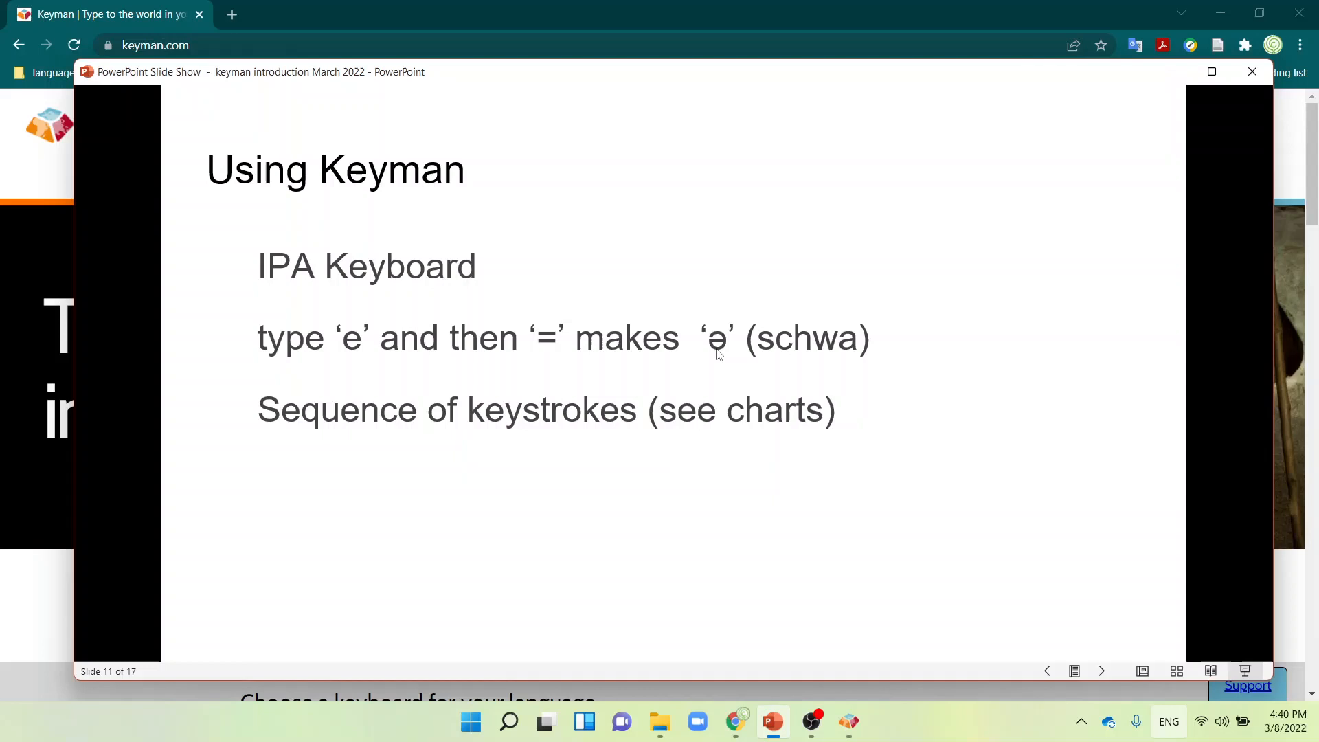
pyautogui.moveTo(441, 419)
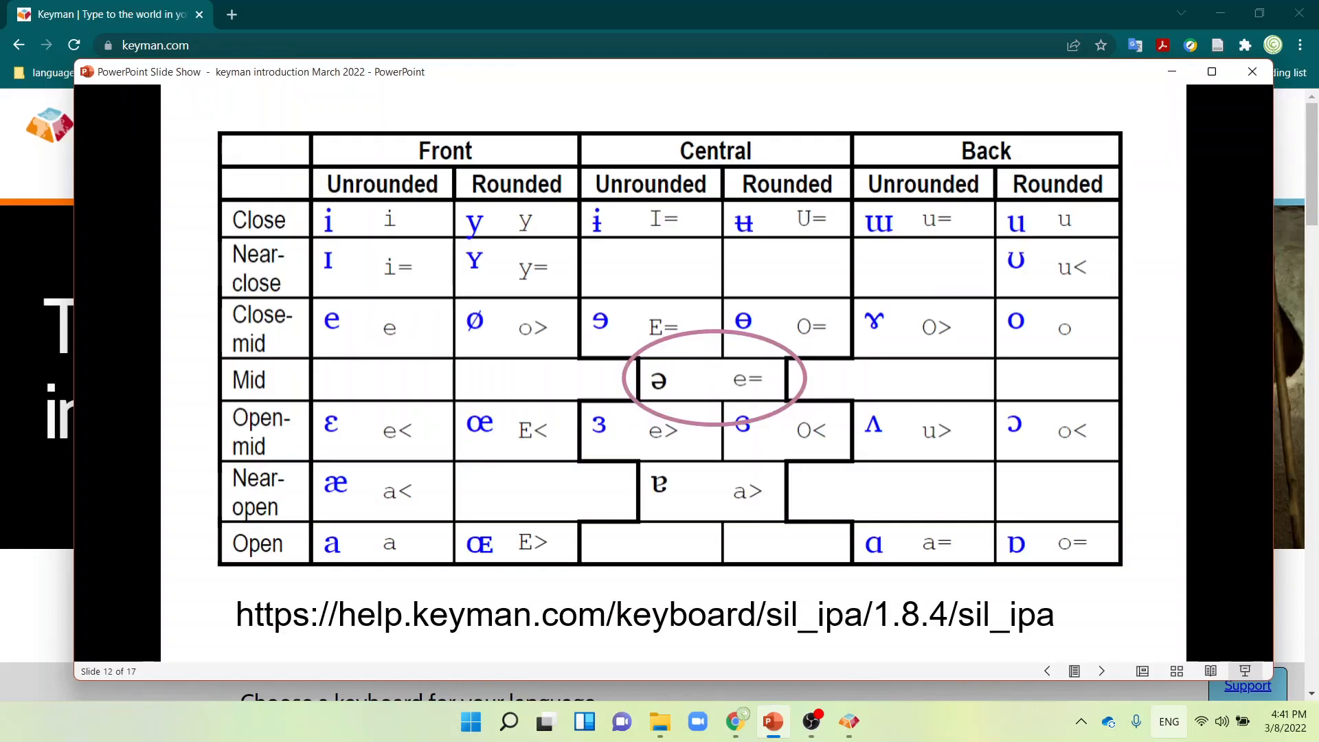
pyautogui.moveTo(478, 273)
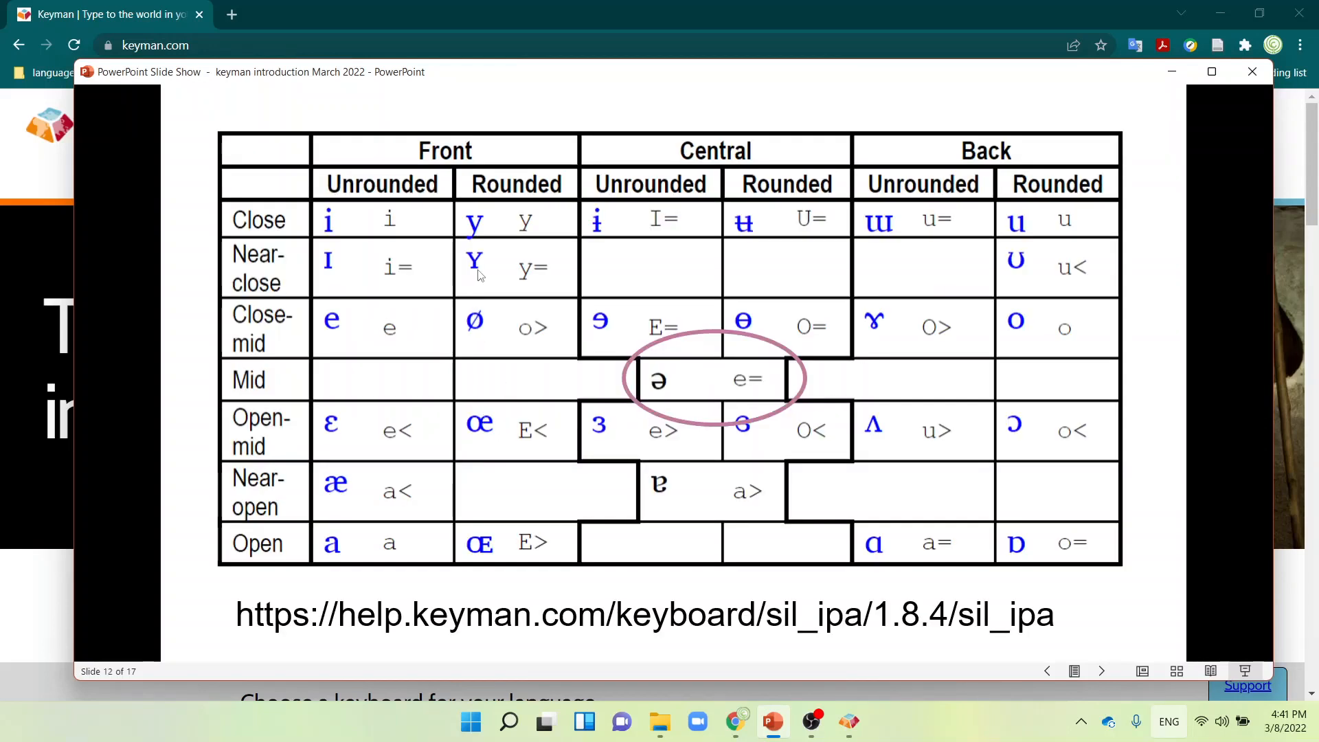
pyautogui.moveTo(712, 397)
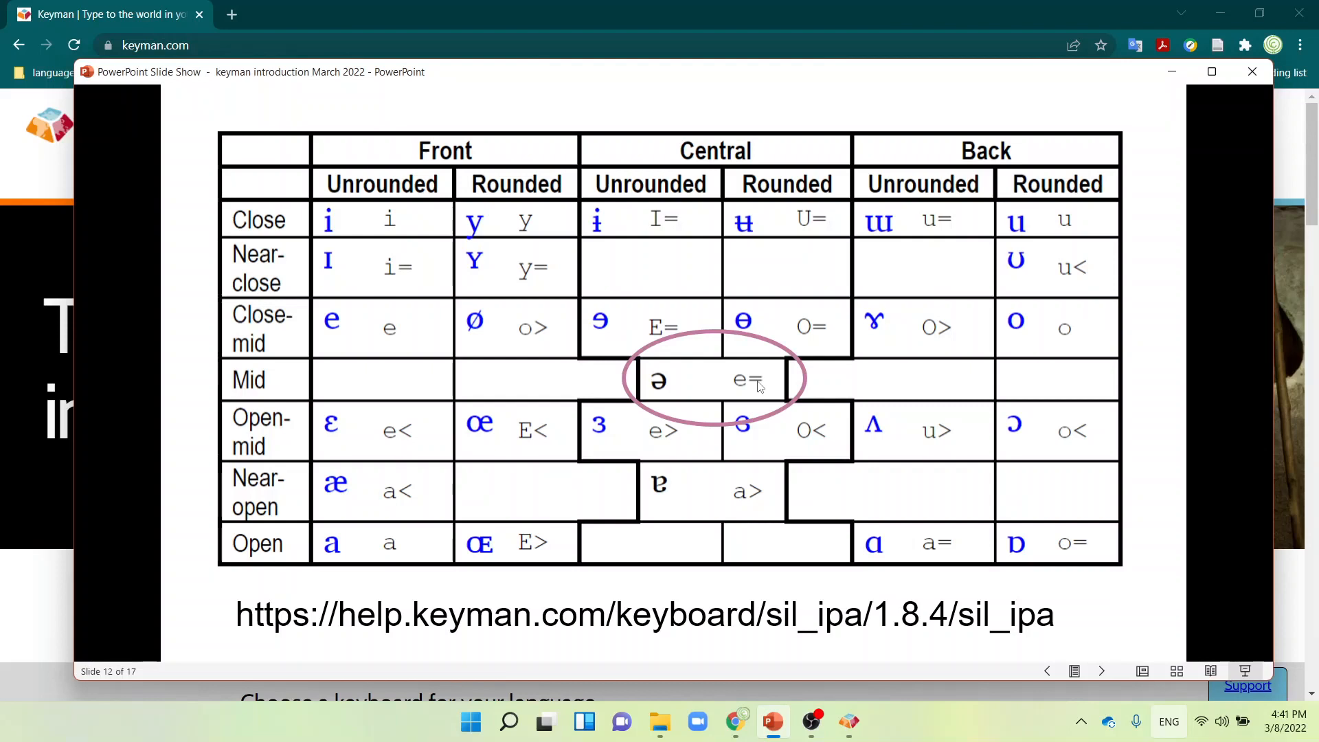
pyautogui.moveTo(514, 296)
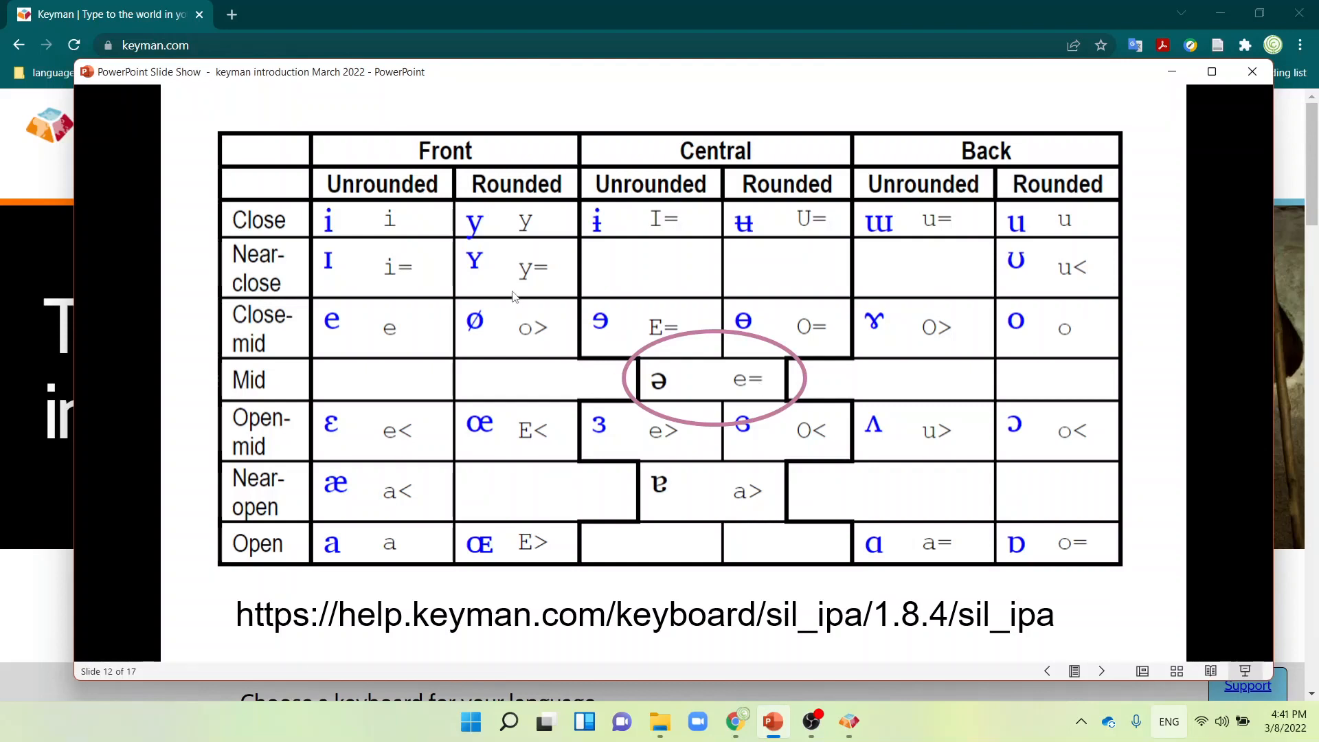
pyautogui.moveTo(541, 332)
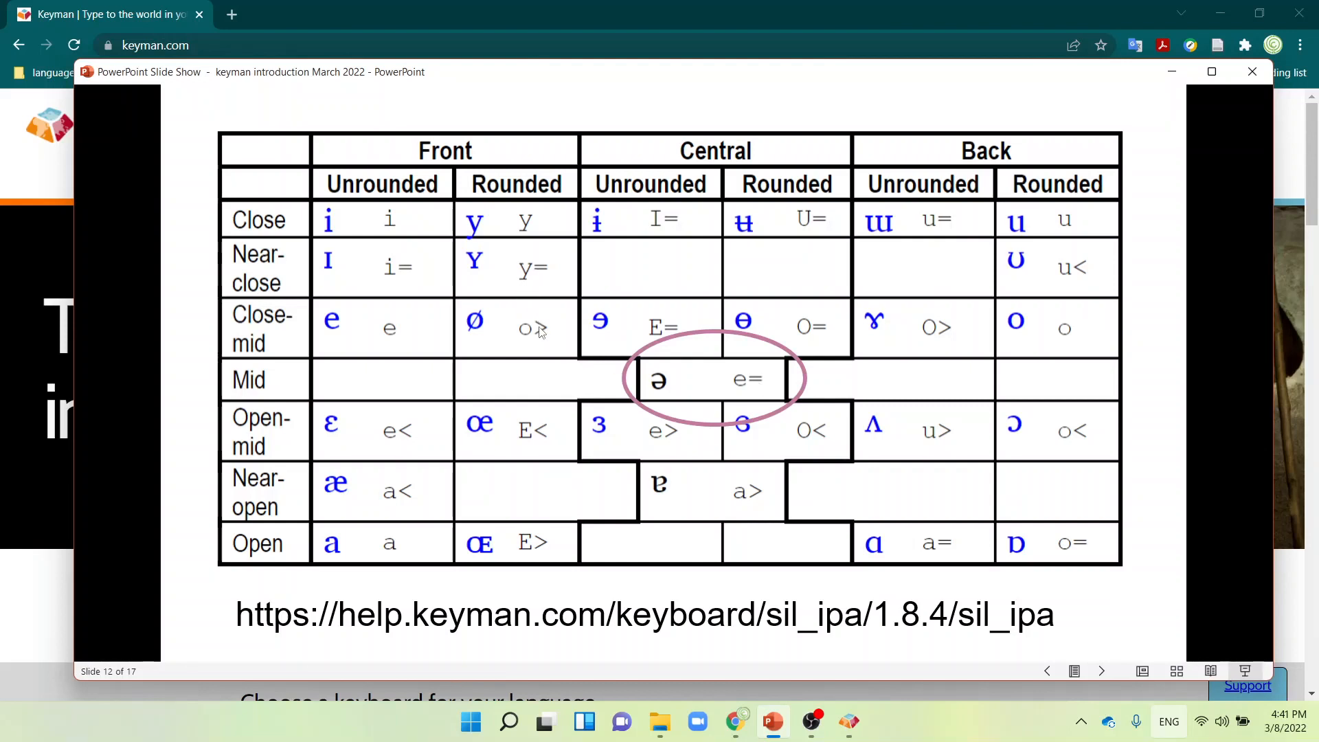
pyautogui.moveTo(536, 528)
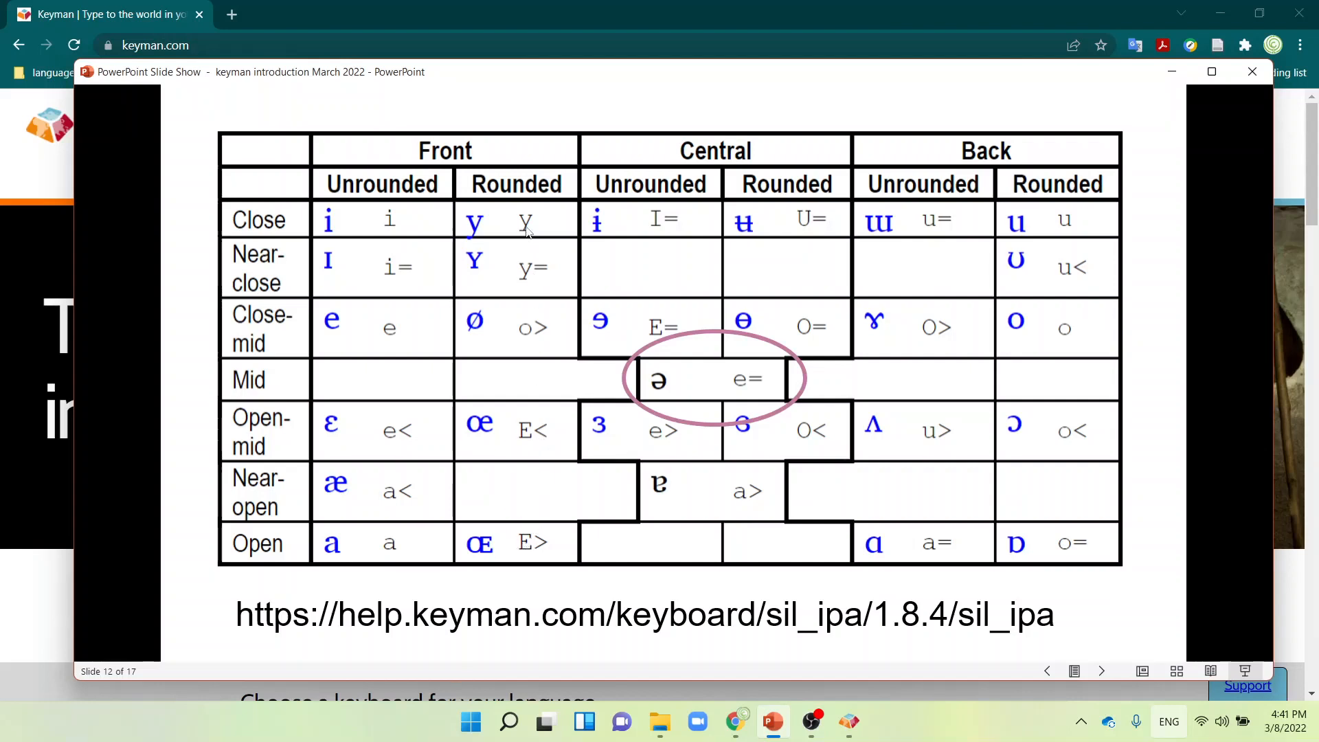
pyautogui.moveTo(469, 232)
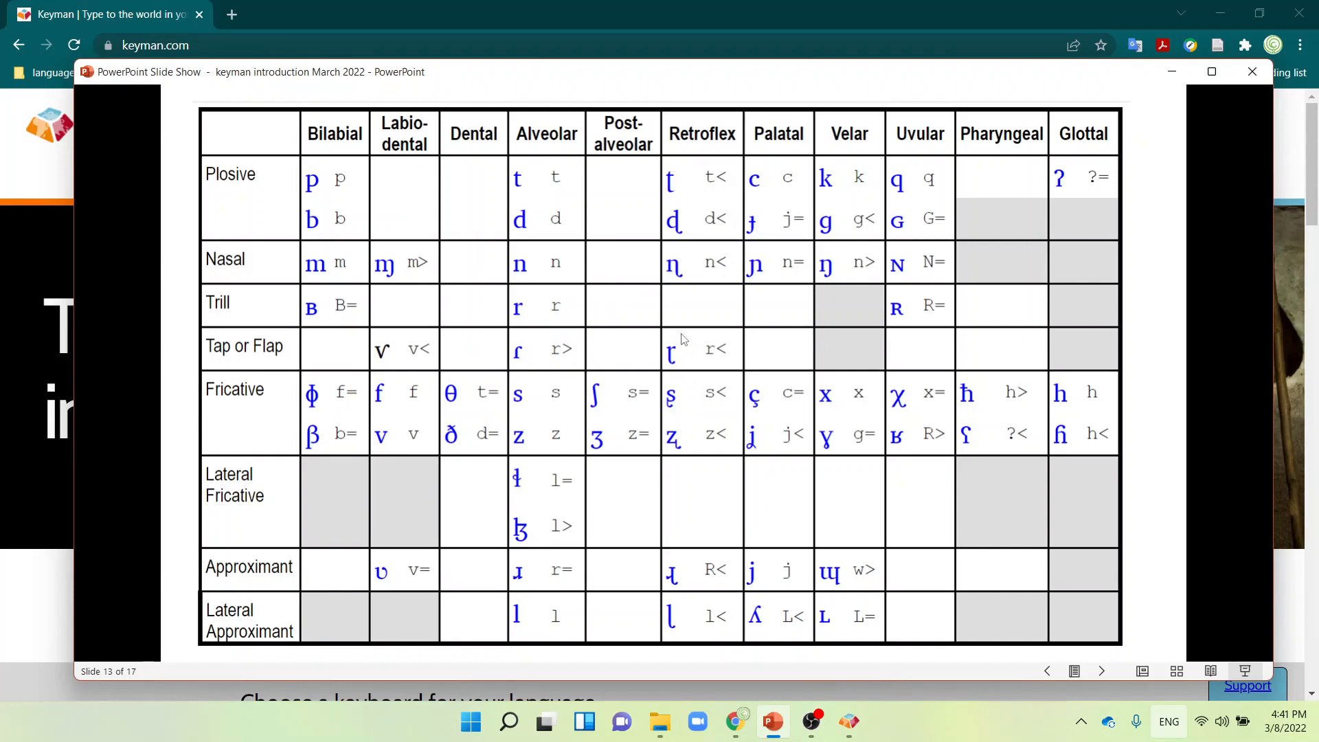
pyautogui.moveTo(660, 349)
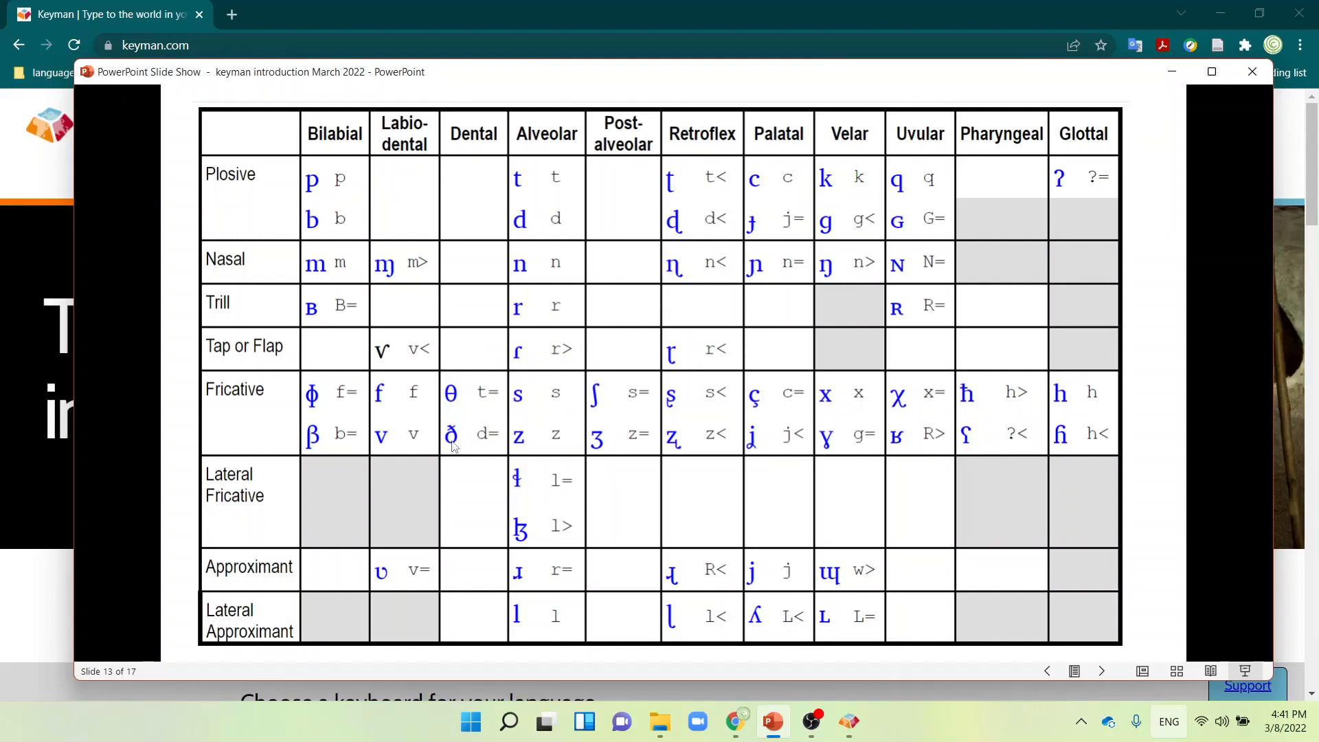
pyautogui.moveTo(712, 481)
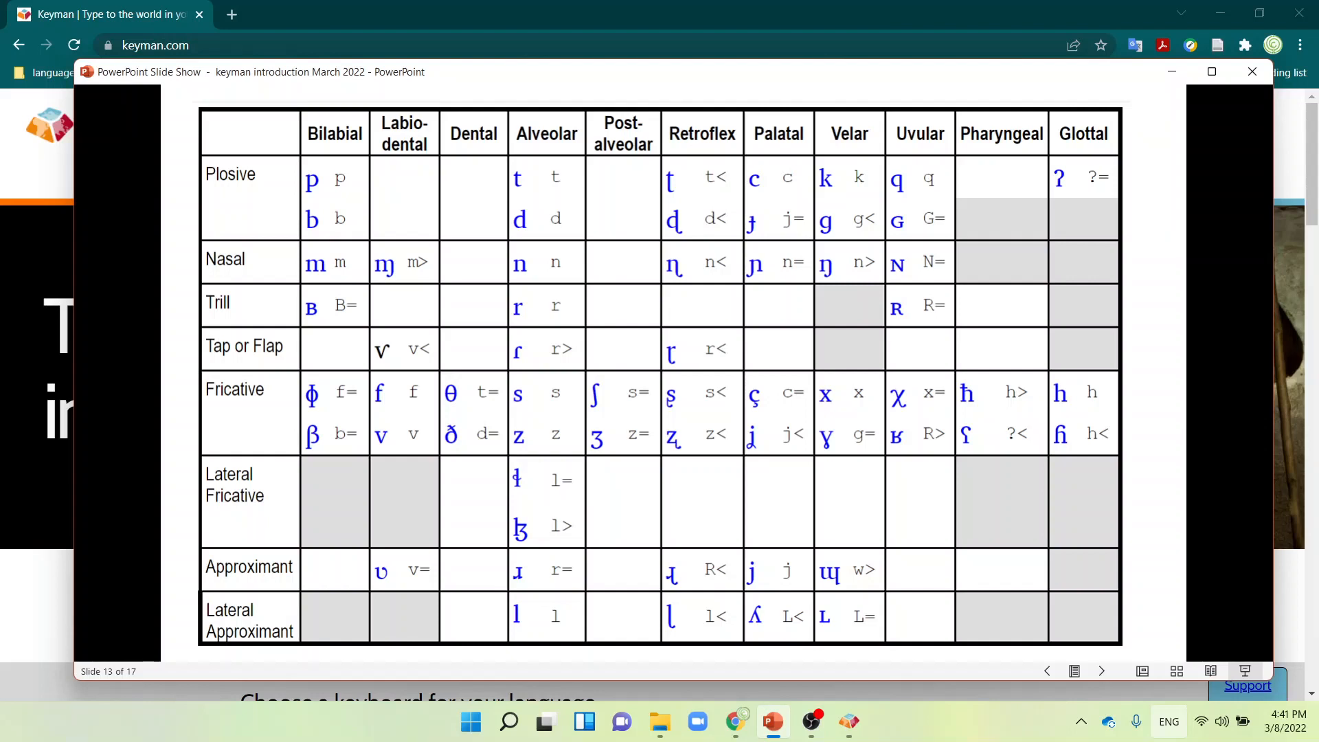
pyautogui.moveTo(636, 420)
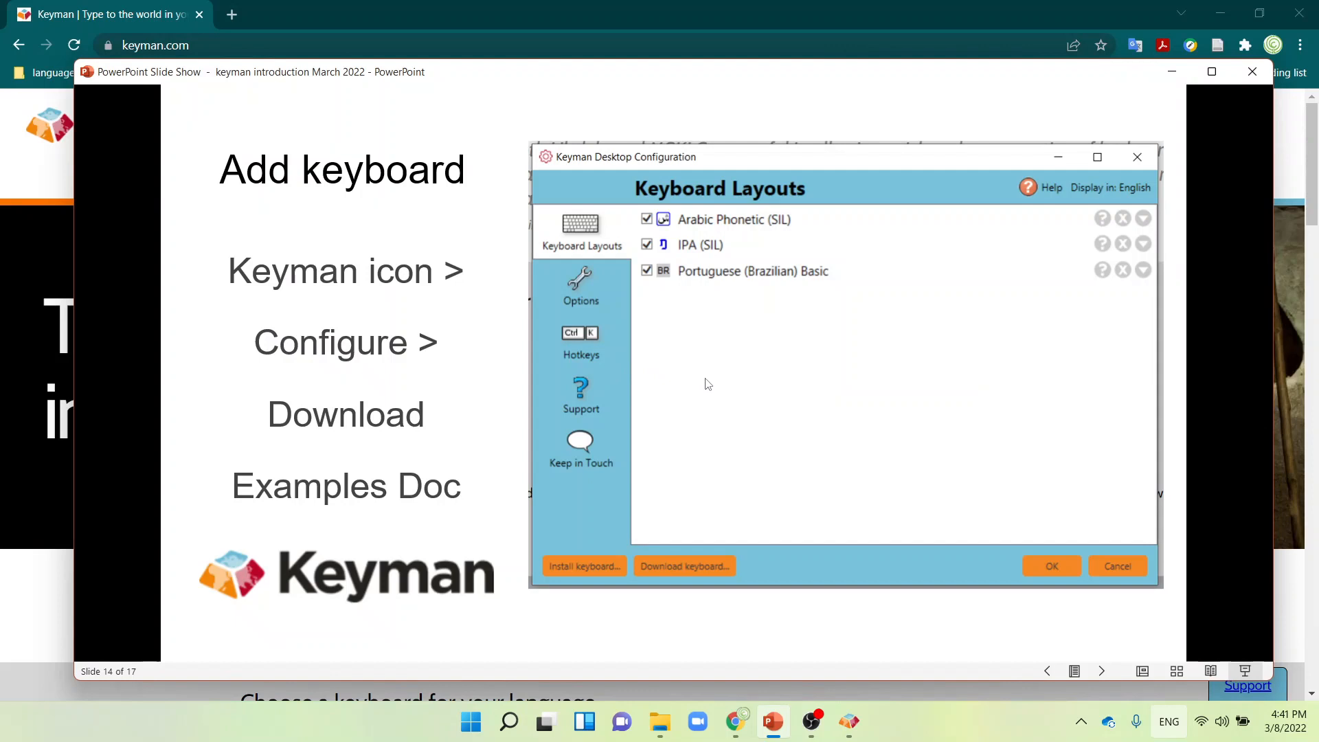
pyautogui.moveTo(708, 381)
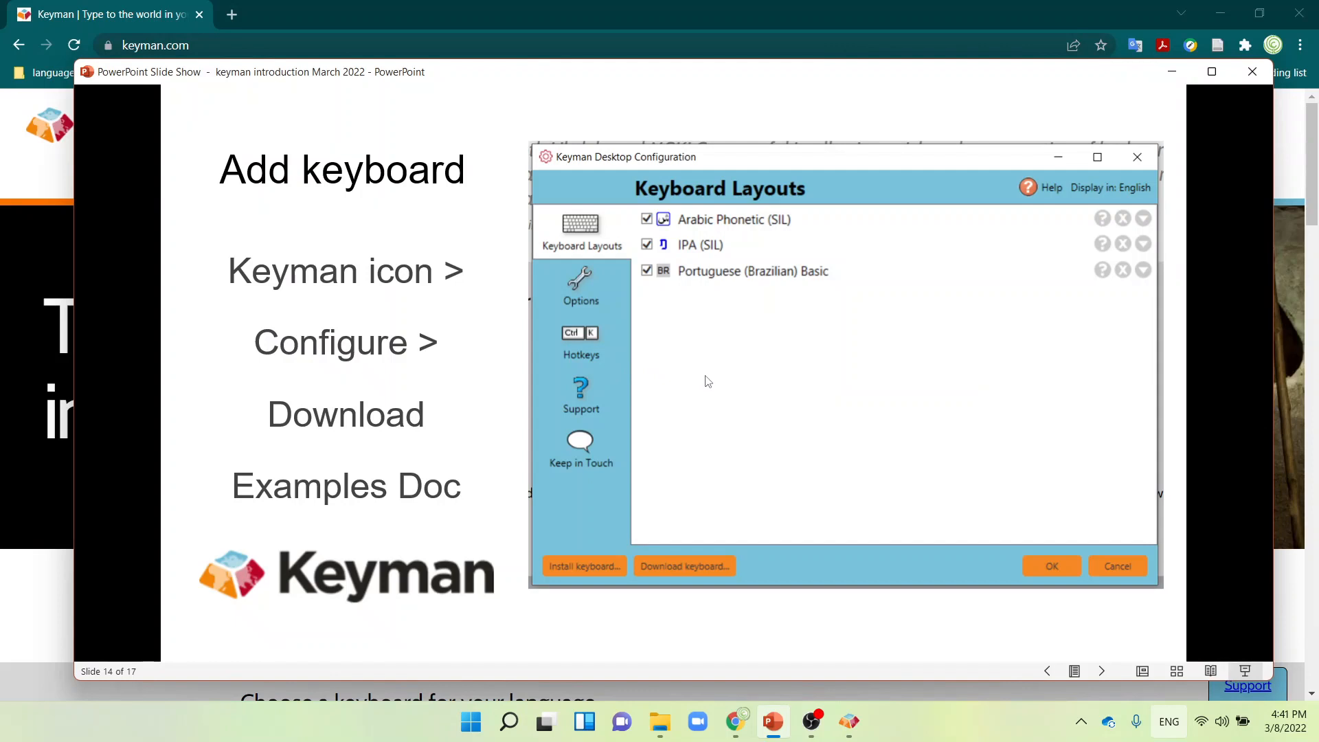
pyautogui.moveTo(723, 381)
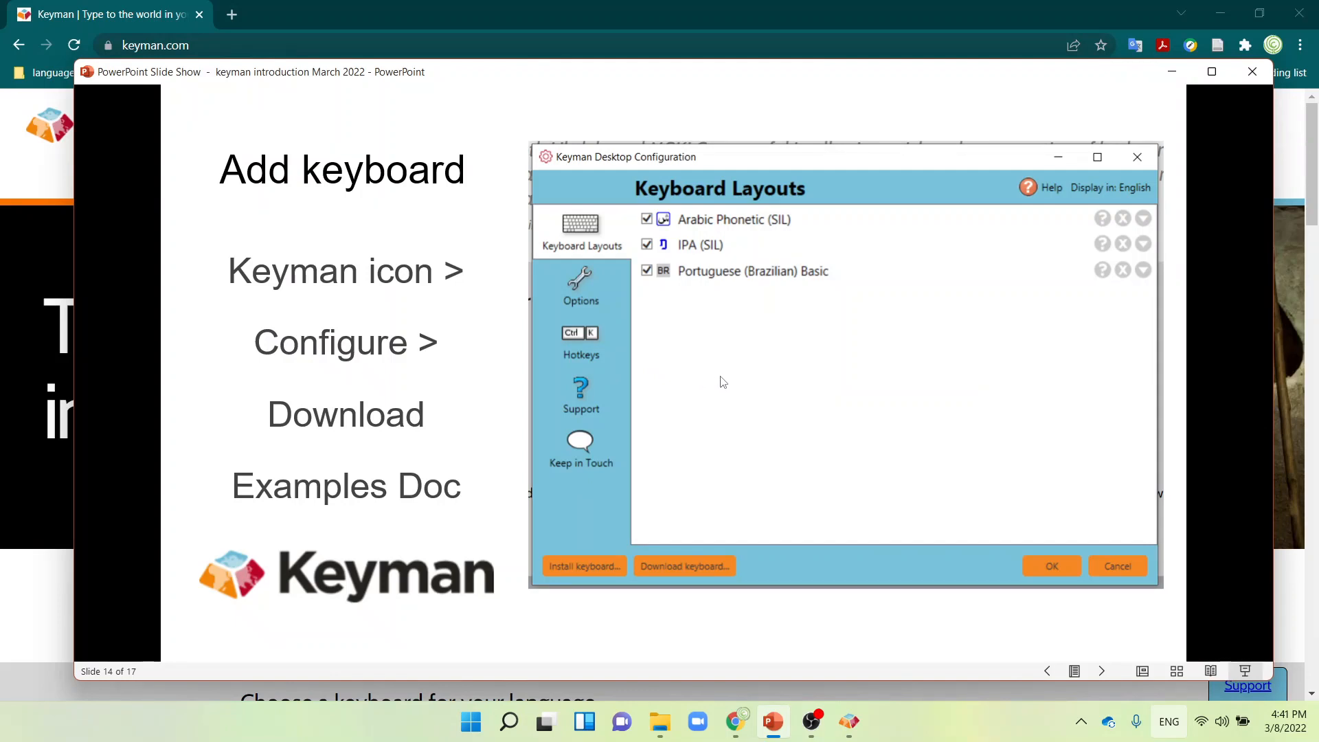
pyautogui.moveTo(648, 477)
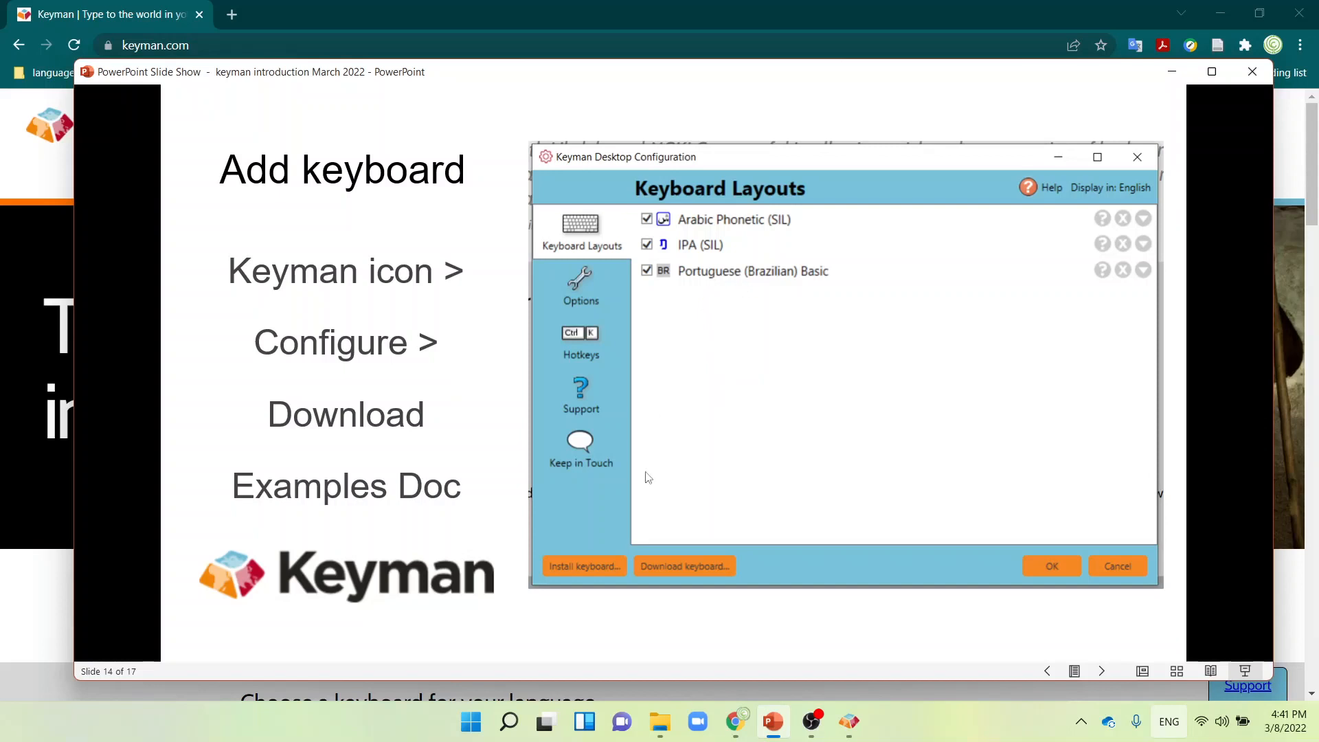
pyautogui.moveTo(586, 565)
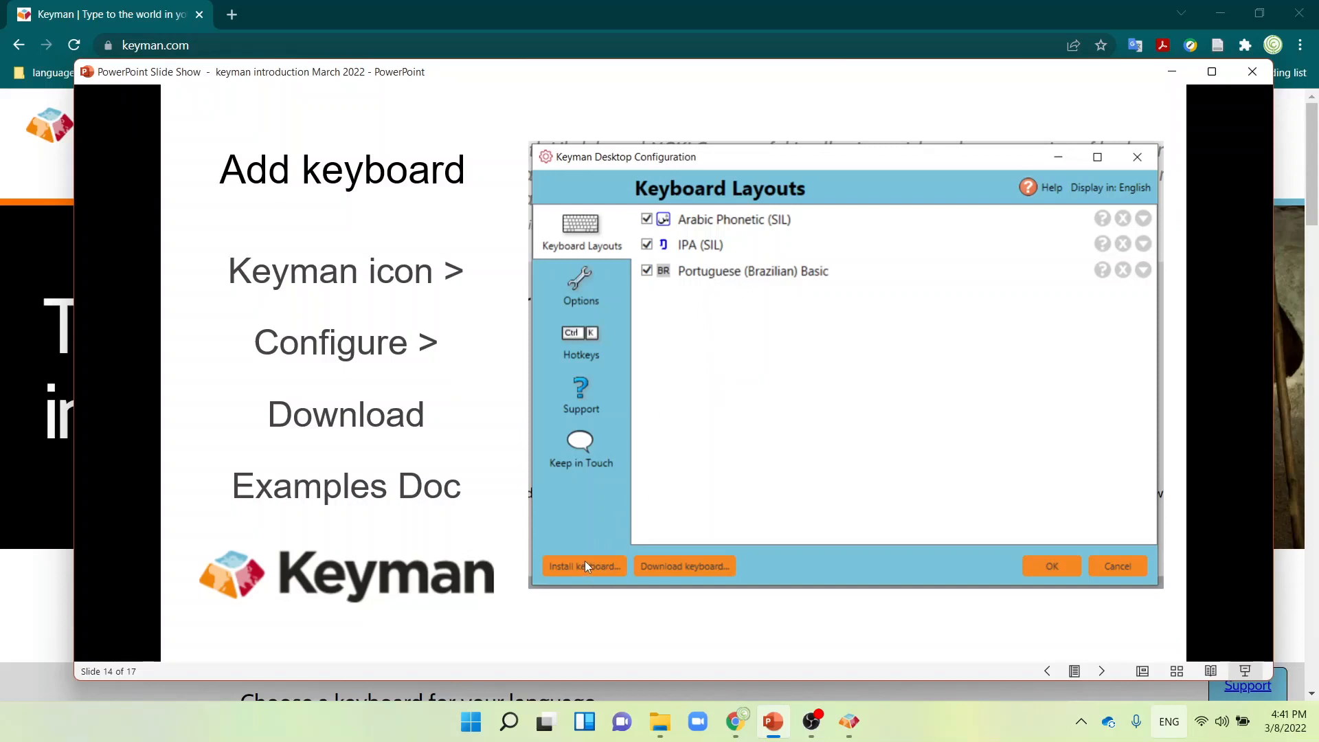
pyautogui.moveTo(663, 182)
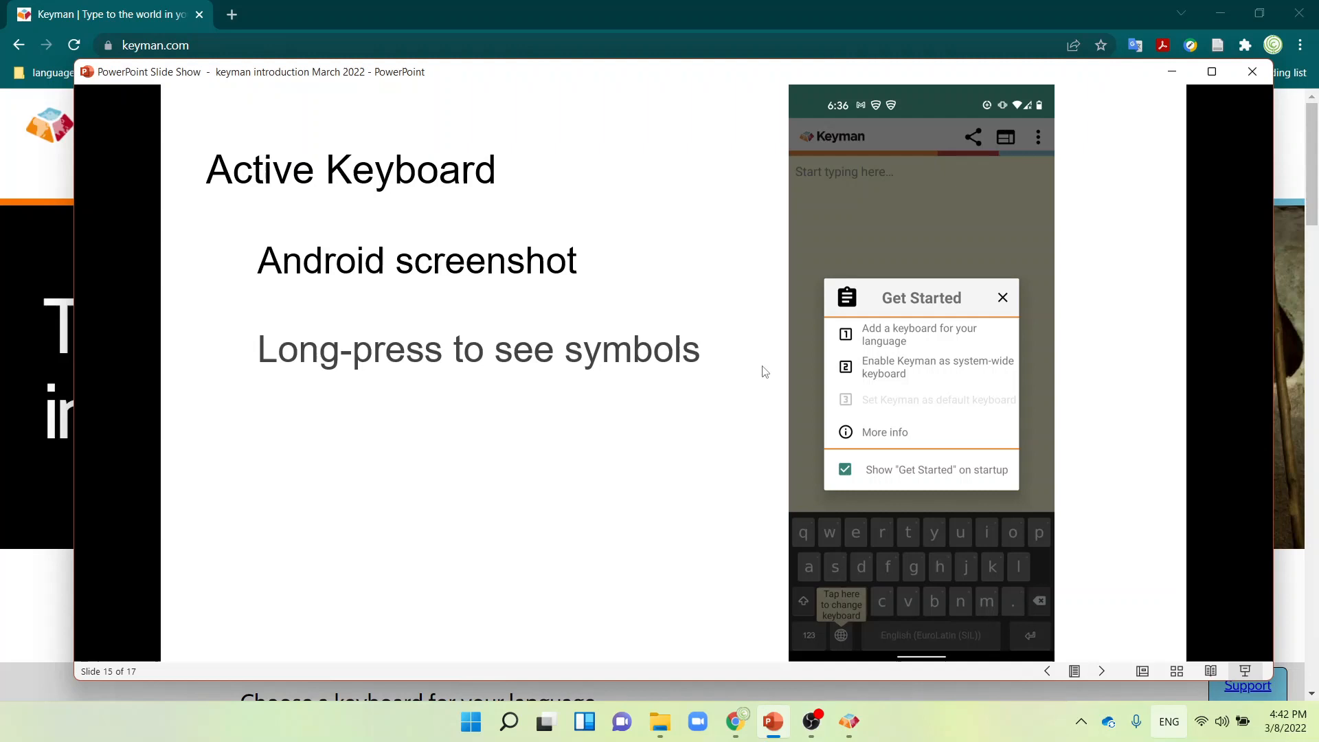
pyautogui.moveTo(471, 508)
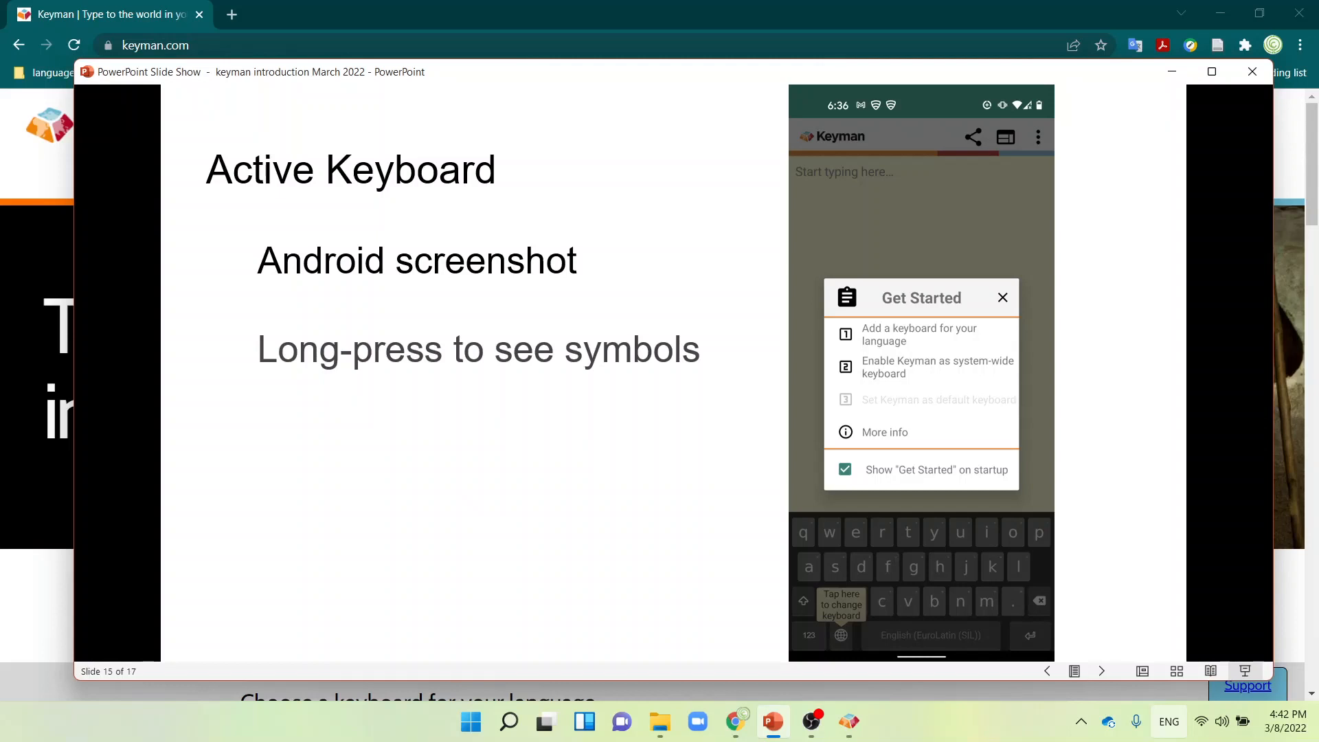
pyautogui.moveTo(484, 480)
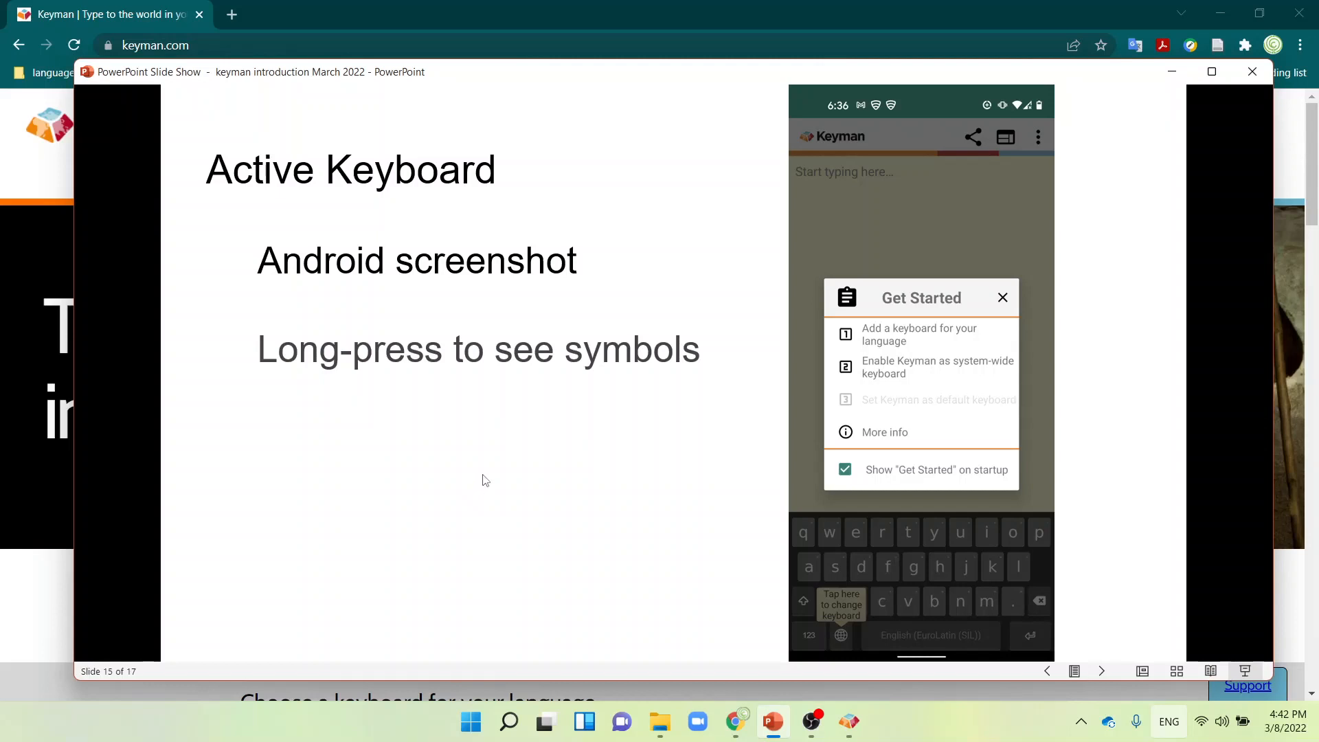
pyautogui.moveTo(579, 357)
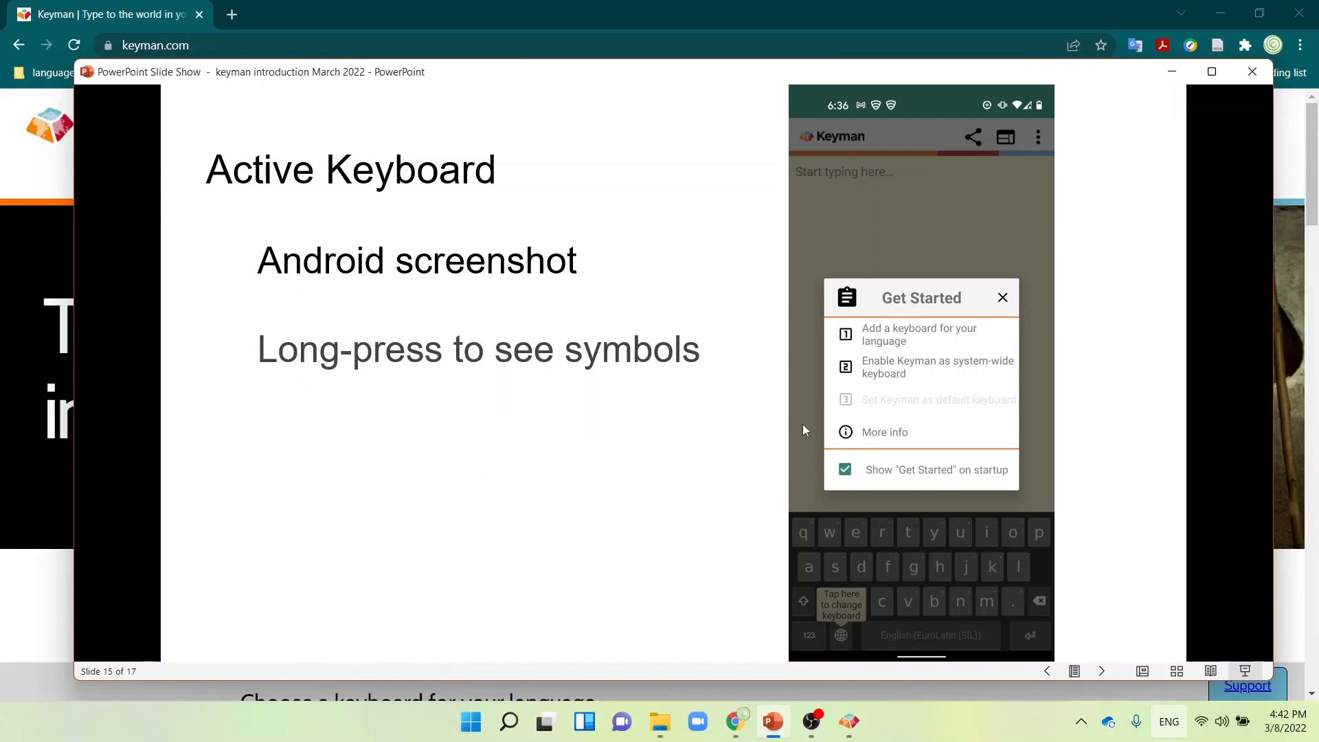
pyautogui.moveTo(542, 496)
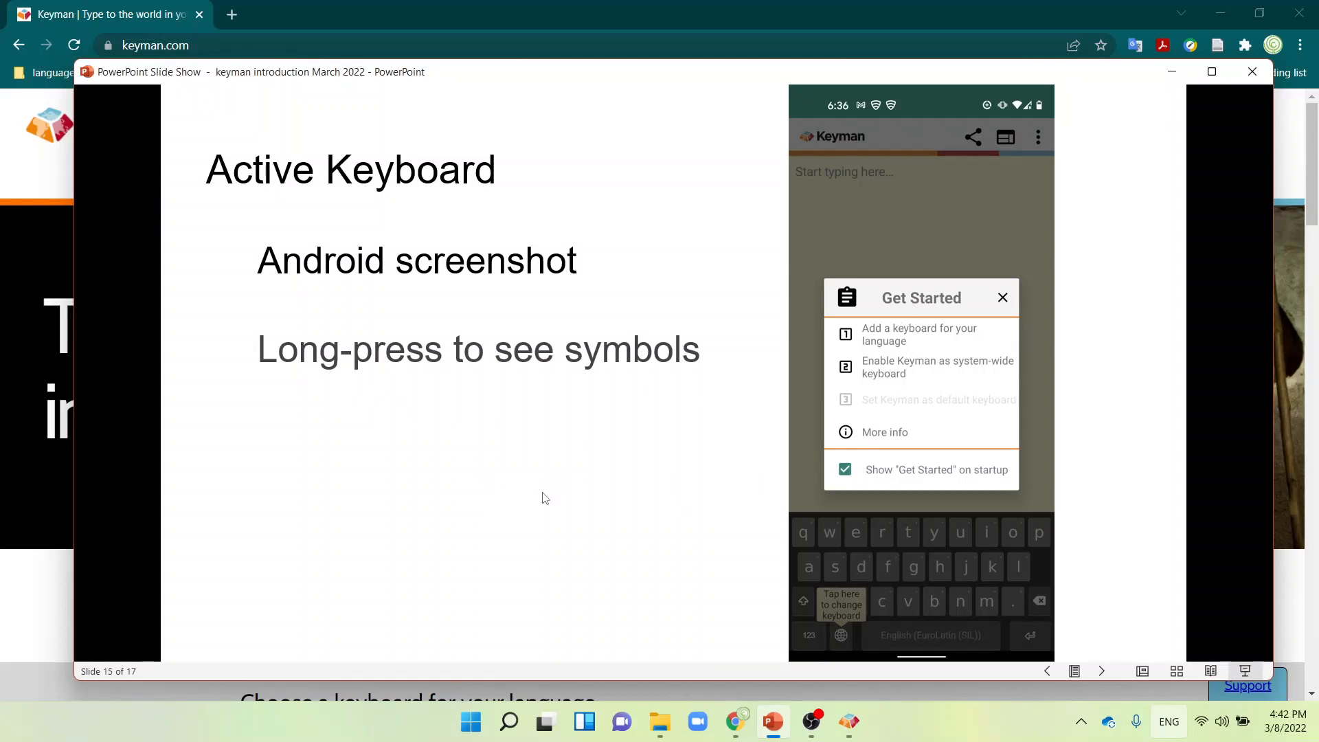
# - Advance from the Active Keyboard slide to slide 16, 'Other Options'
pyautogui.press('right')
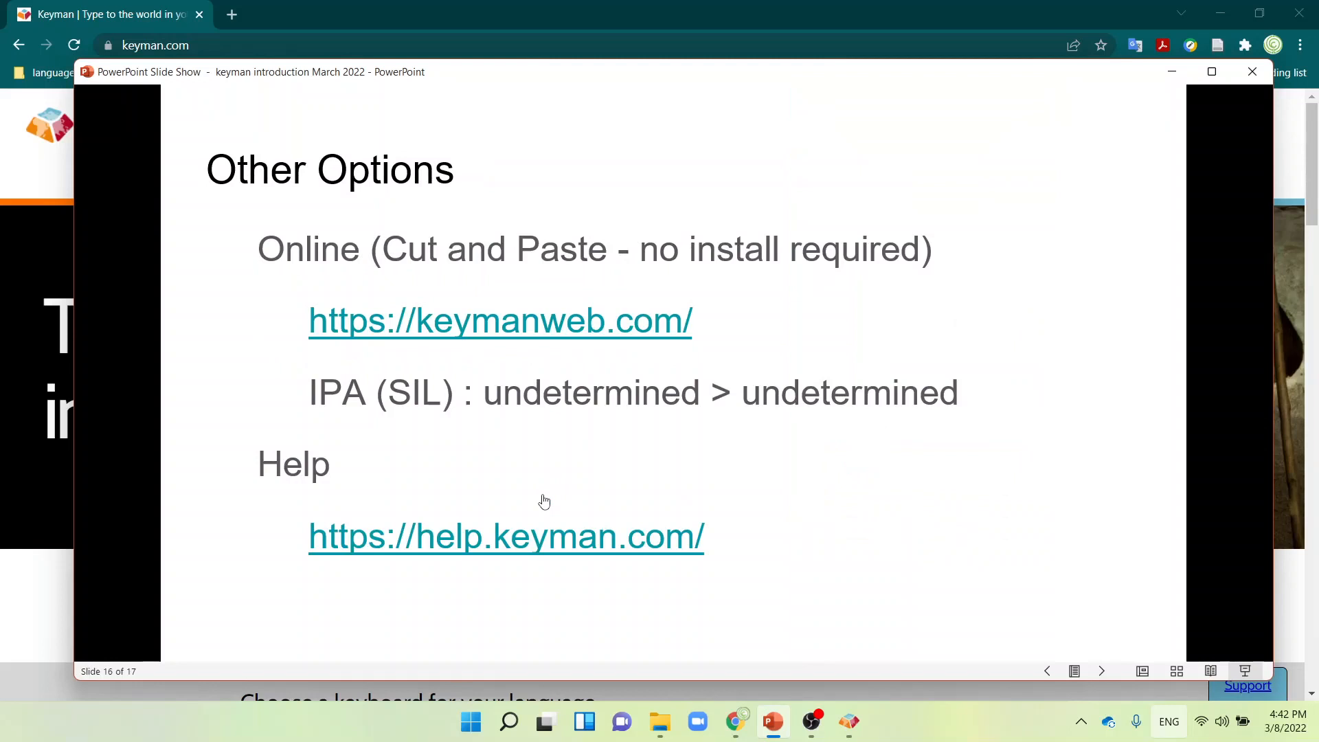
pyautogui.moveTo(585, 466)
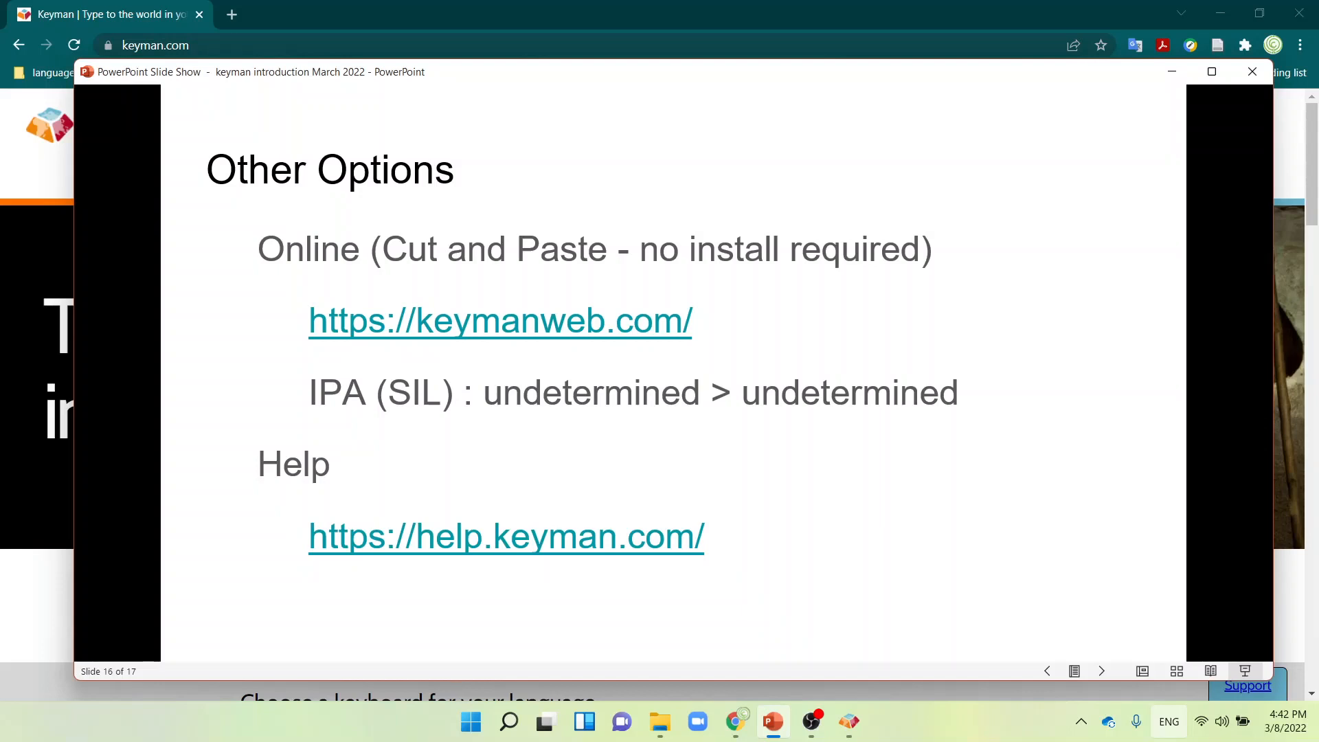
pyautogui.moveTo(435, 341)
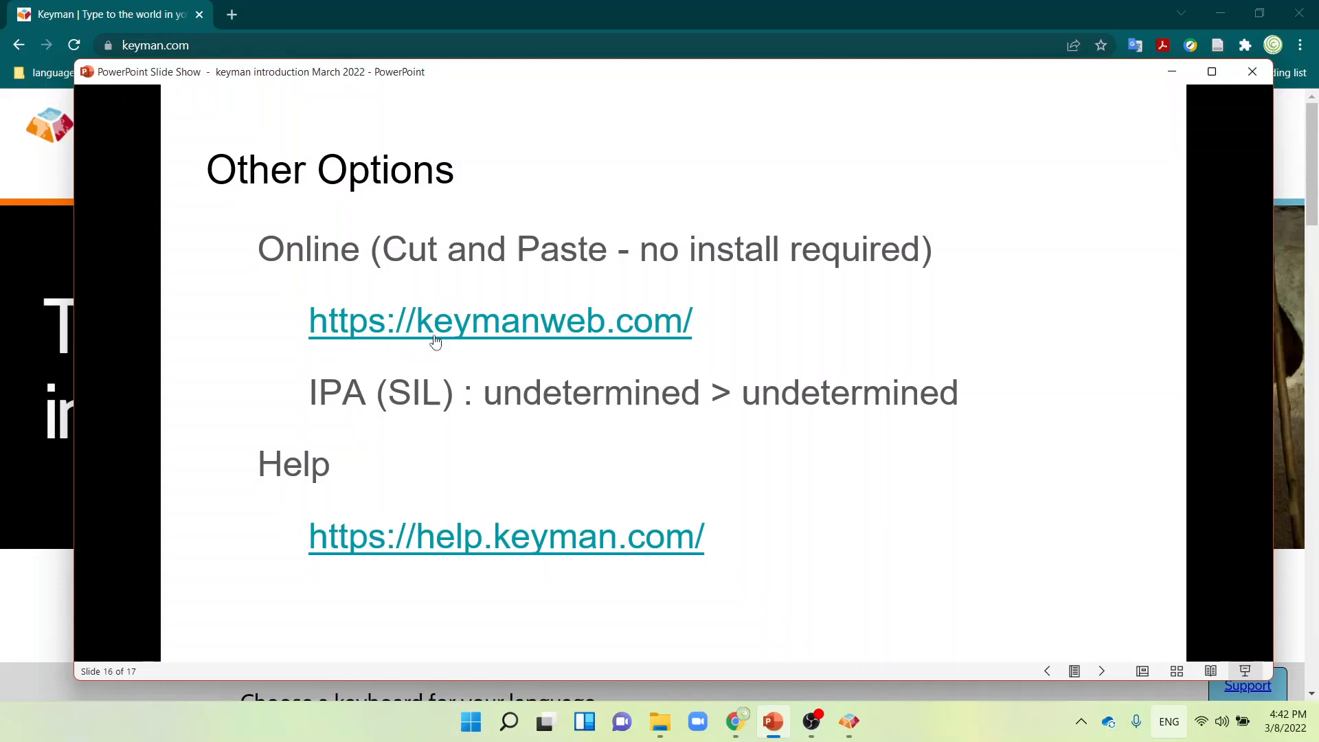
pyautogui.moveTo(626, 338)
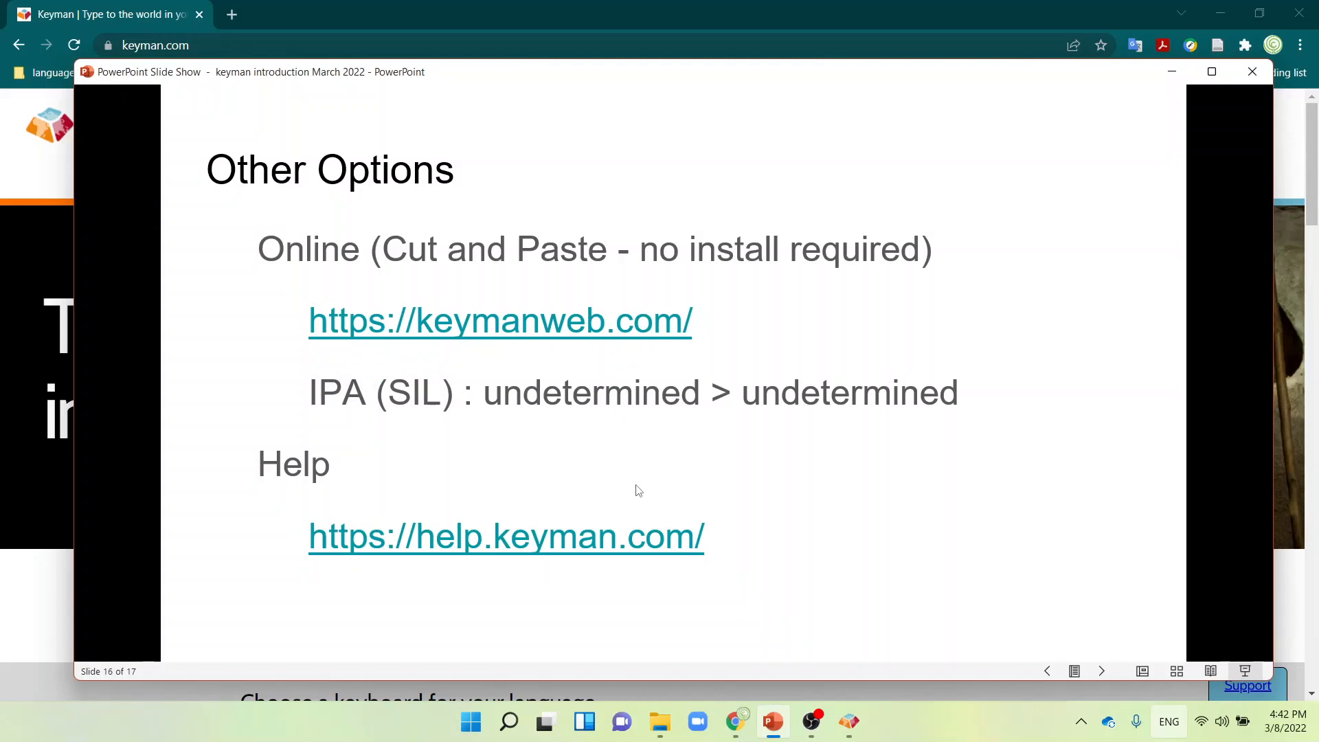
pyautogui.moveTo(597, 465)
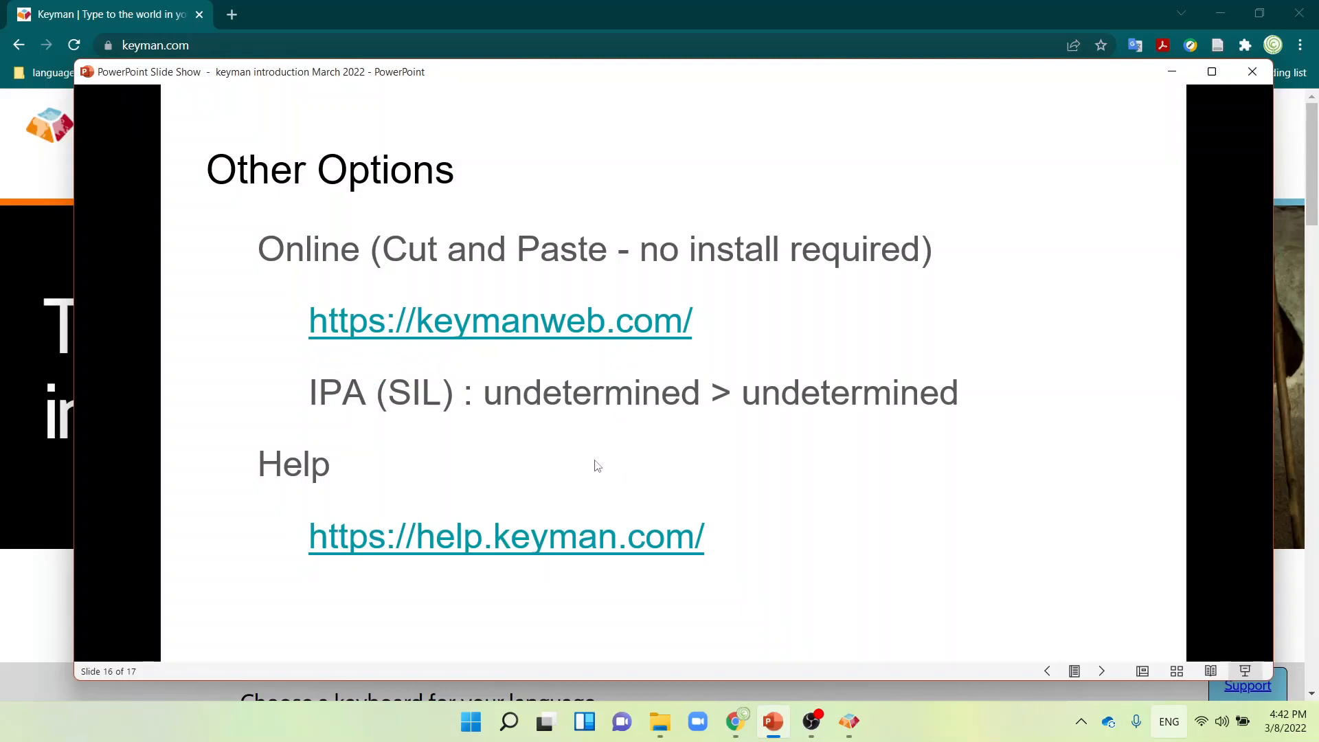
pyautogui.moveTo(614, 450)
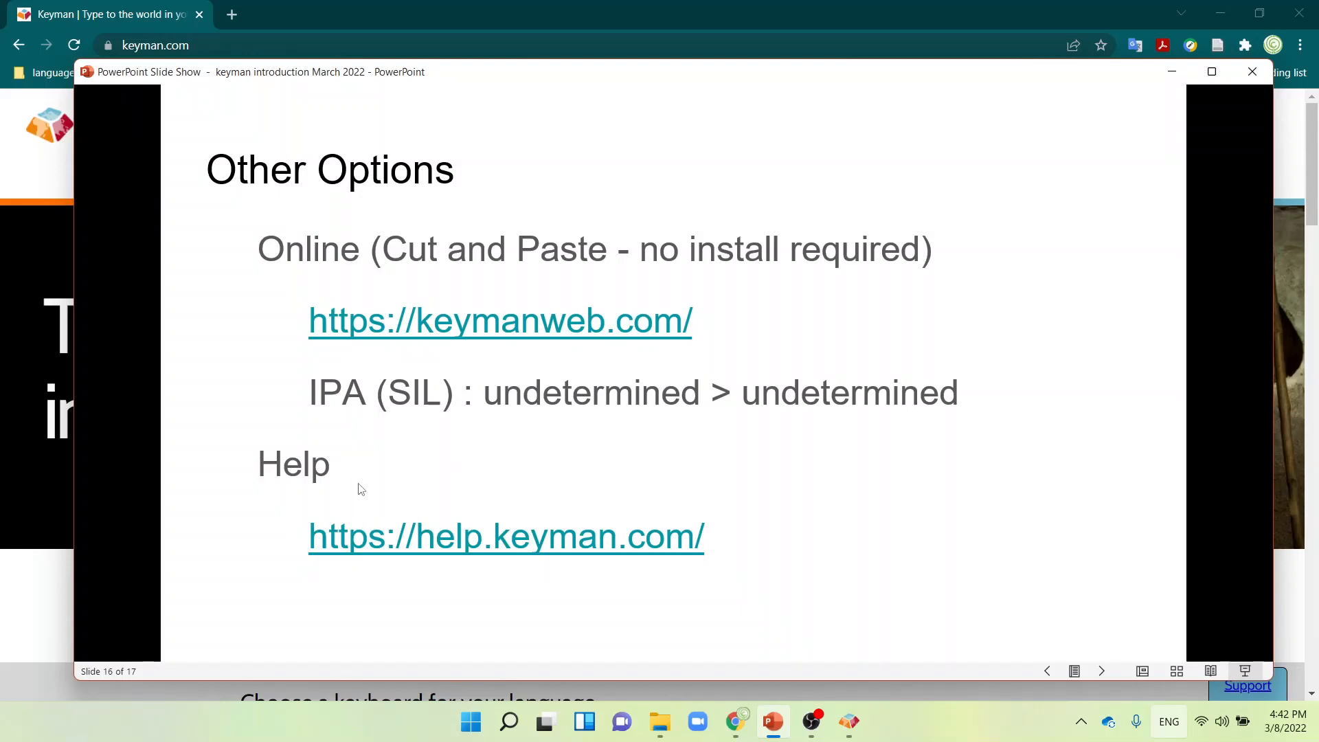
pyautogui.moveTo(809, 509)
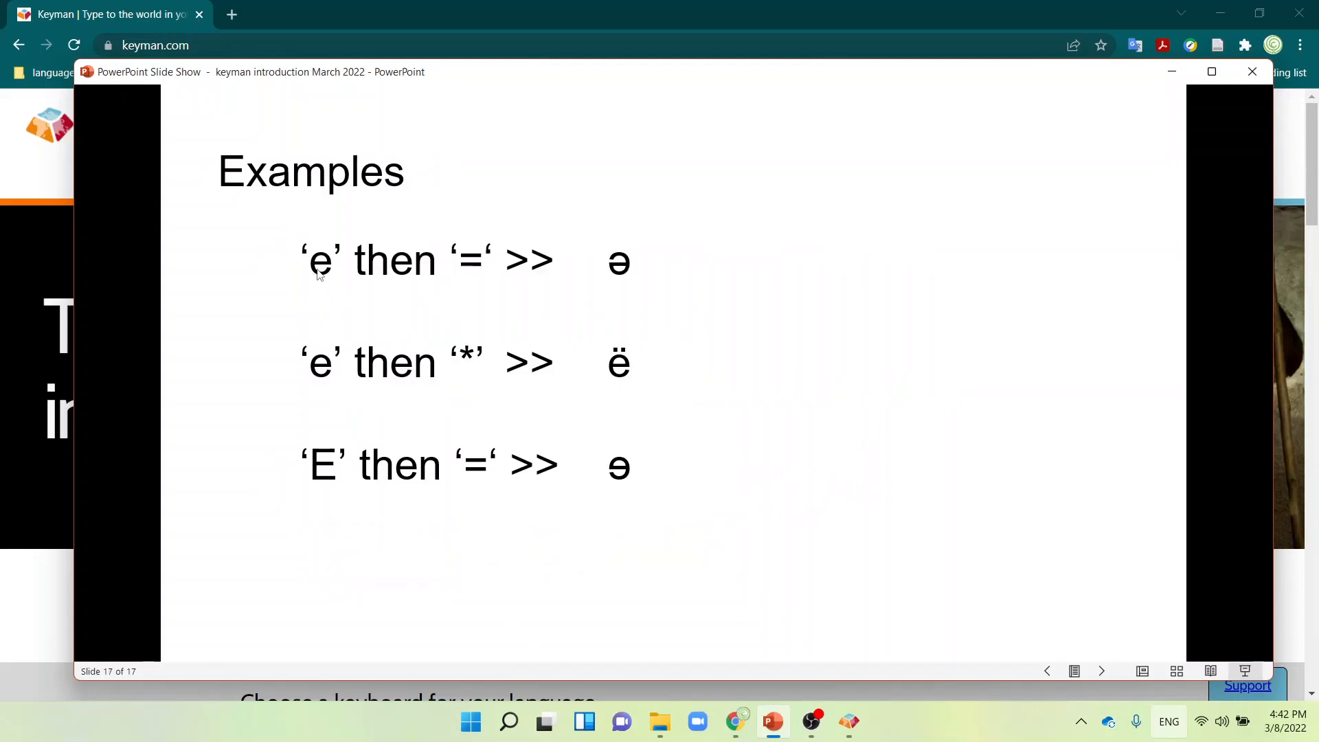
pyautogui.moveTo(479, 277)
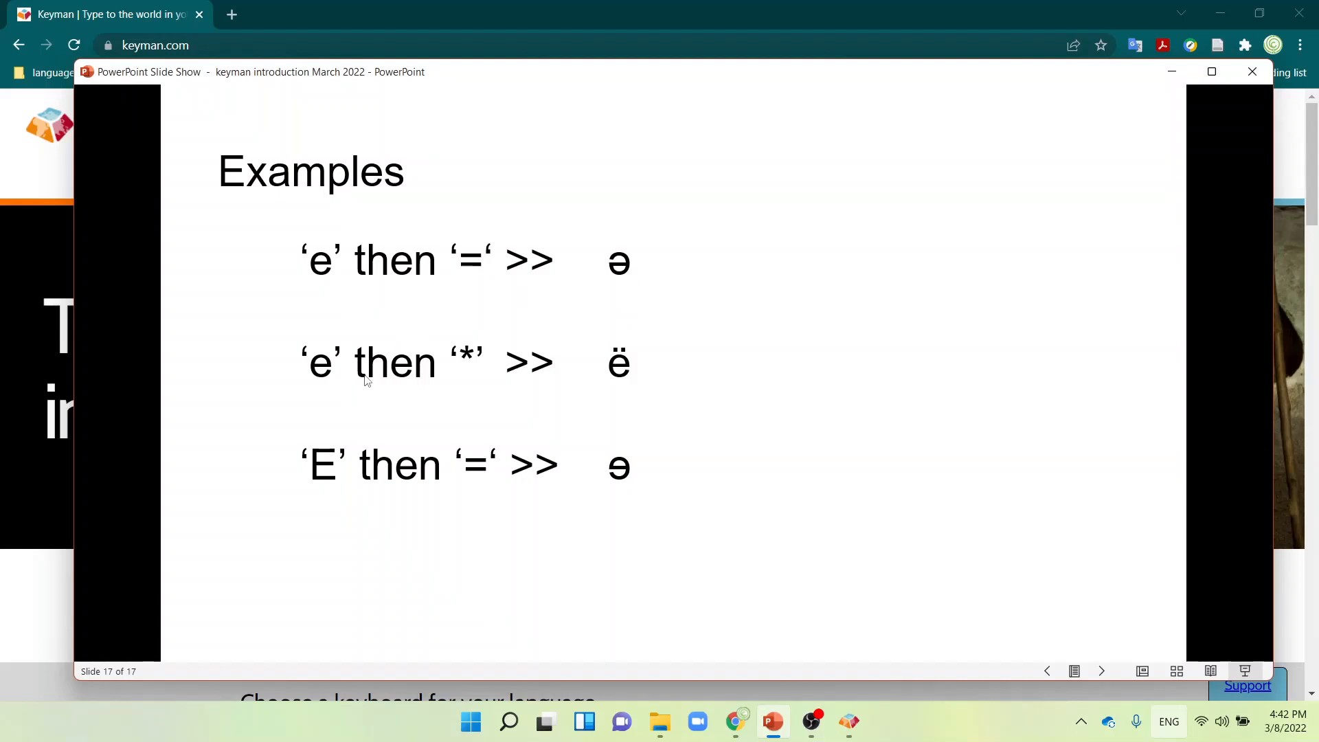
pyautogui.moveTo(471, 431)
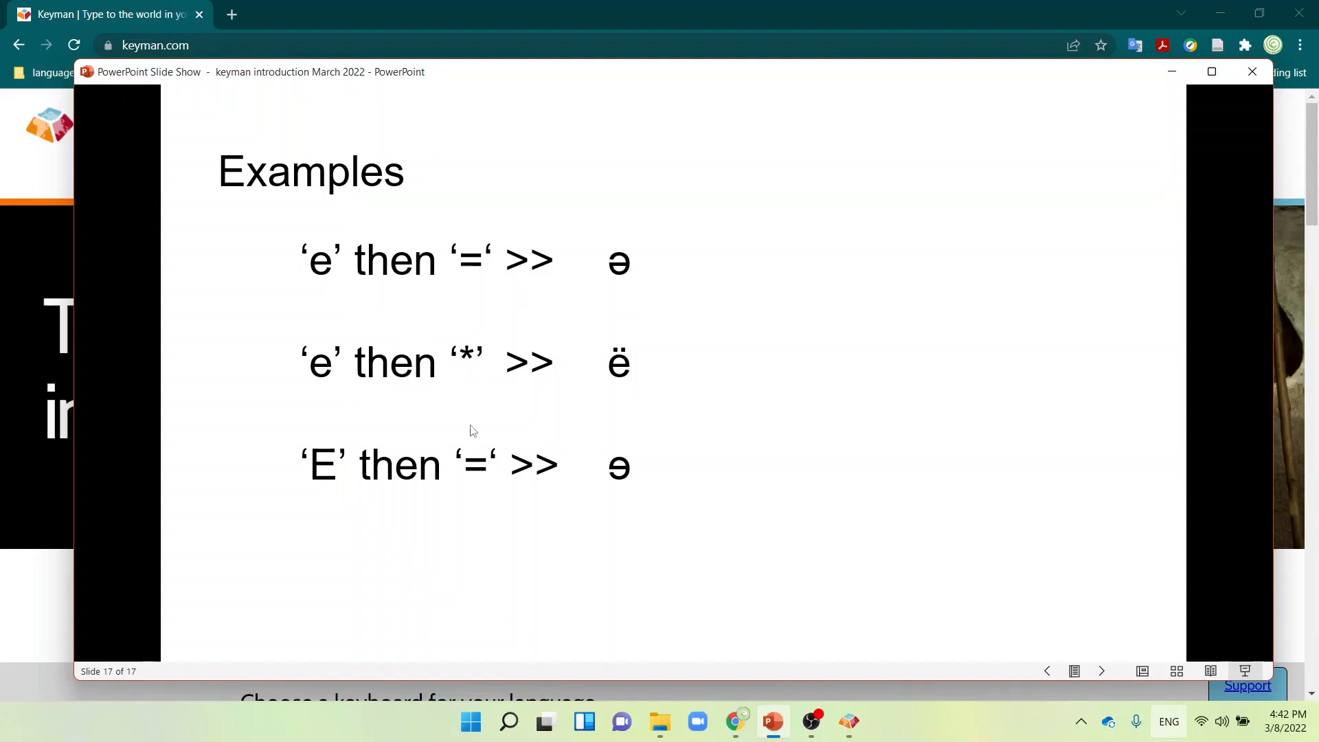
pyautogui.moveTo(482, 478)
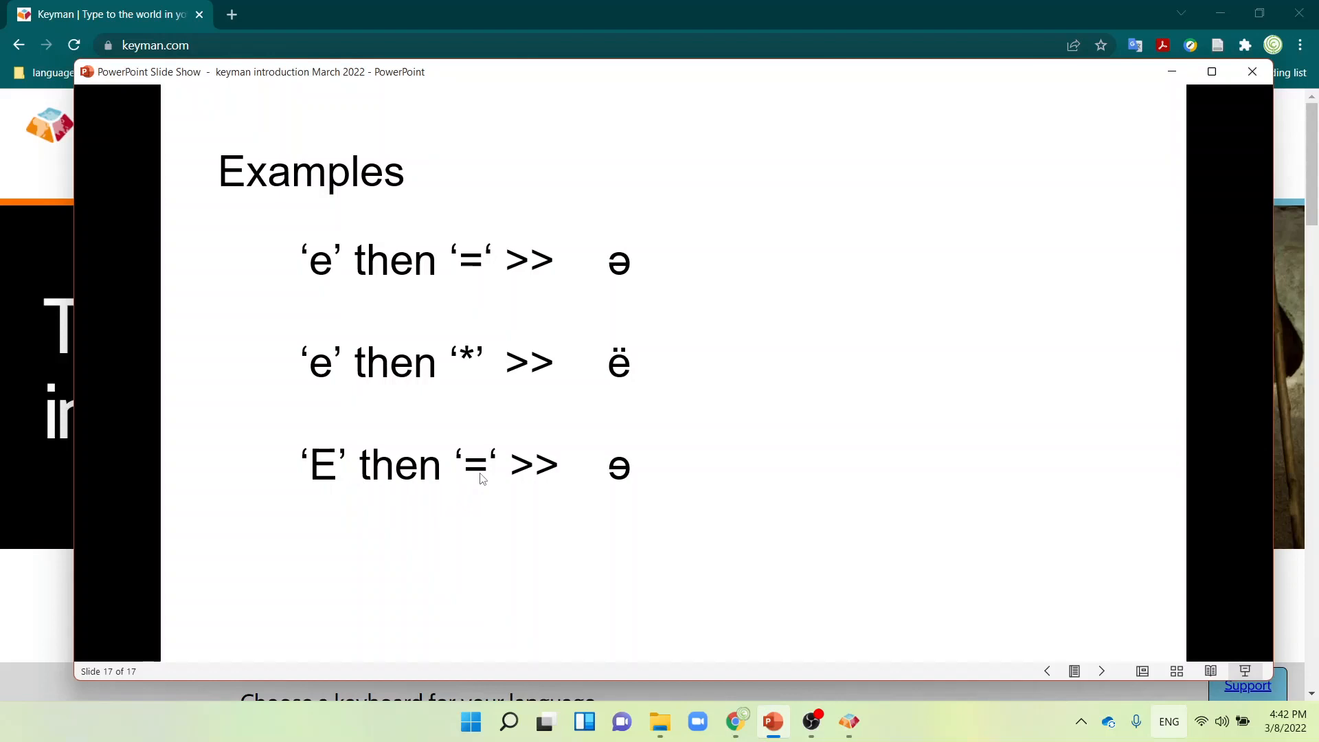
pyautogui.moveTo(628, 480)
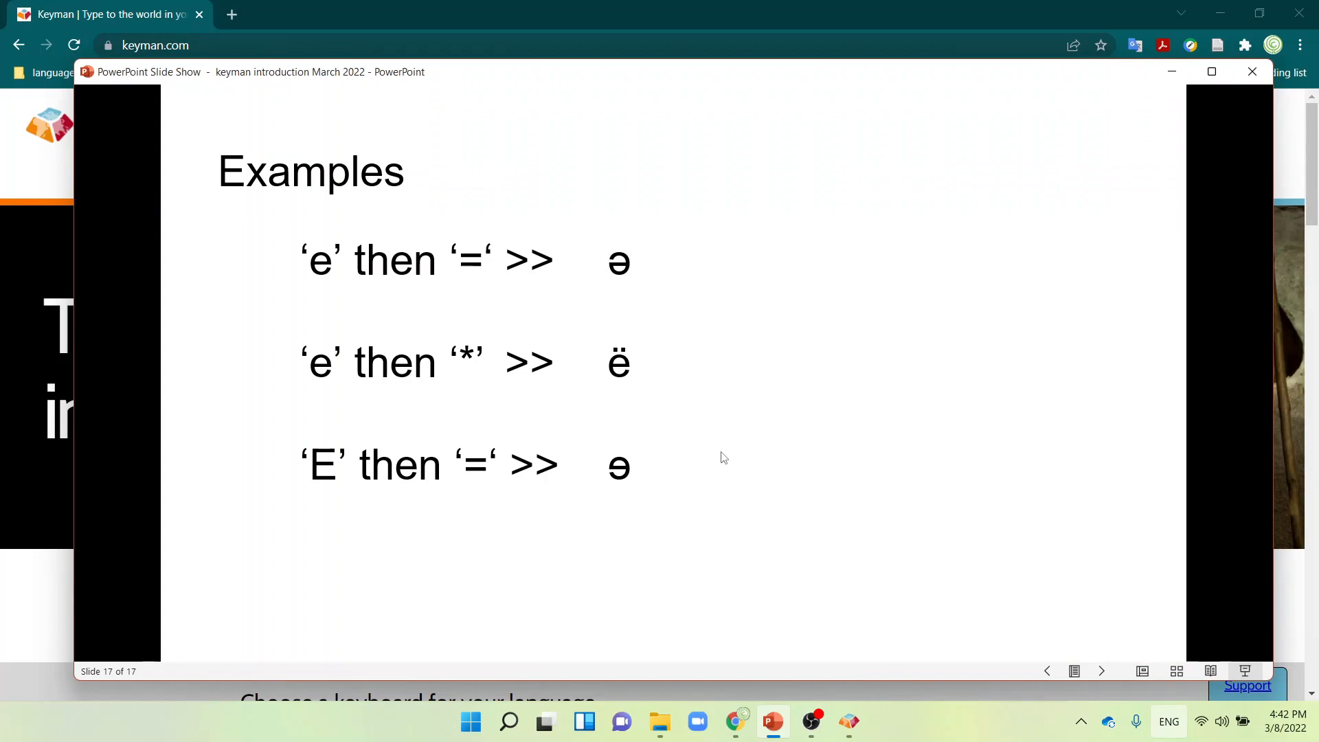
pyautogui.moveTo(900, 348)
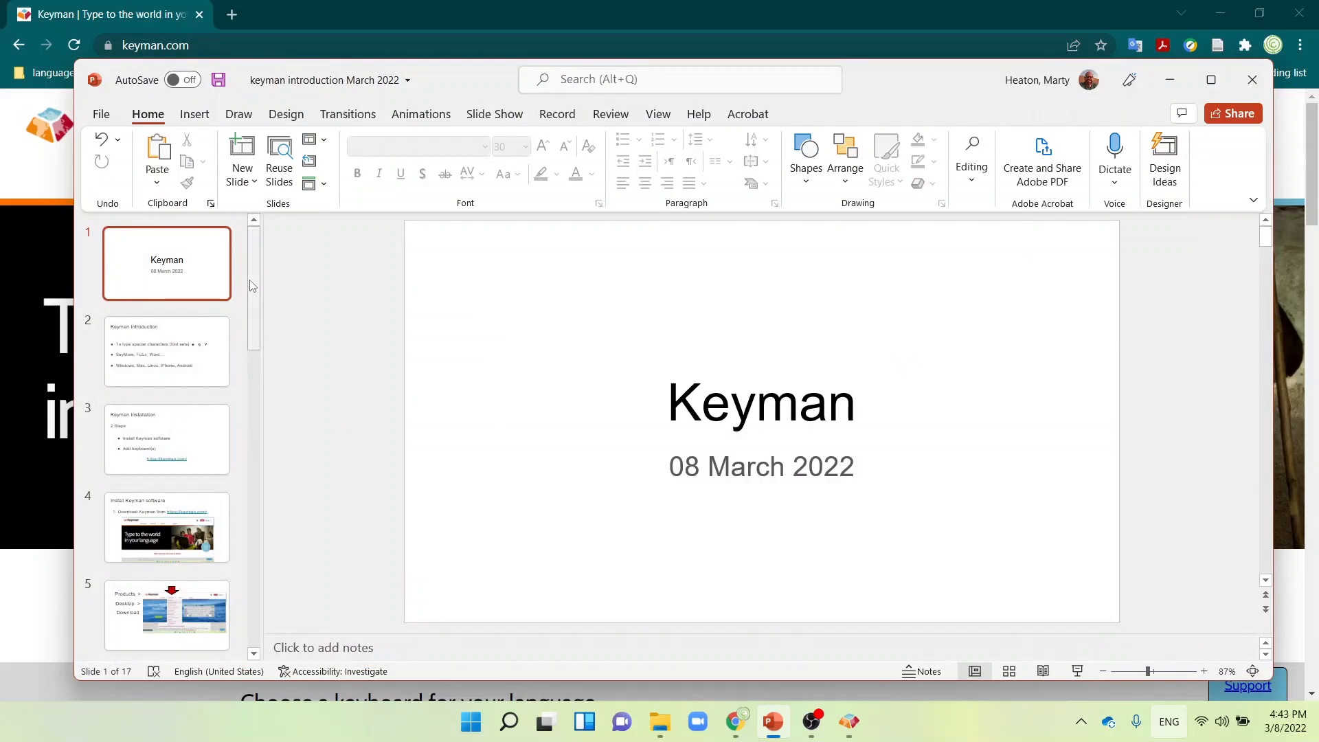
# - Open slide 17 'Examples' for editing and type e= on a new line below the examples
pyautogui.scroll(-3)
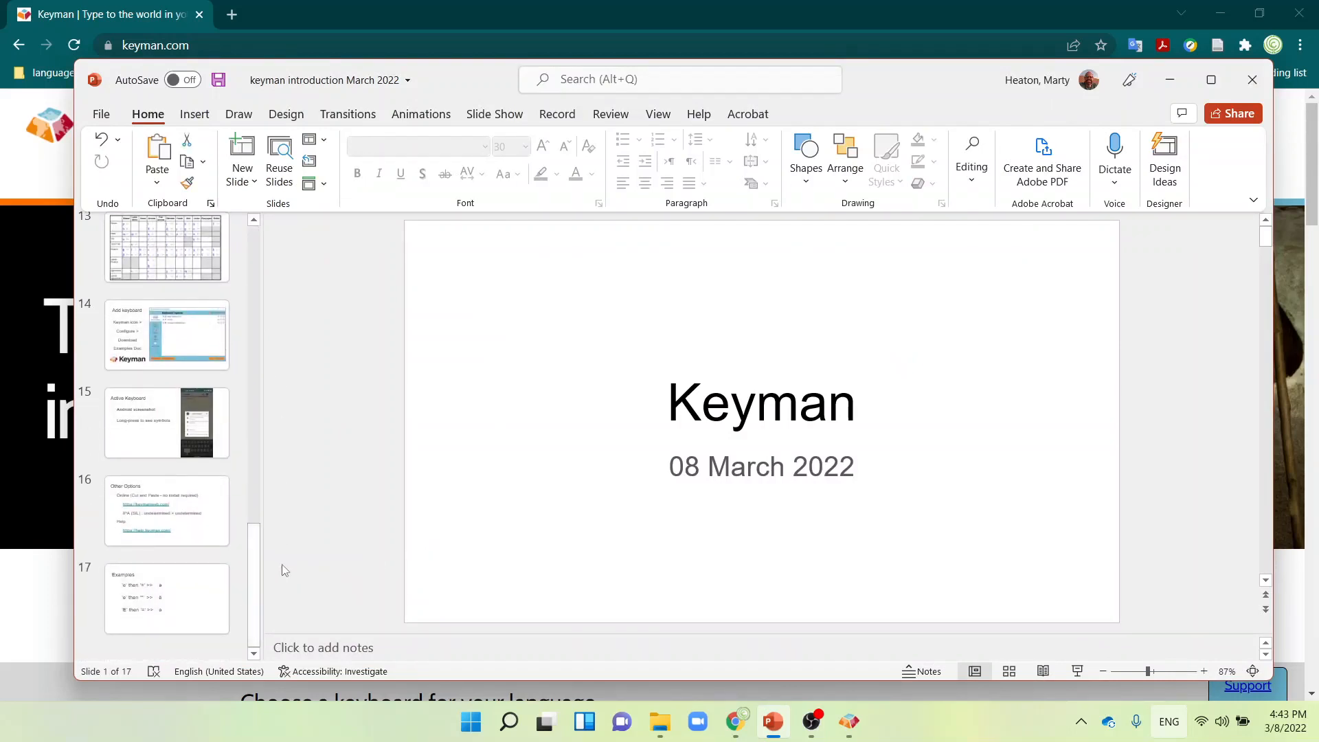
pyautogui.click(166, 597)
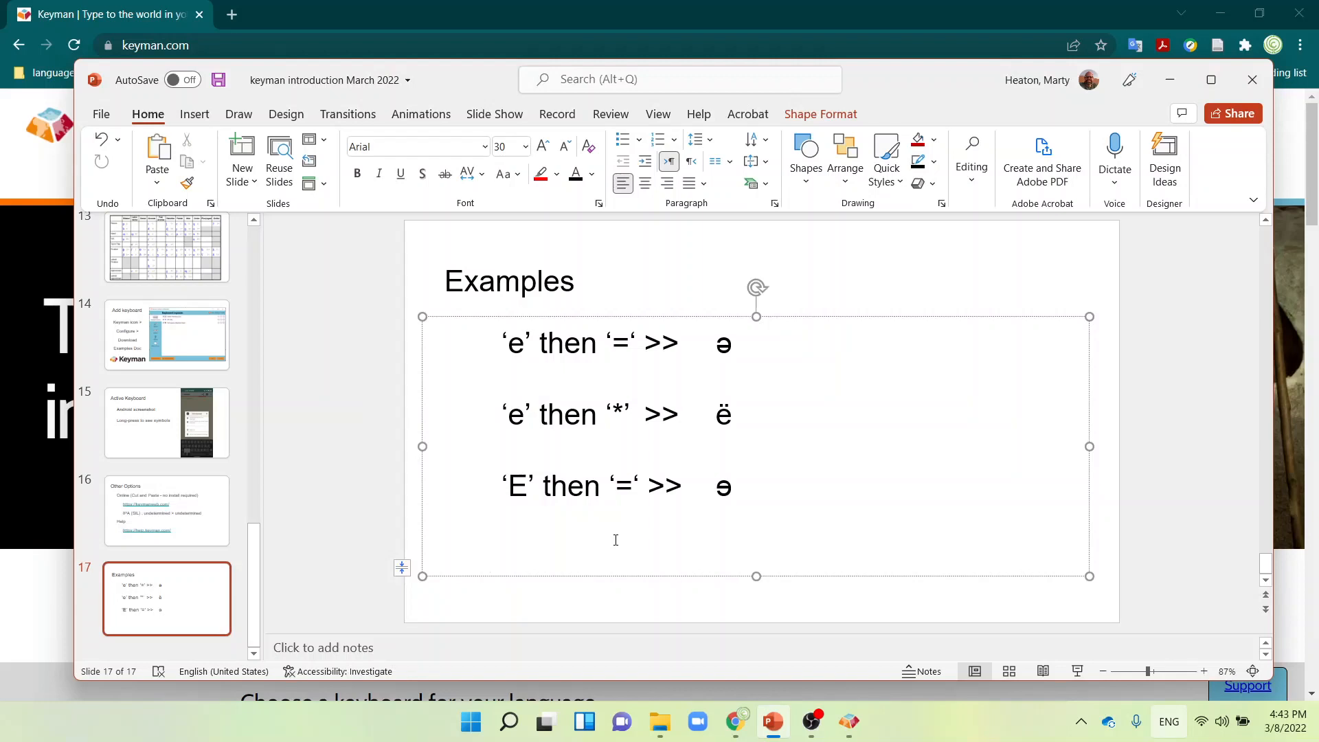
pyautogui.click(490, 555)
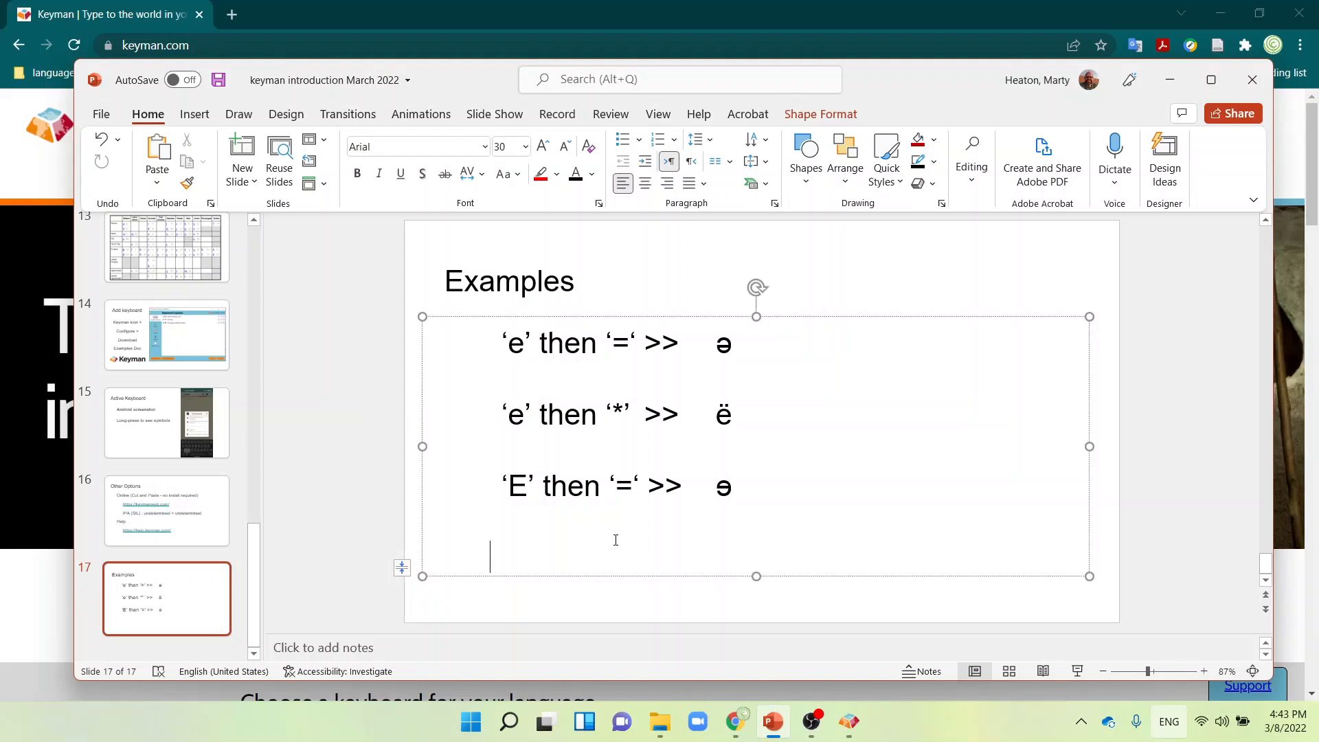
pyautogui.write('e')
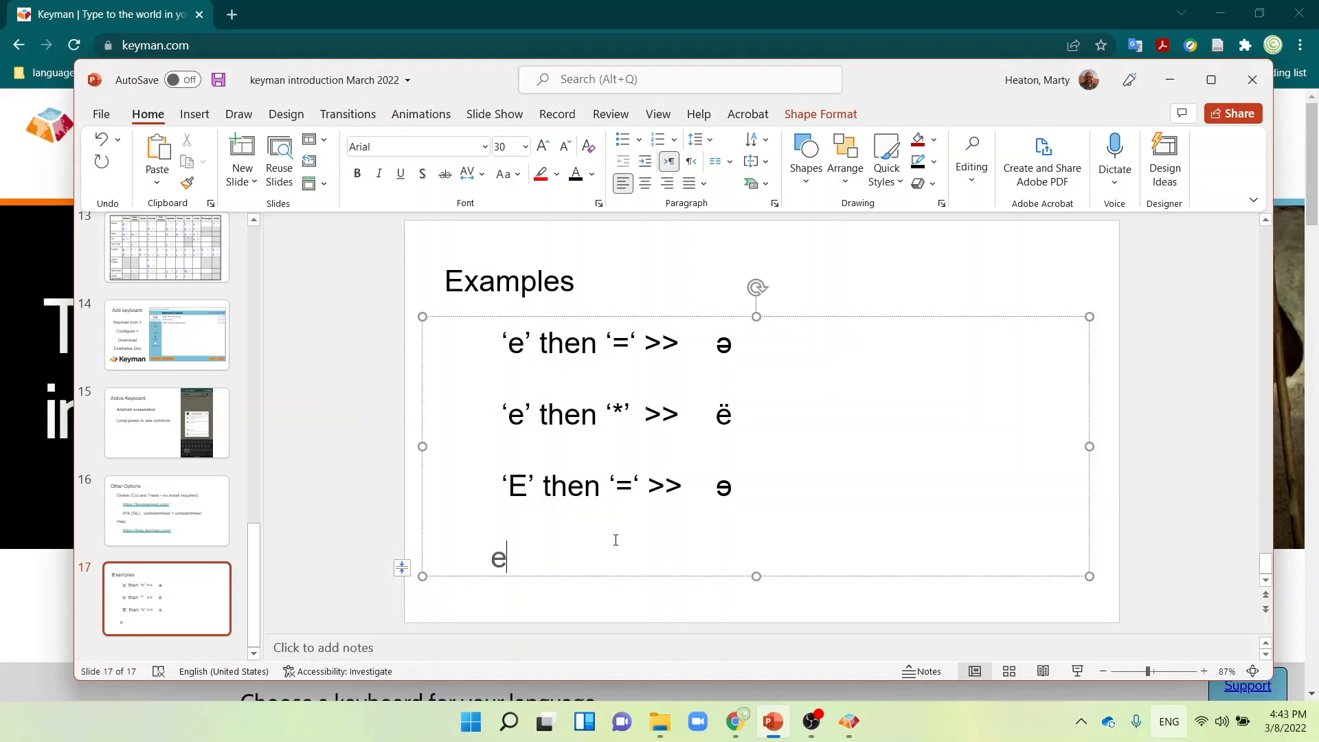
pyautogui.write('=')
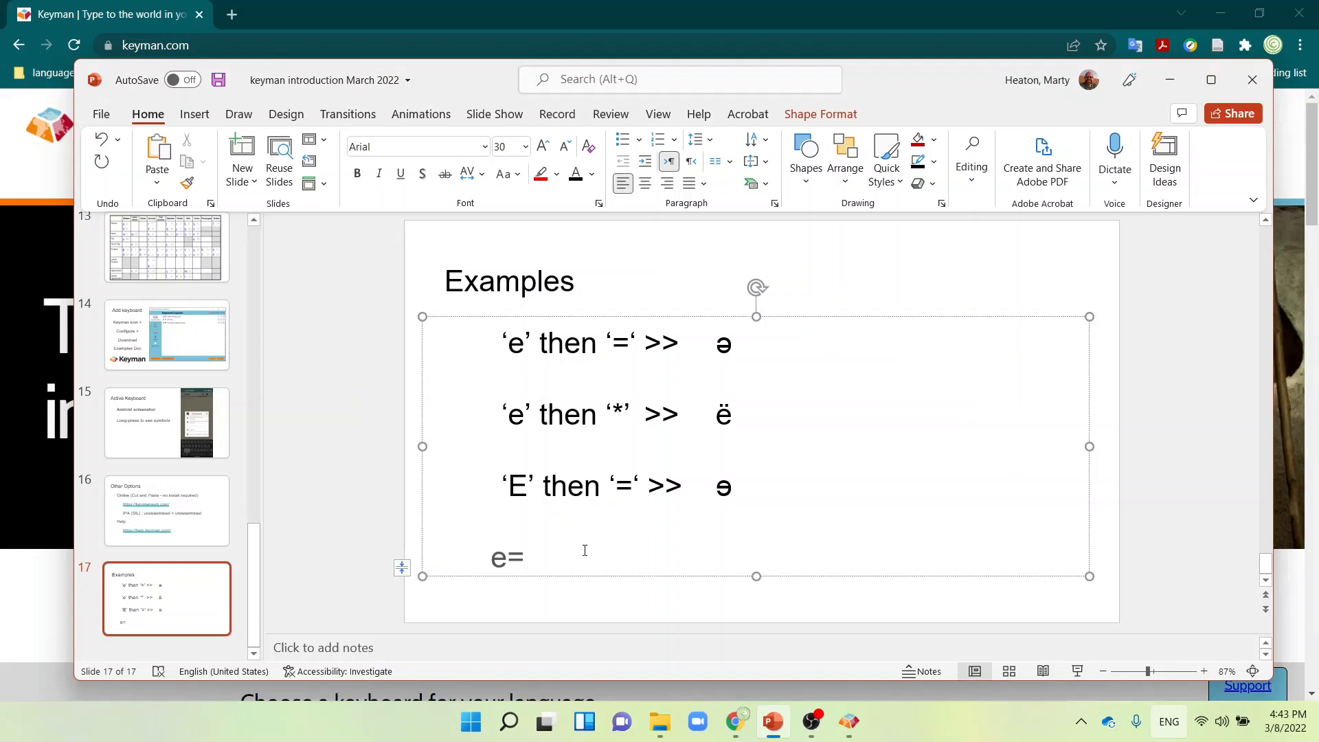
pyautogui.click(548, 558)
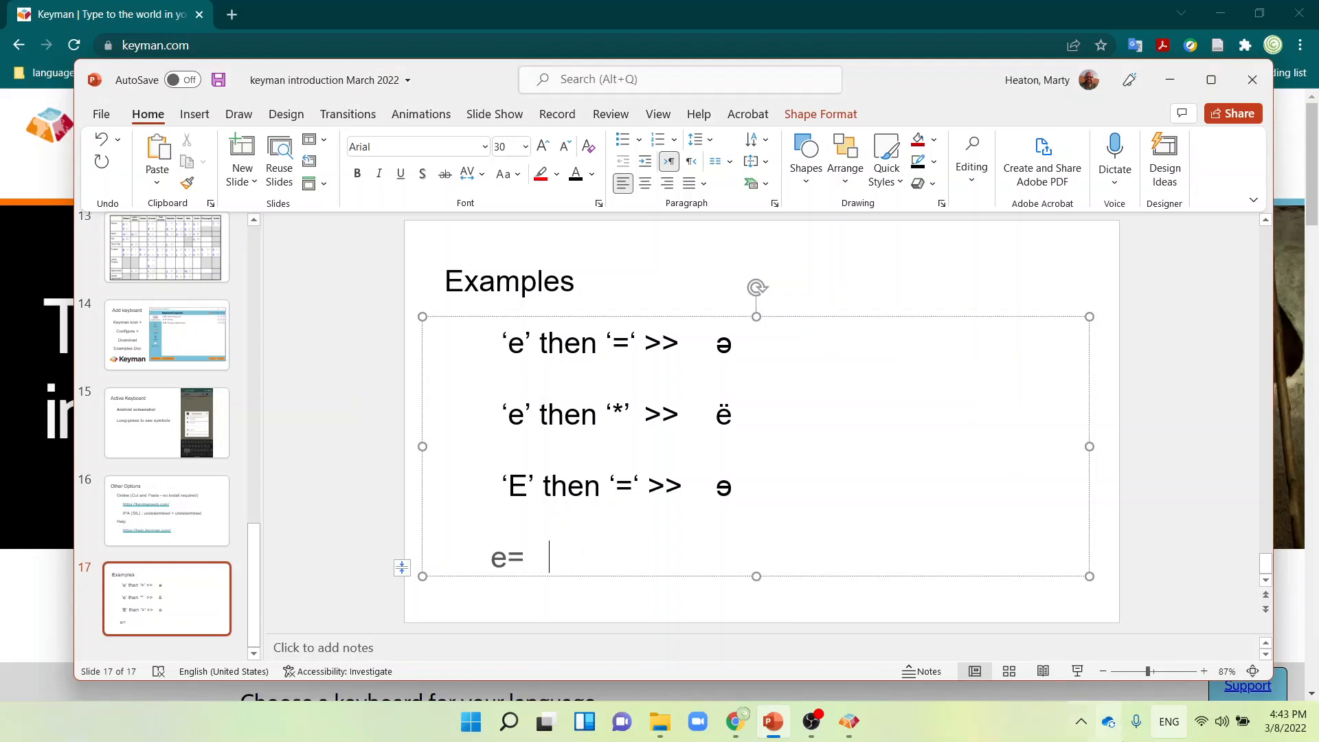
pyautogui.click(1169, 722)
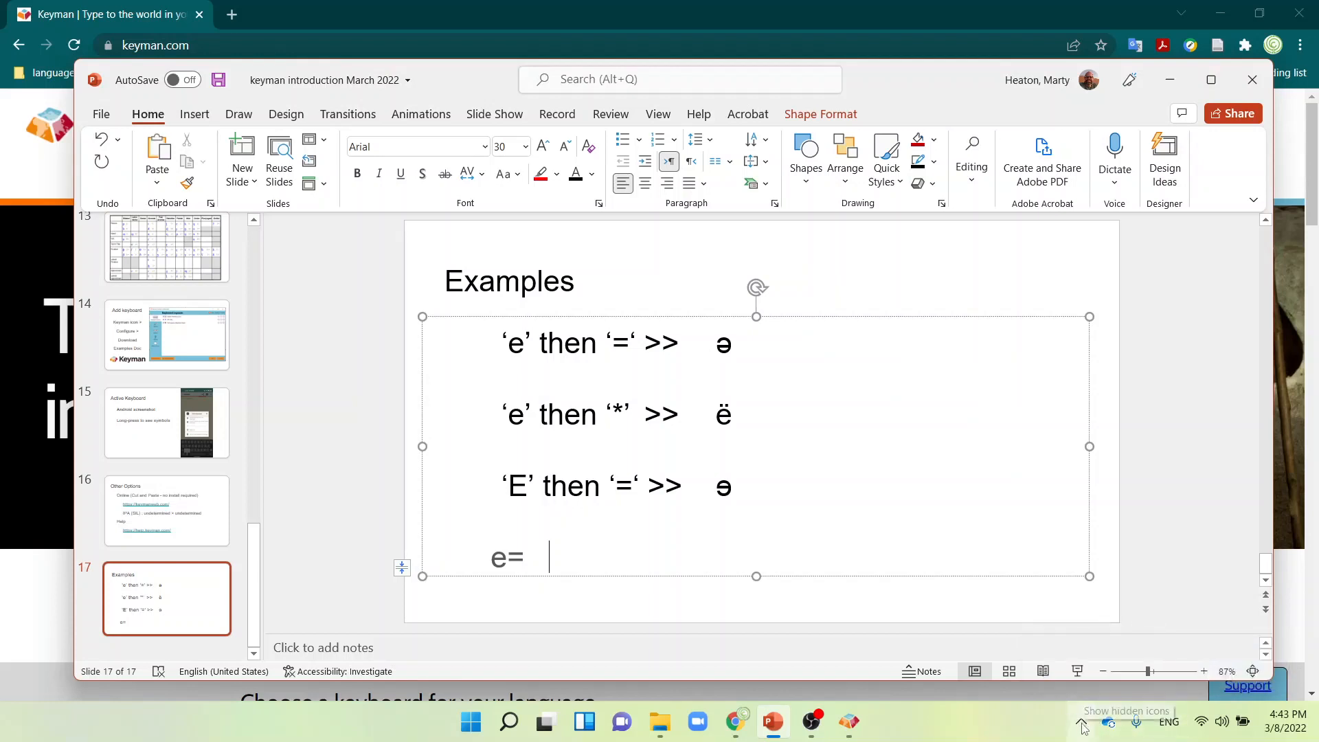
# - Switch the active Keyman keyboard to IPA (SIL) from the hidden tray icons
pyautogui.click(1082, 722)
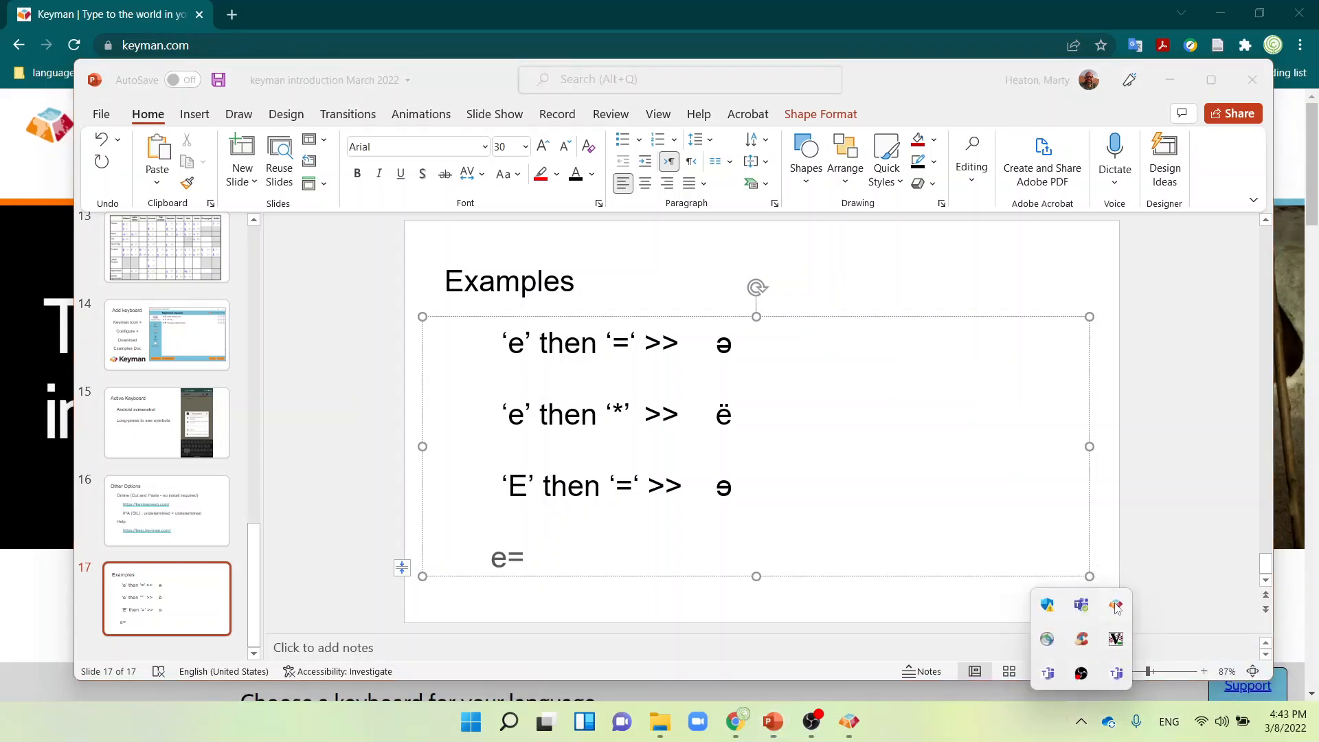
pyautogui.click(1114, 607)
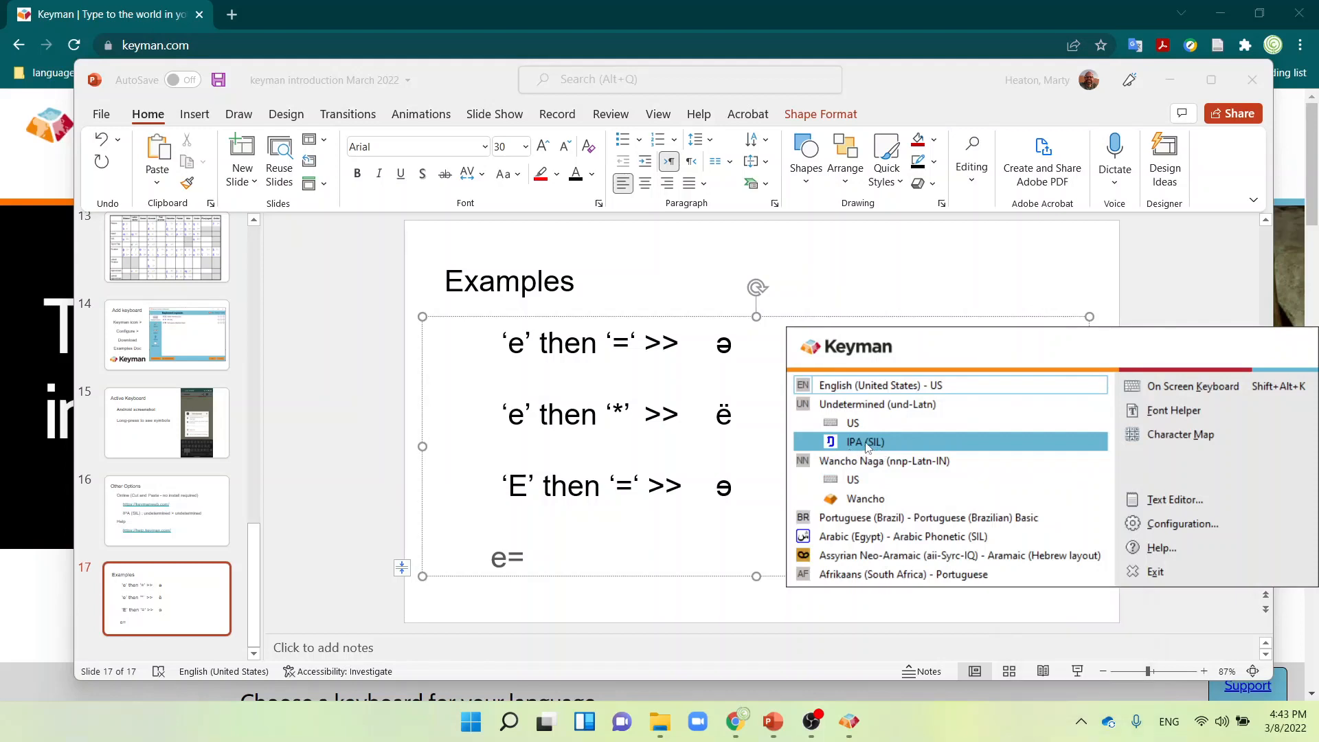
pyautogui.click(864, 442)
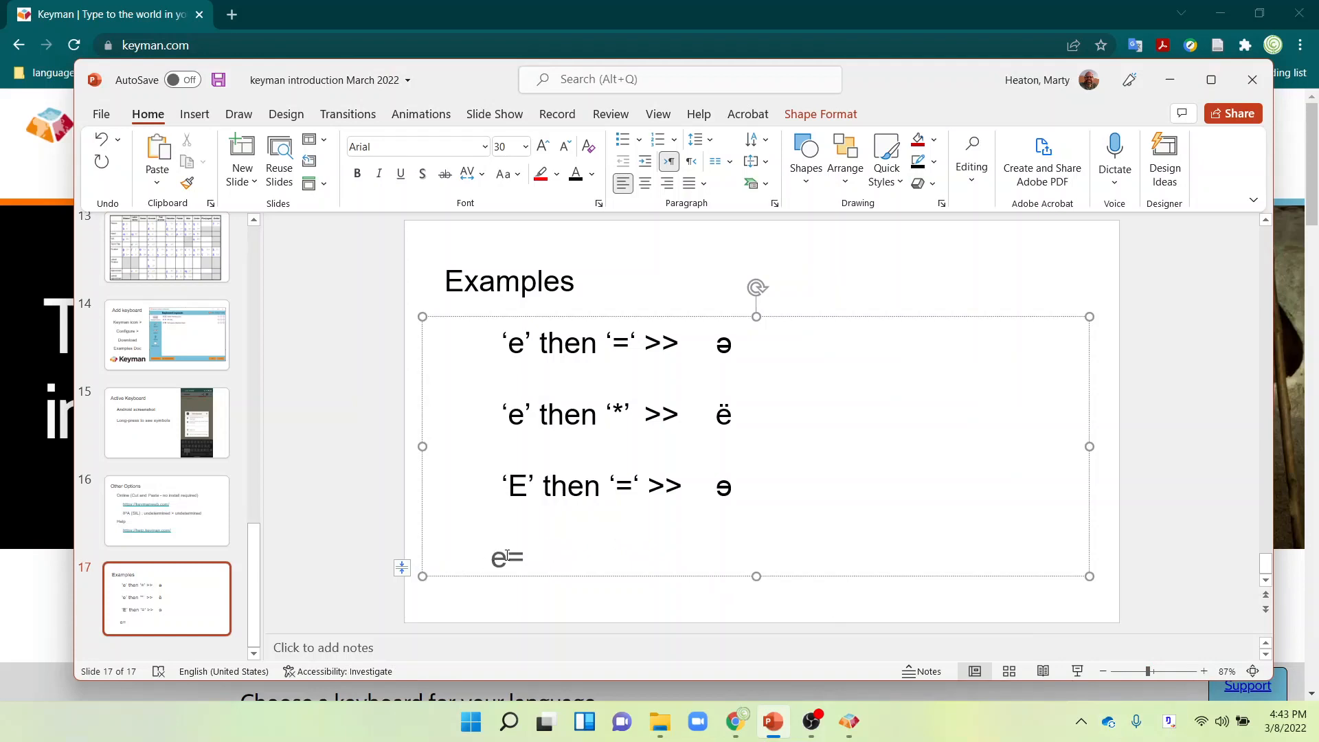
# - Type e= twice on the Examples slide's new line, producing two schwas
pyautogui.write('e')
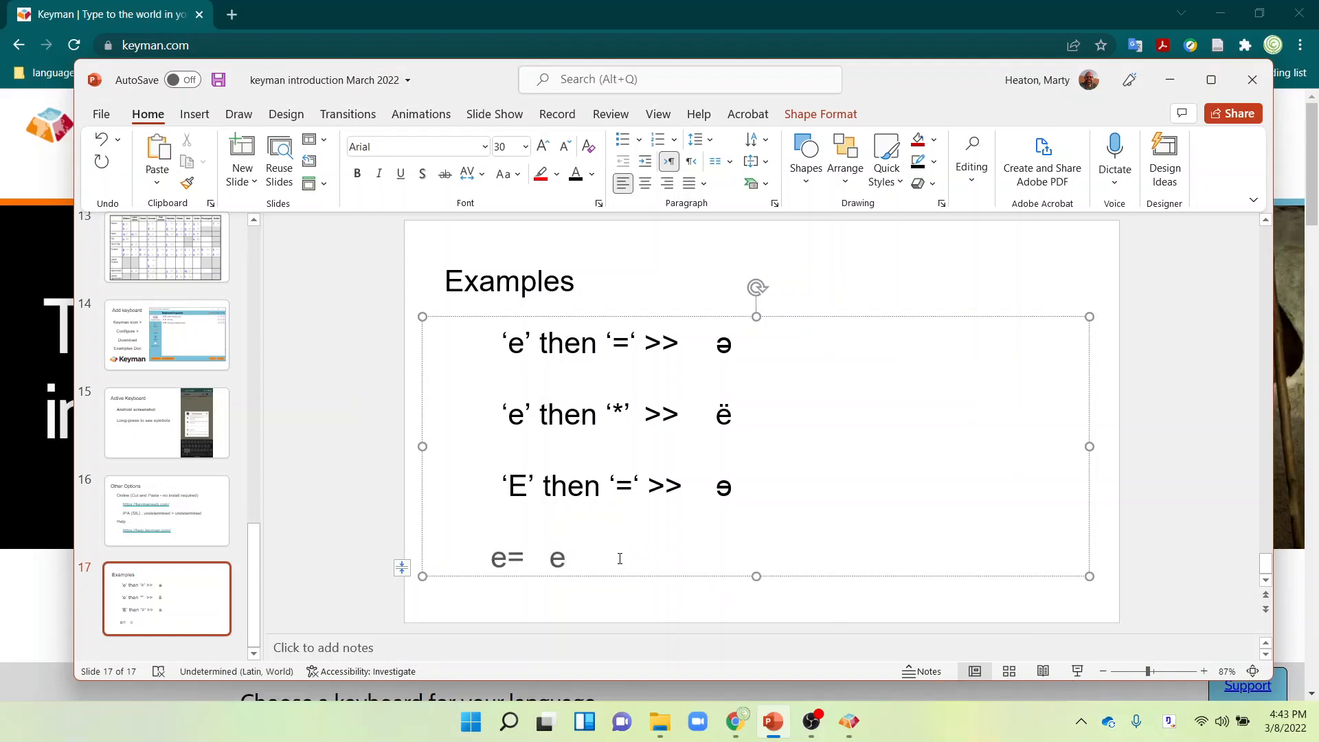
pyautogui.write('=')
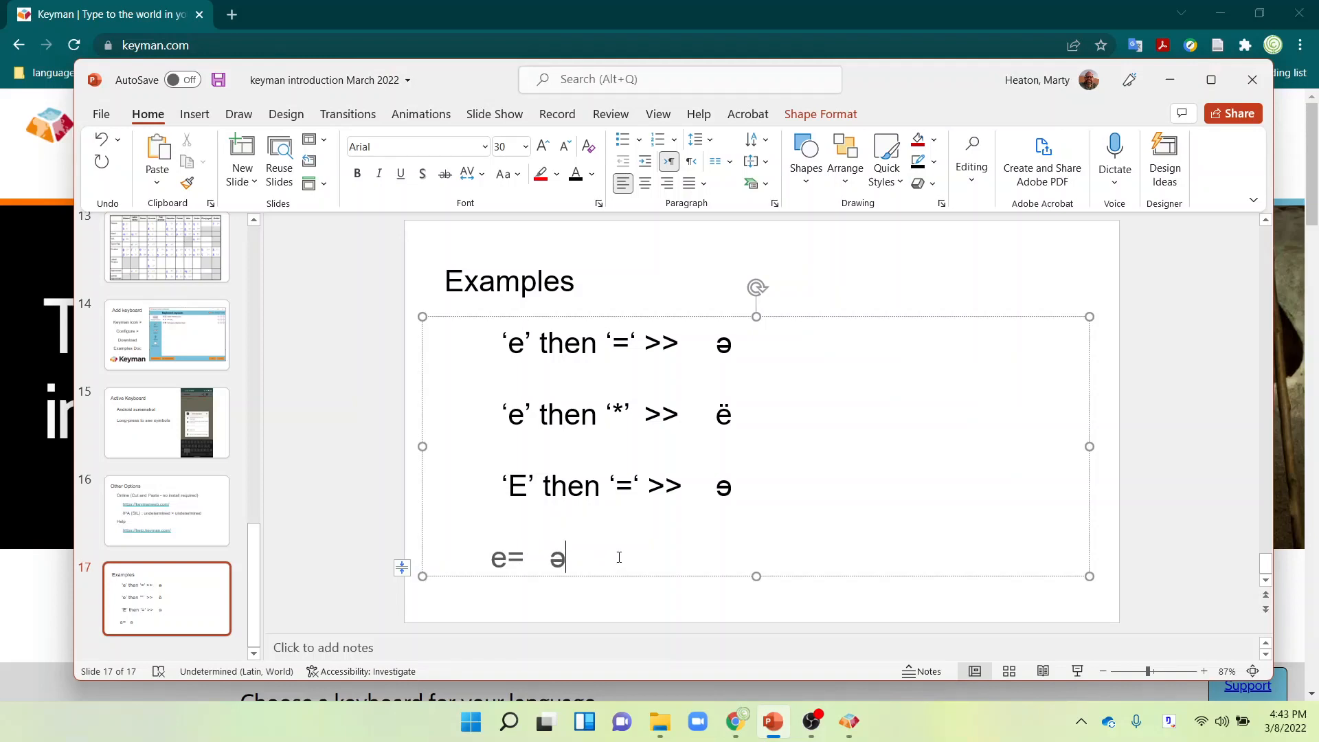
pyautogui.write('e')
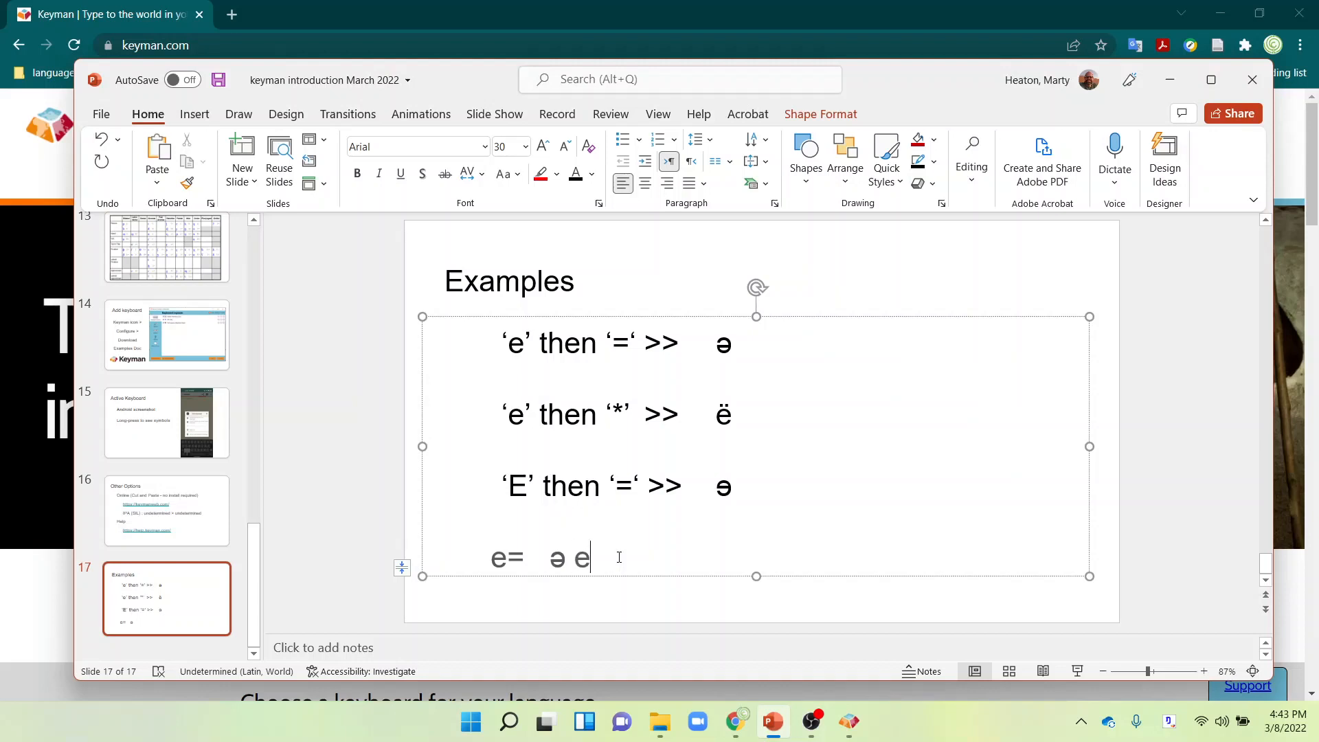
pyautogui.write('=')
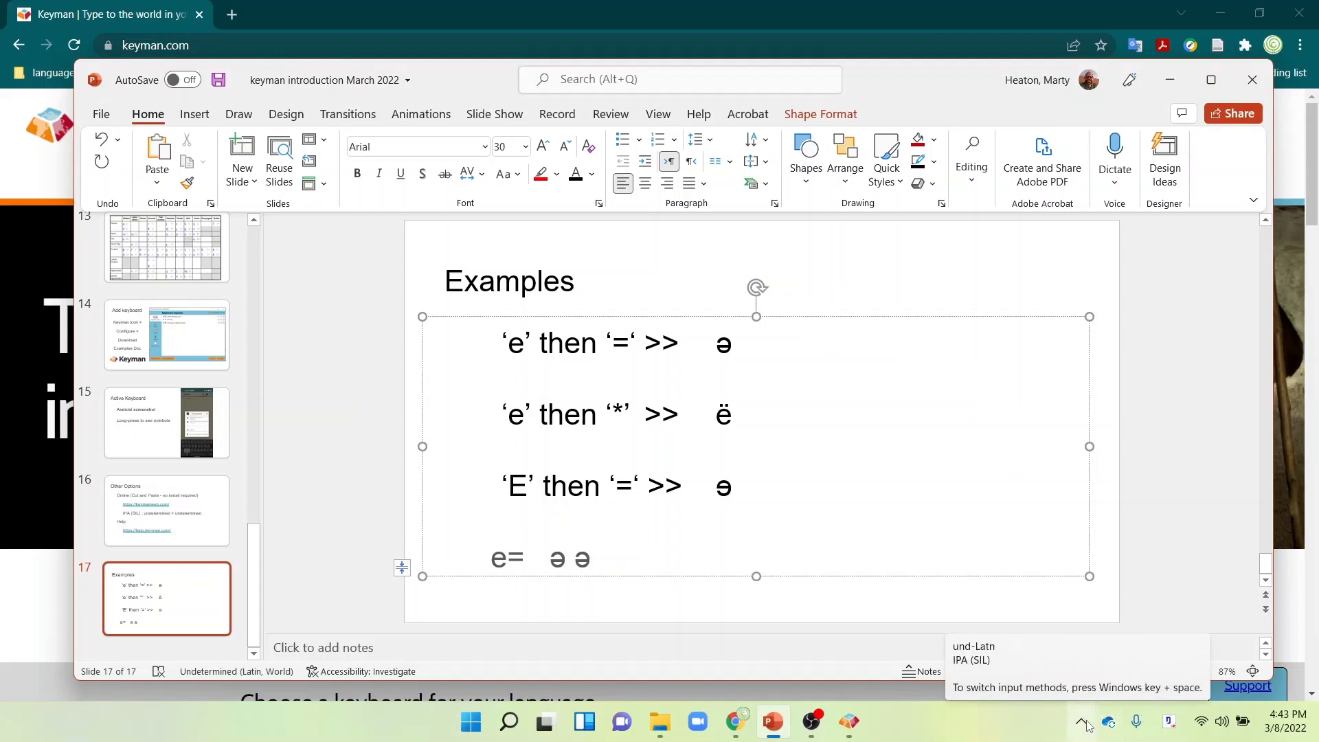
# - Reopen the Keyman tray menu, with IPA (SIL) still the active keyboard
pyautogui.click(1081, 722)
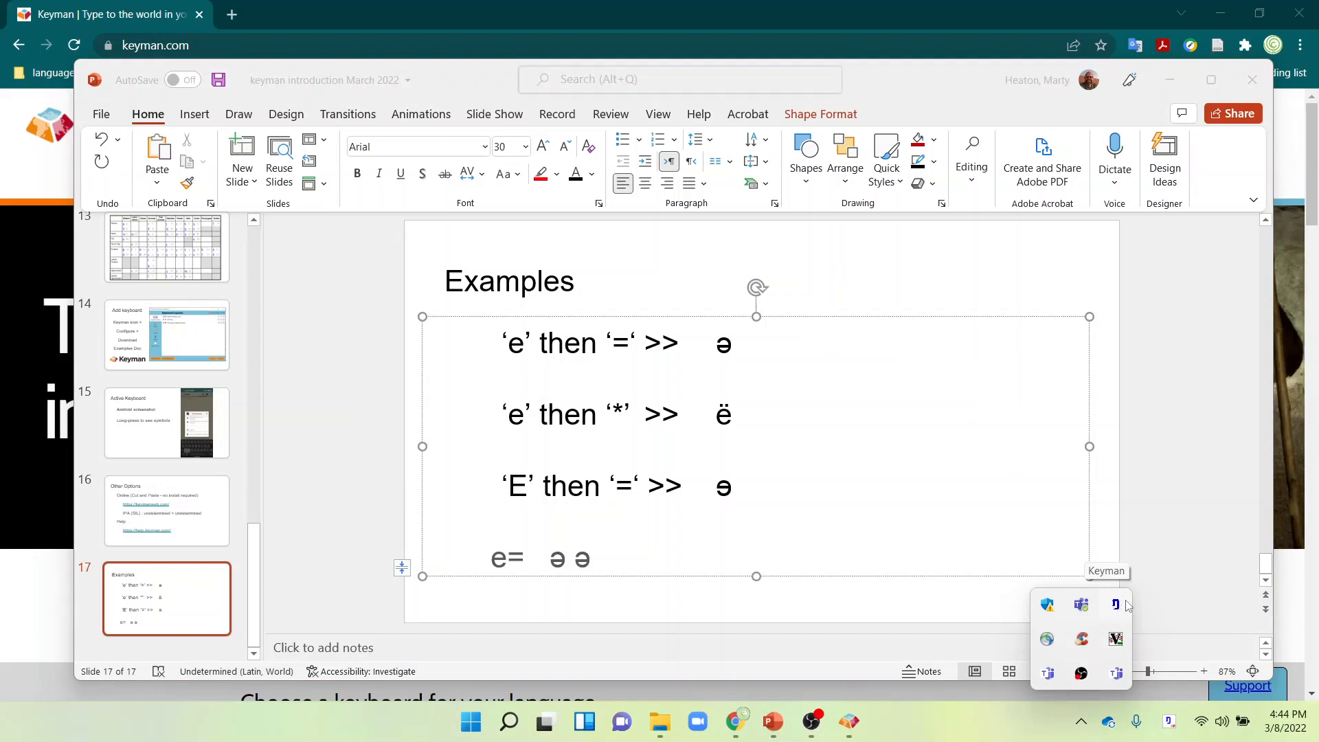
pyautogui.click(1116, 604)
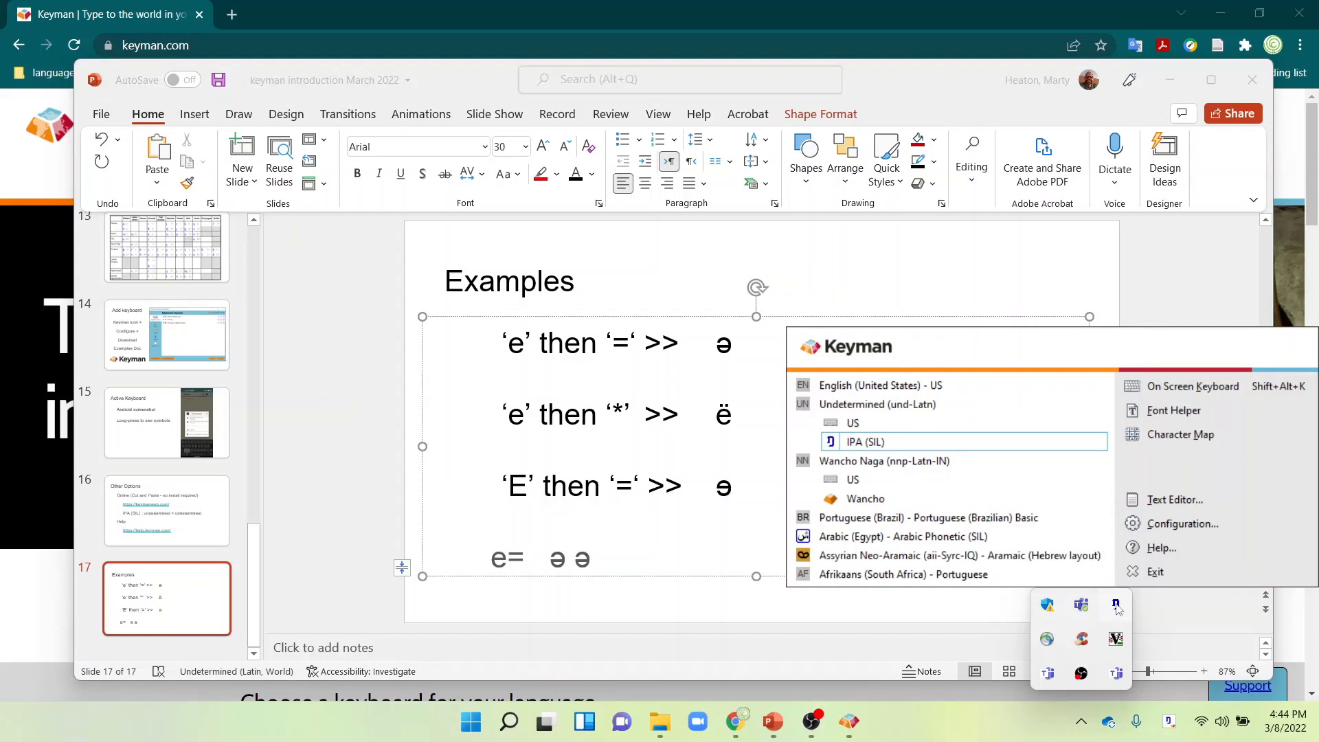
pyautogui.moveTo(1176, 524)
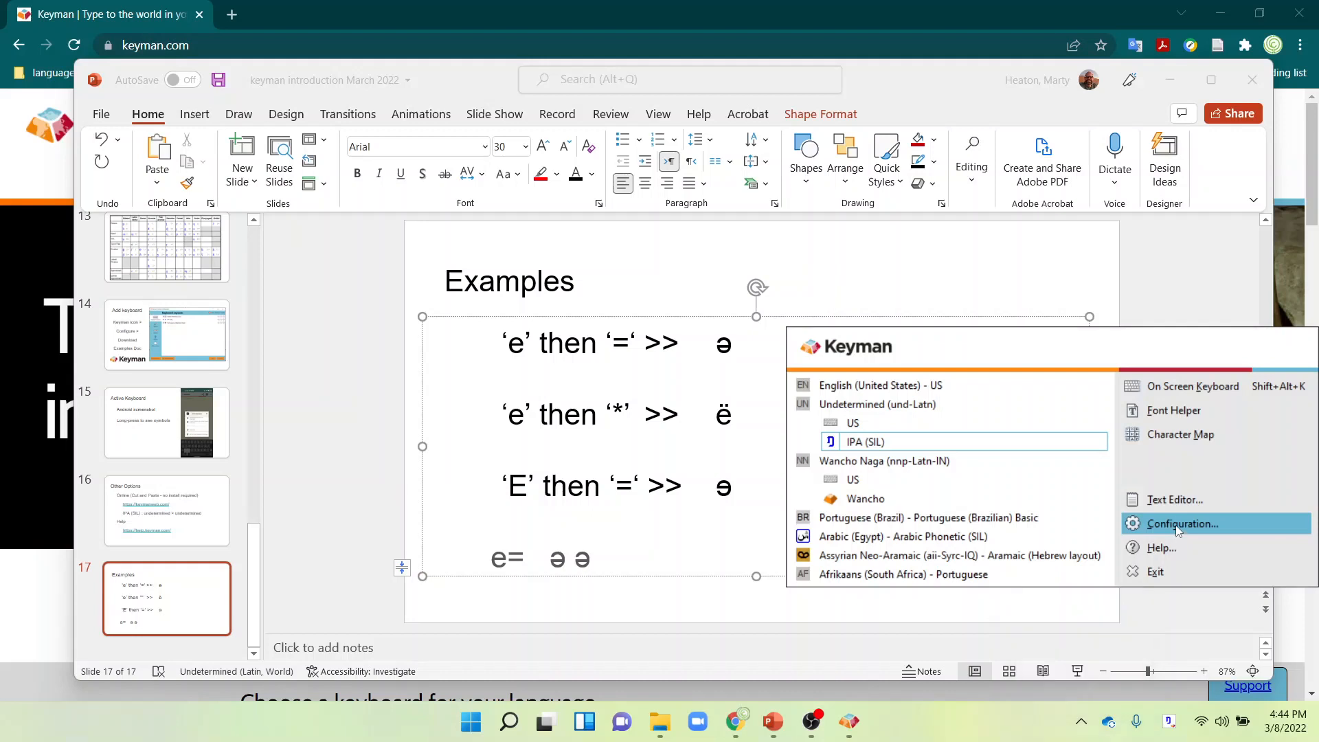
pyautogui.moveTo(1181, 435)
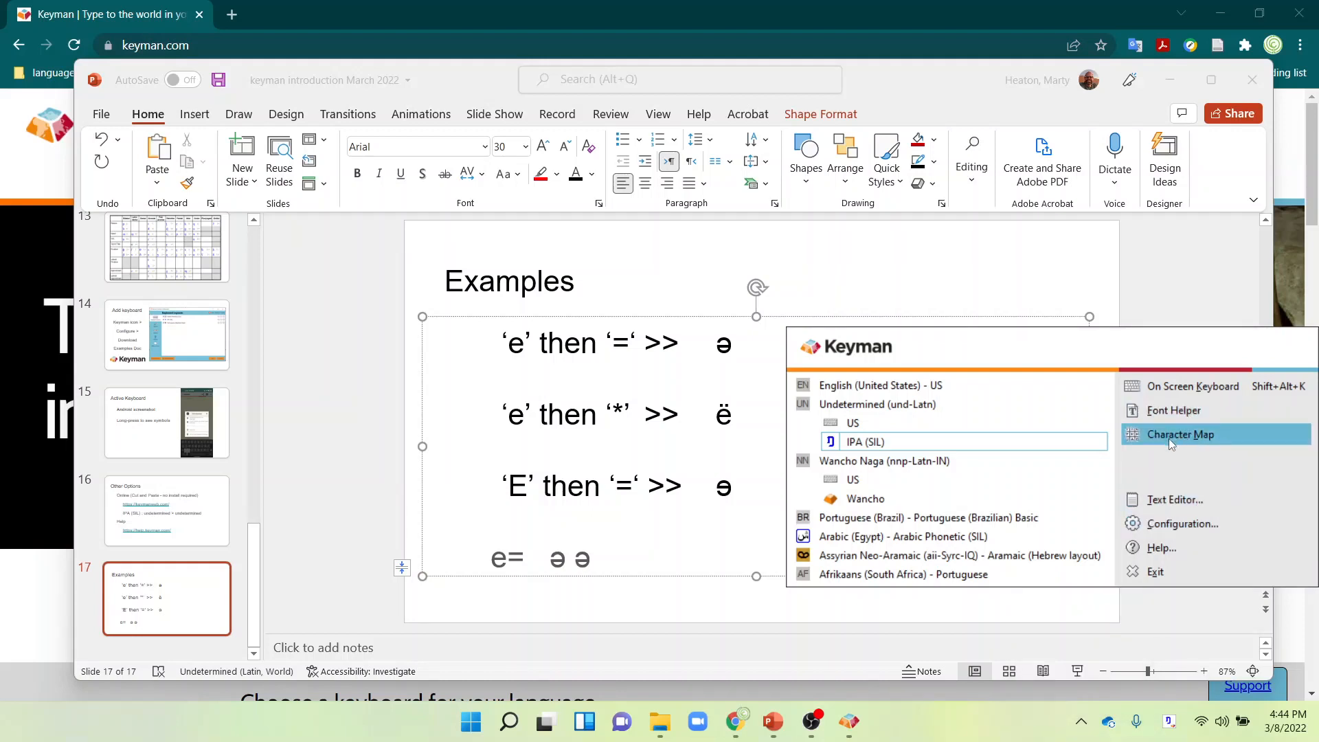
# - Open Keyman's Character Map showing IPA Extensions symbols and their Unicode codes
pyautogui.click(1180, 434)
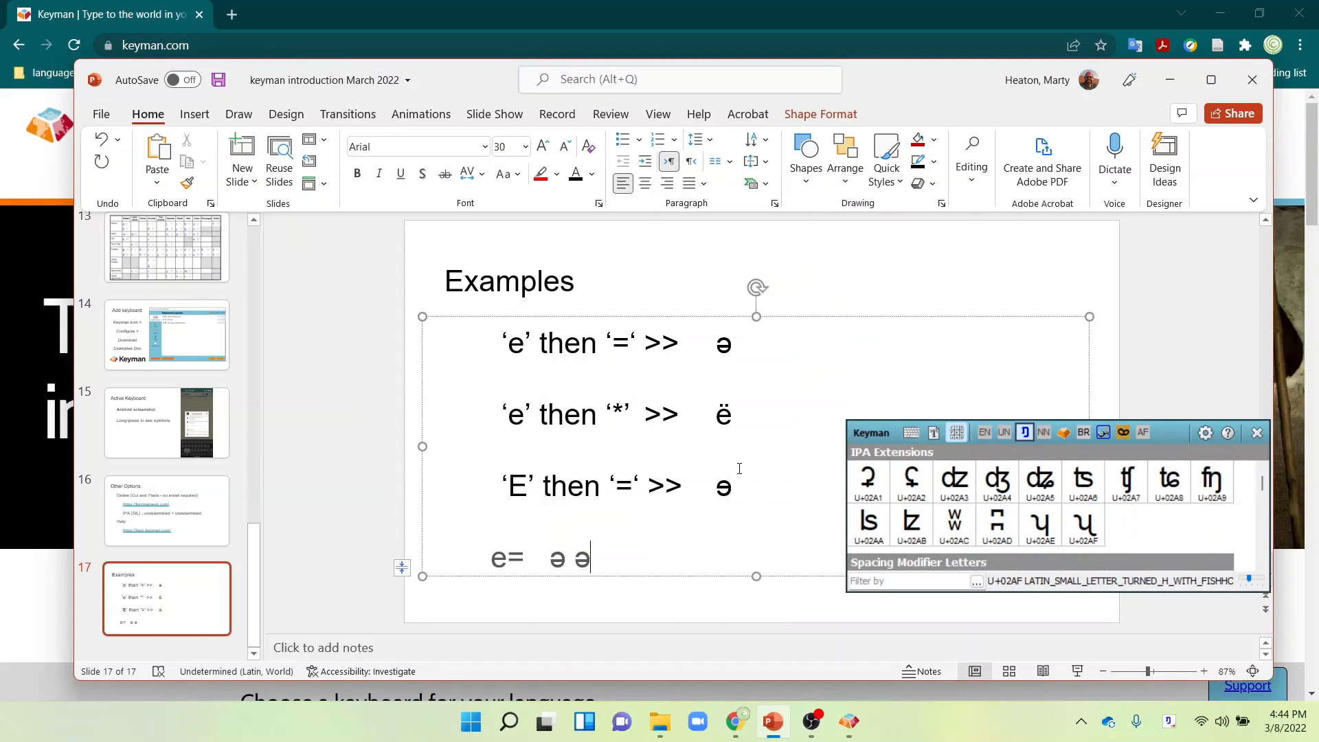
pyautogui.moveTo(757, 498)
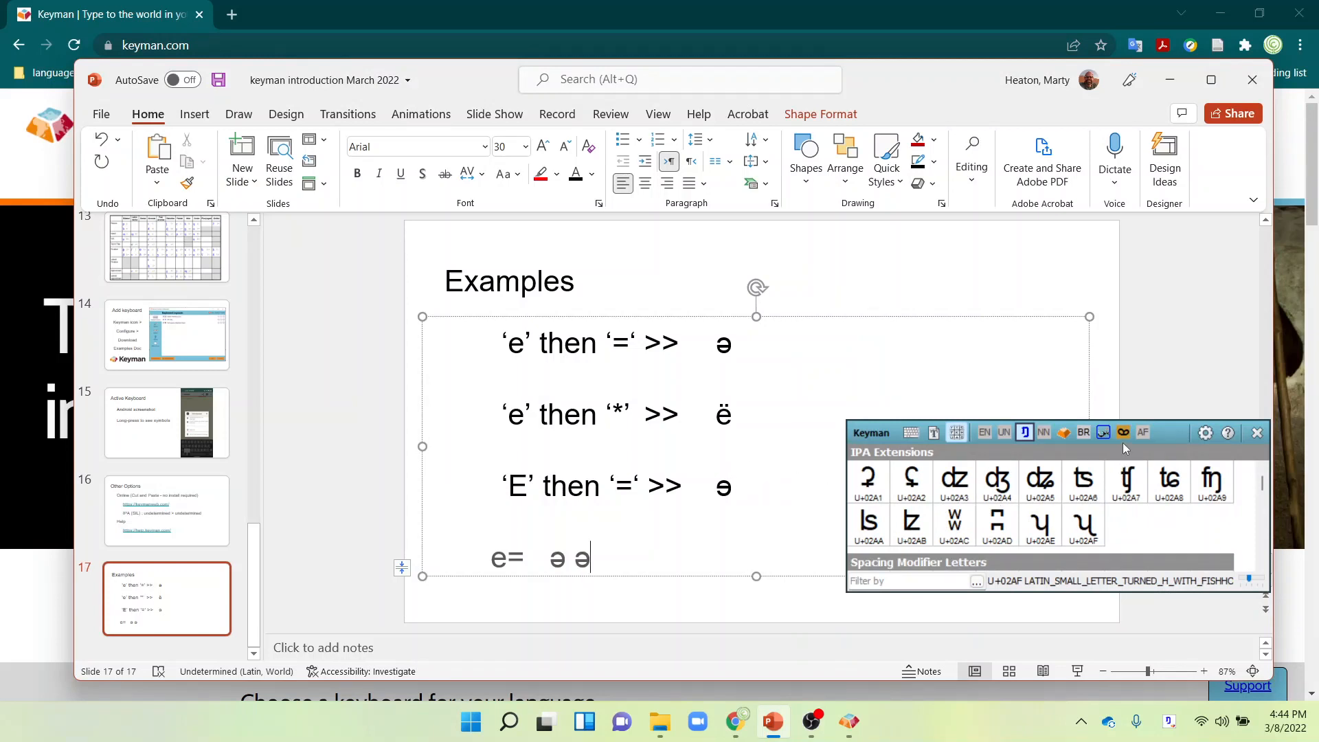
pyautogui.moveTo(1204, 432)
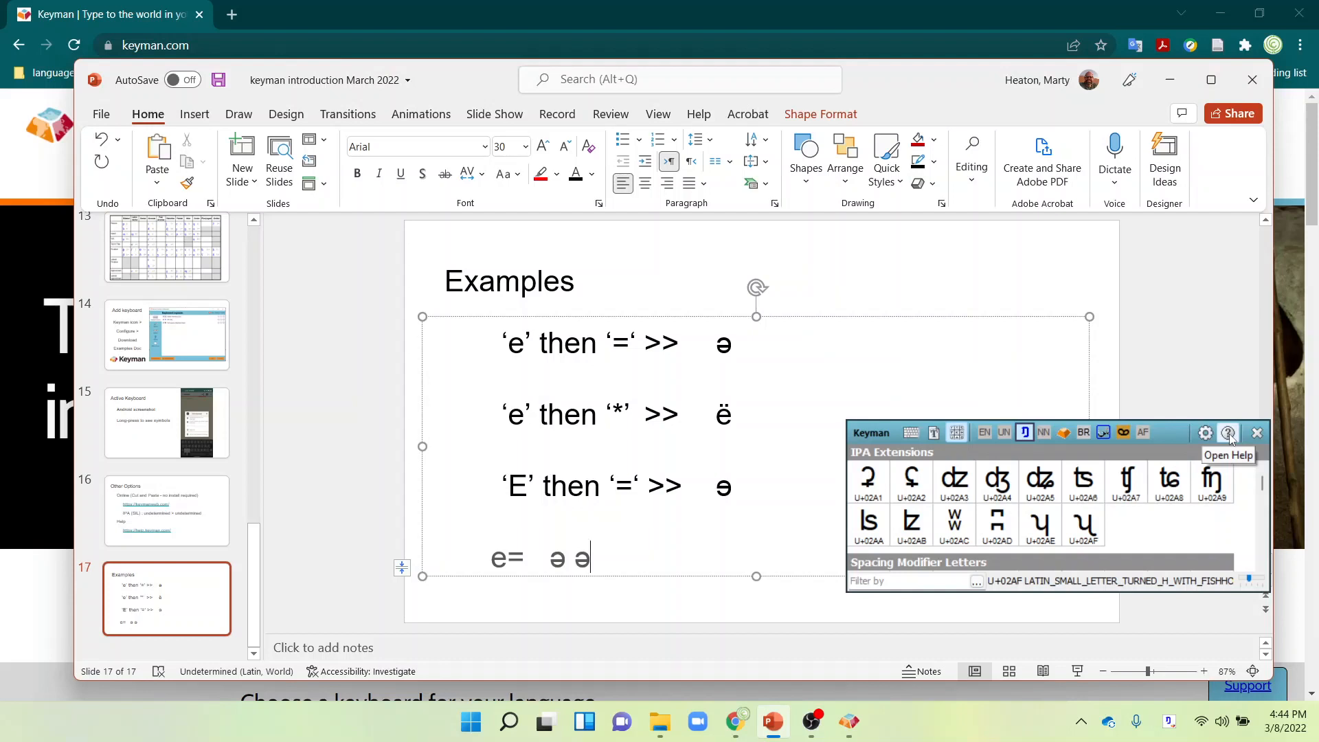
pyautogui.moveTo(1024, 442)
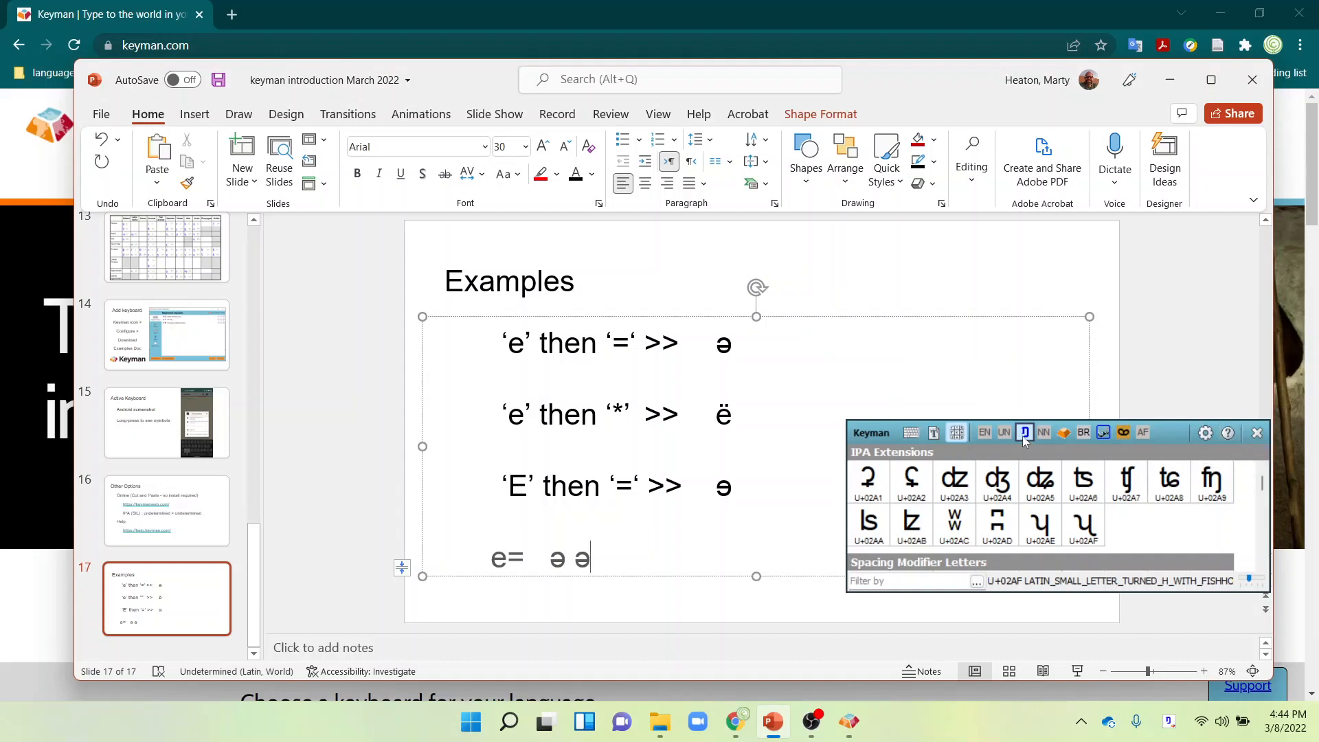
pyautogui.moveTo(1025, 433)
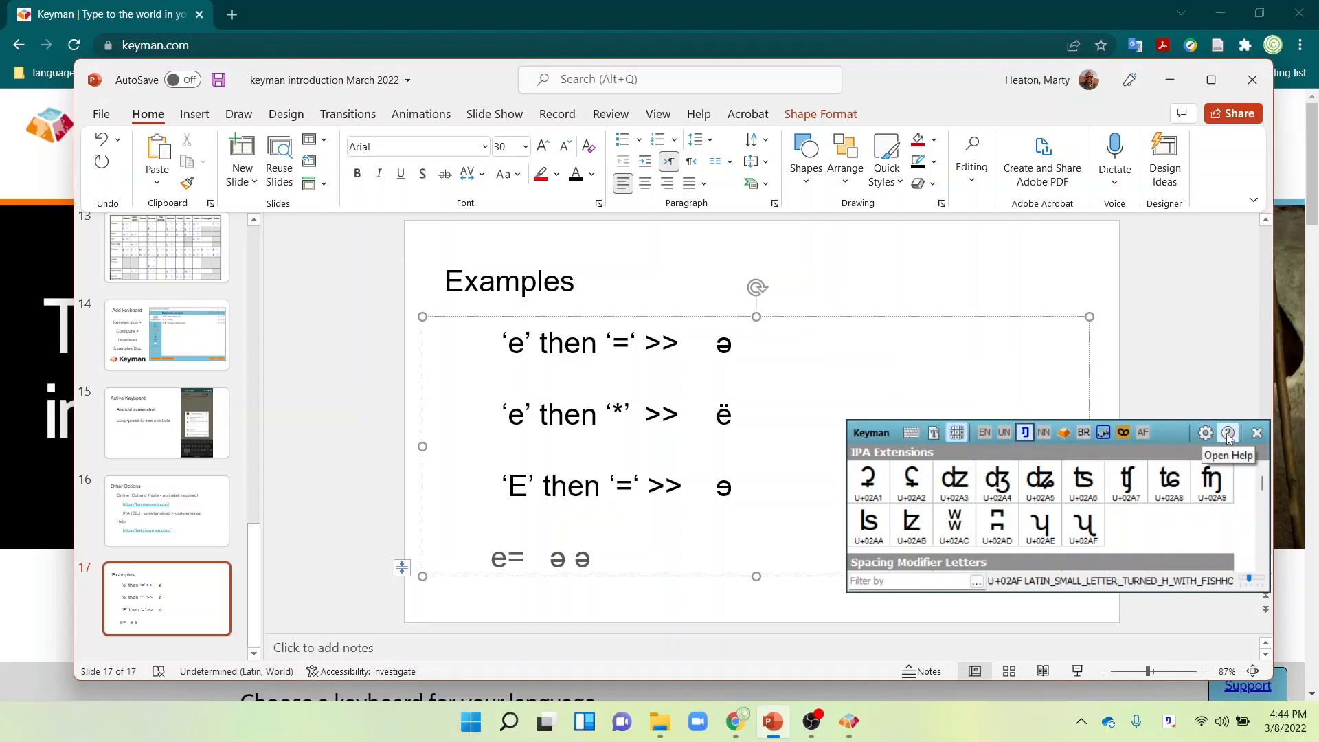
# - Open the IPA (SIL) keyboard help chart from the Character Map's help button
pyautogui.click(1227, 432)
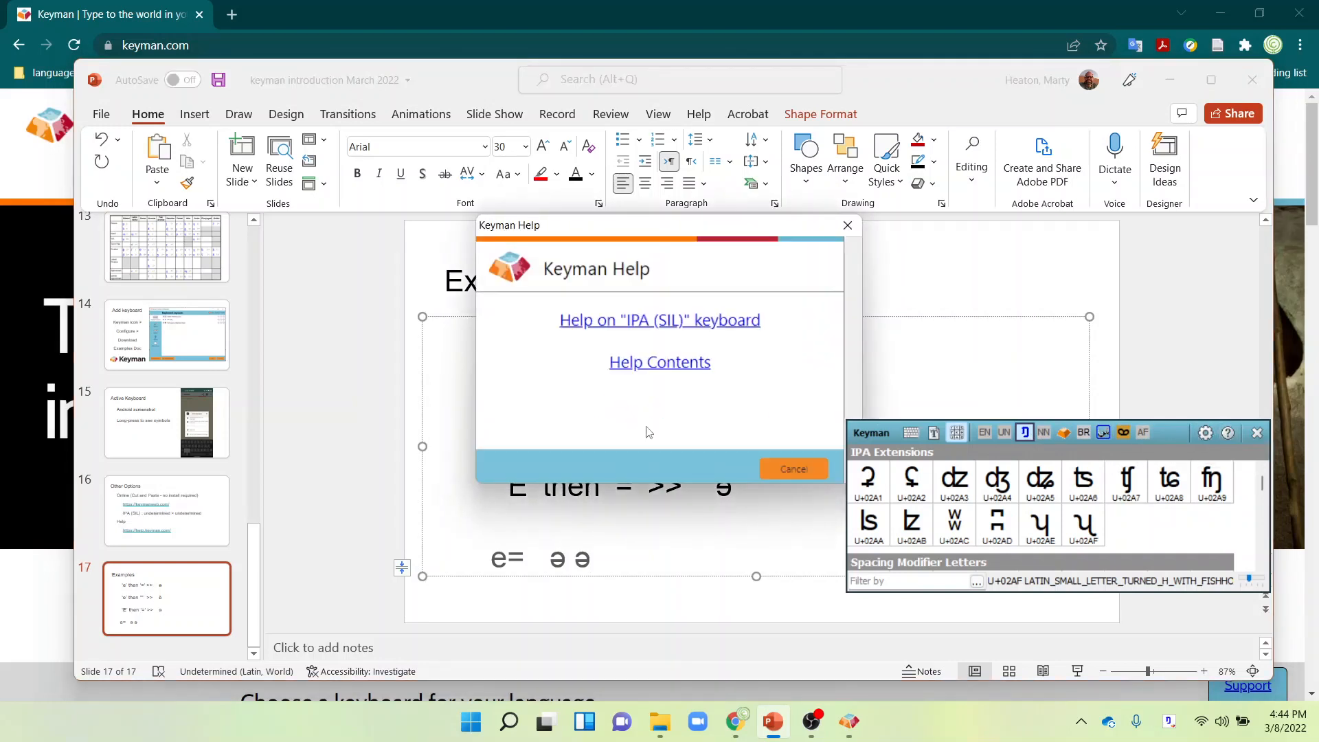
pyautogui.click(793, 468)
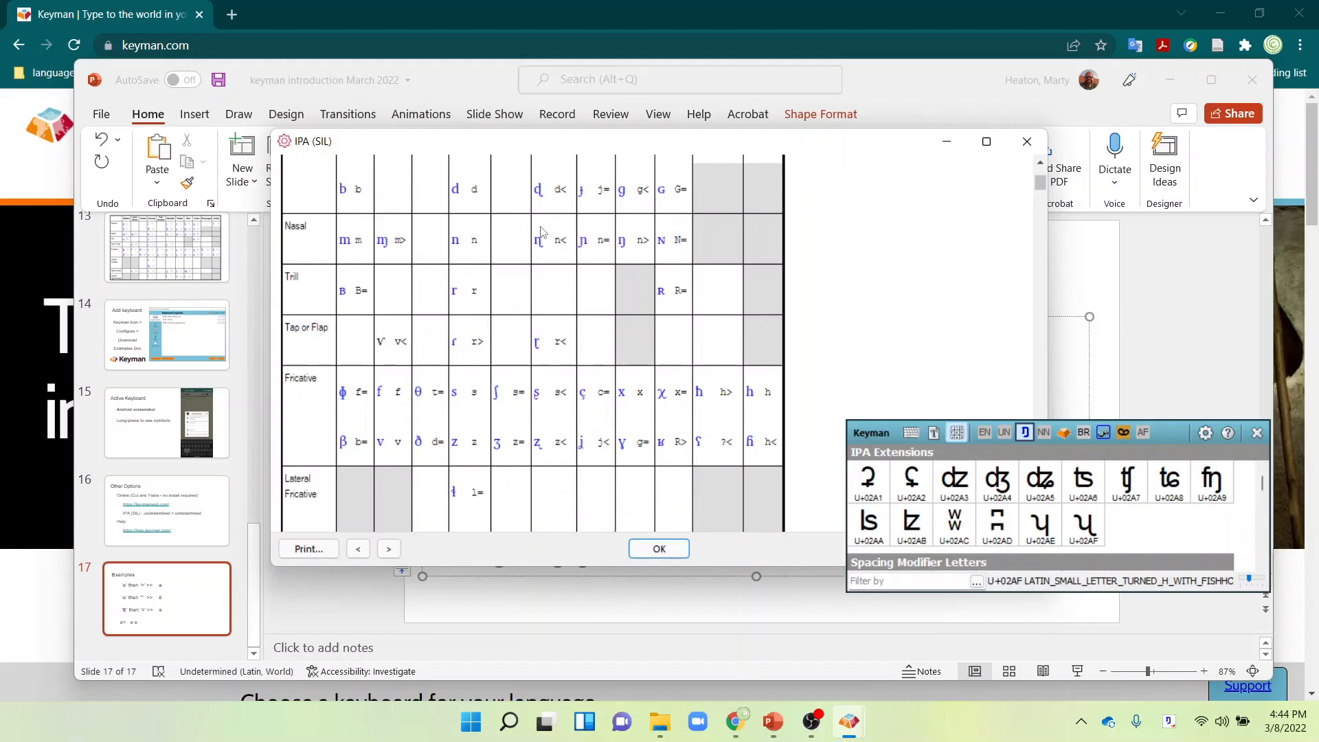
pyautogui.moveTo(559, 221)
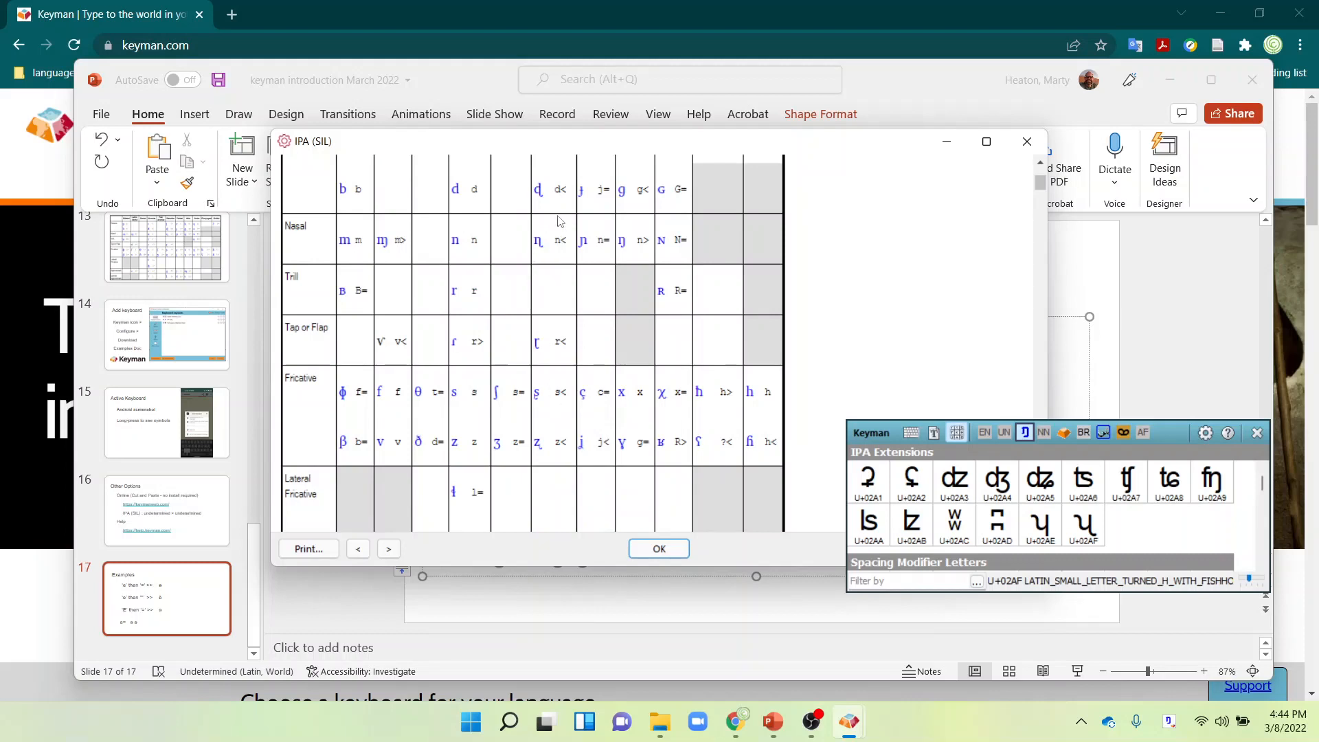
pyautogui.moveTo(559, 439)
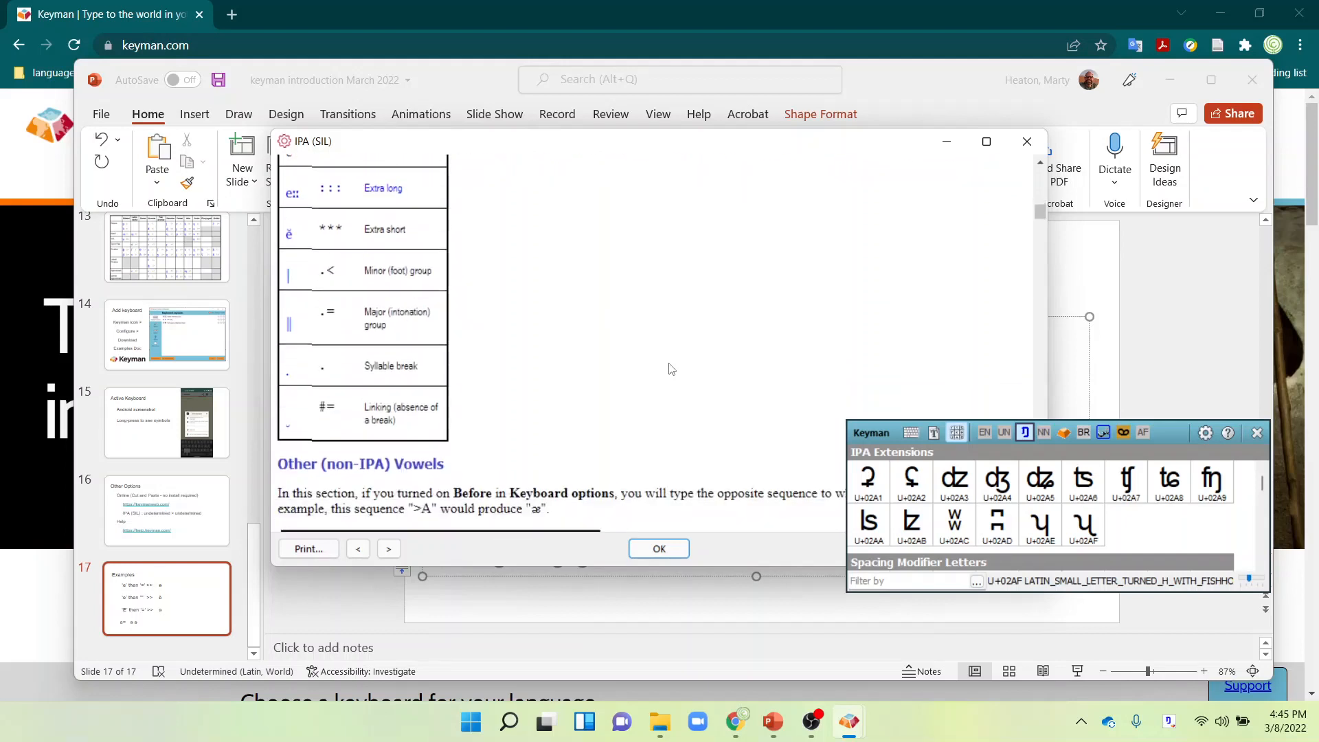
pyautogui.scroll(-3)
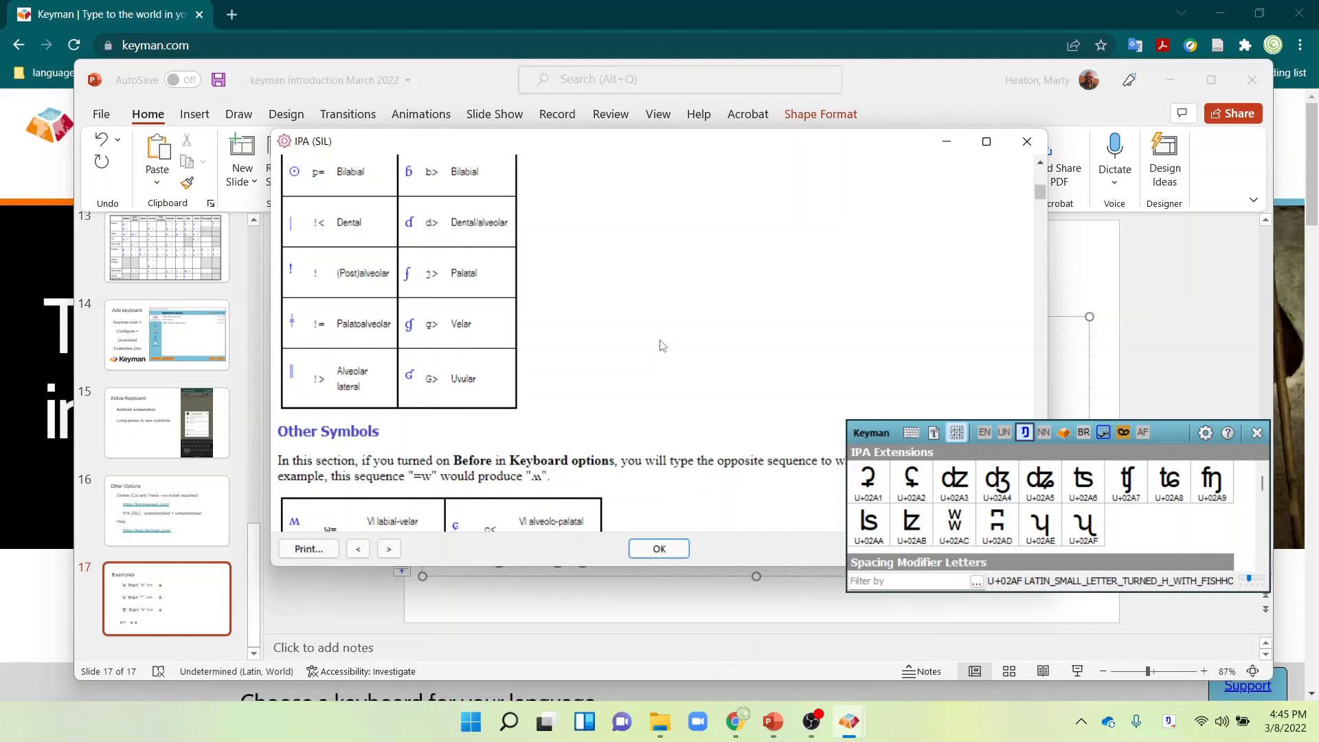
pyautogui.moveTo(681, 339)
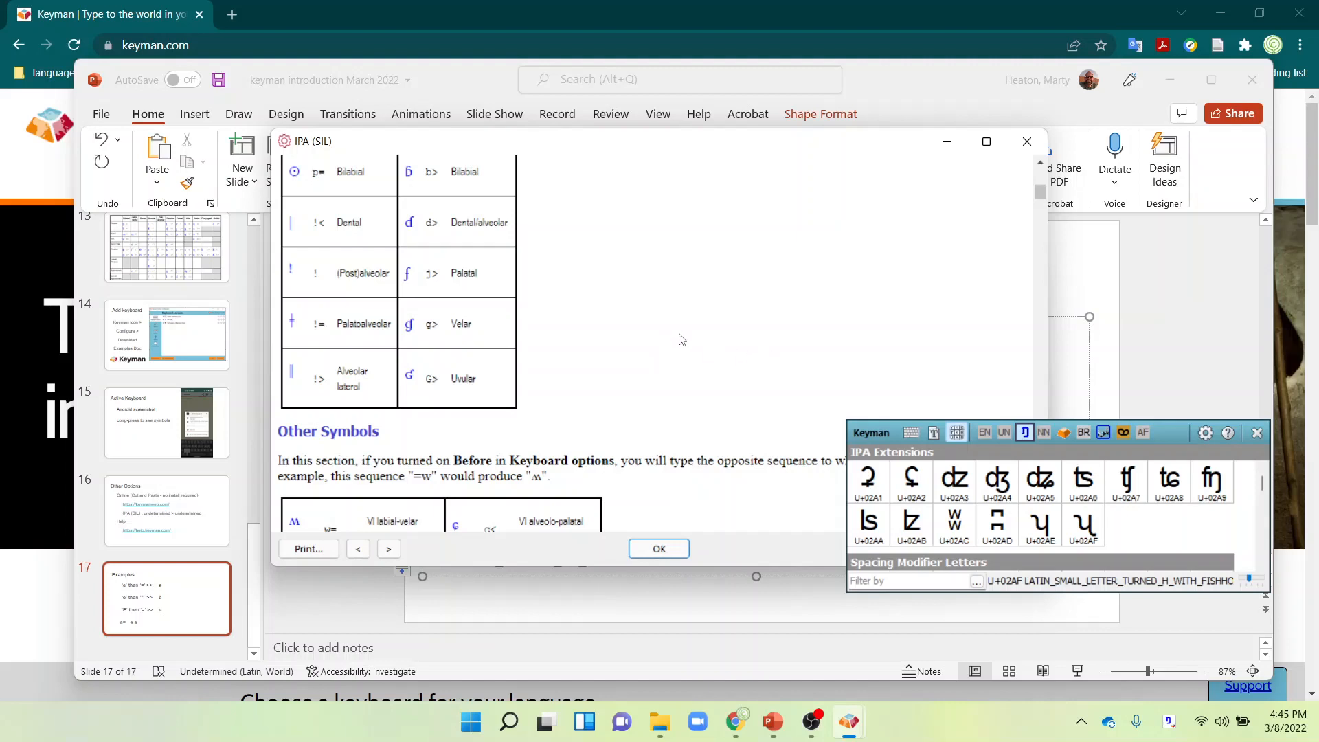
pyautogui.moveTo(682, 334)
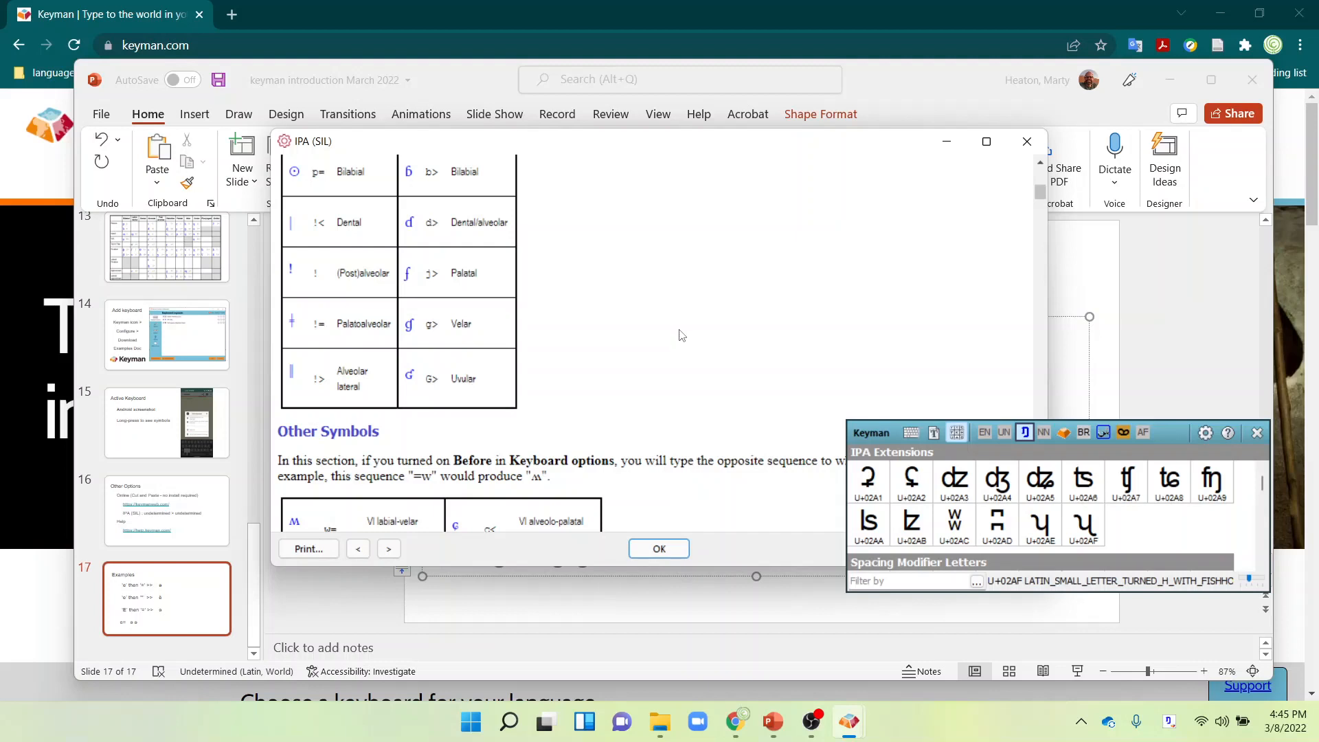
pyautogui.moveTo(687, 295)
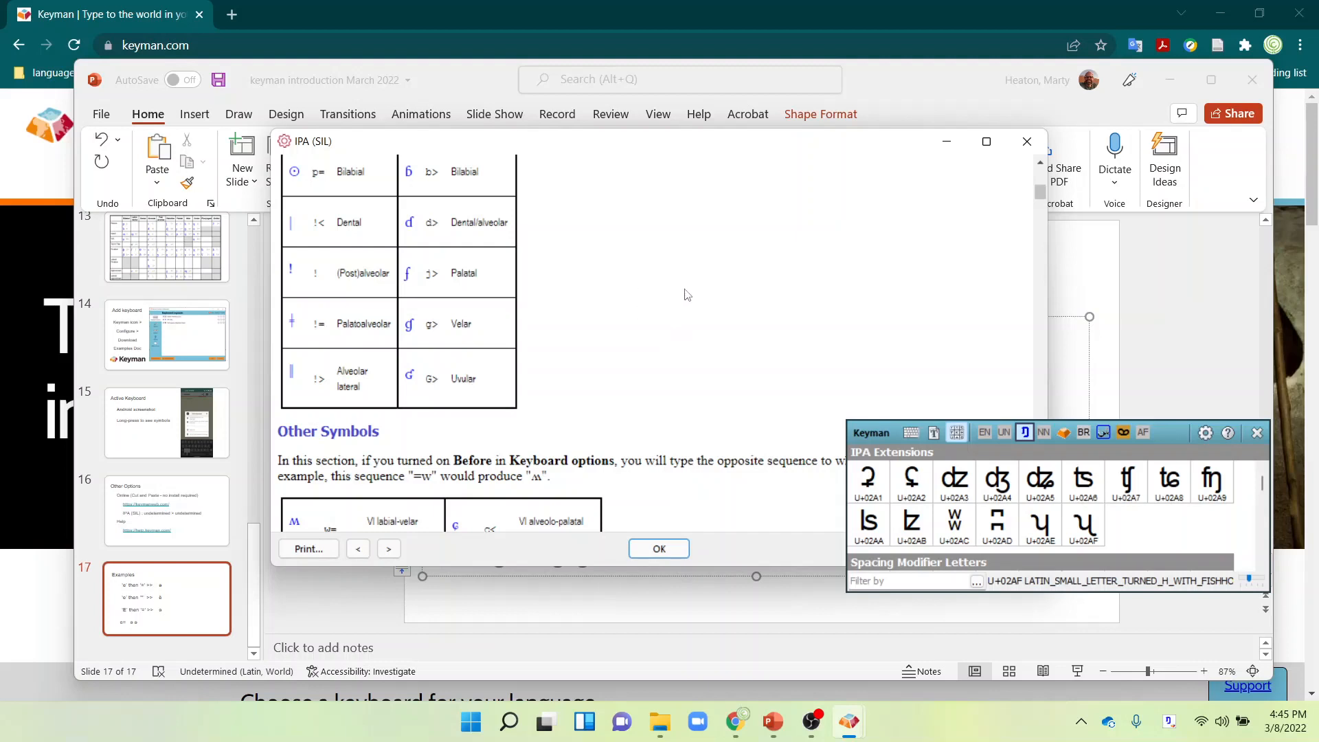